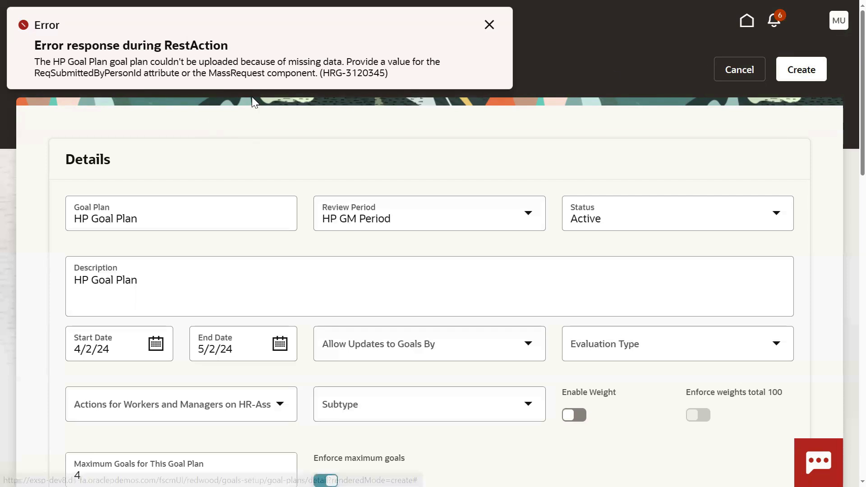
Select and copy the ReqSubmittedByPersonId attribute and message text from the goal plan error
click(325, 480)
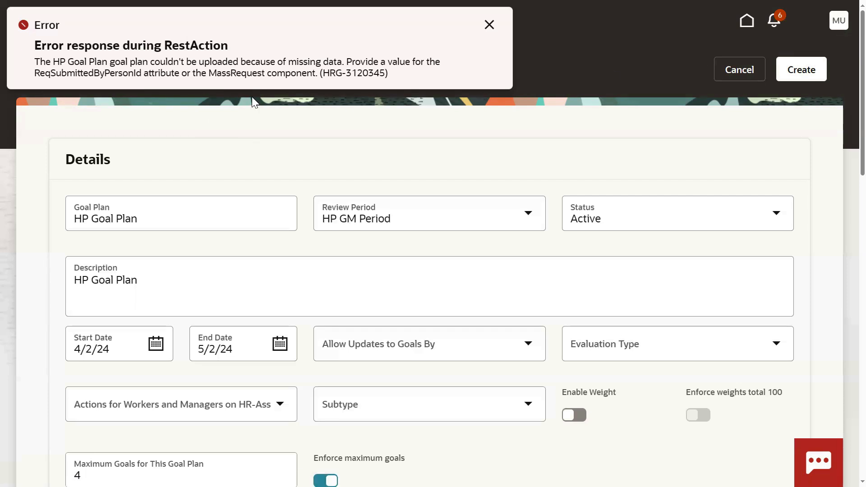
mouse_move(838, 20)
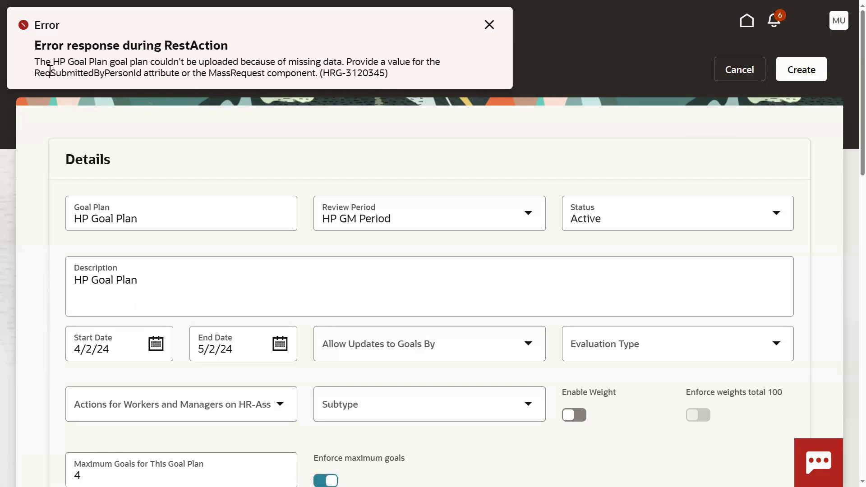
double_click(115, 73)
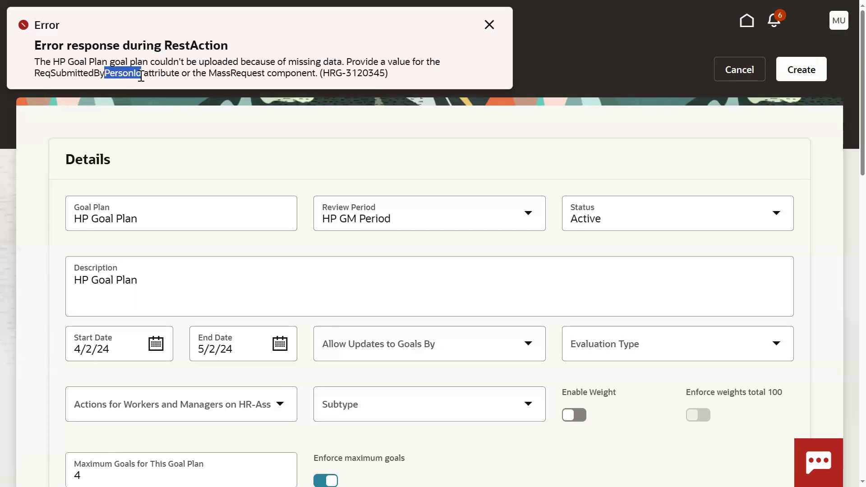
right_click(123, 72)
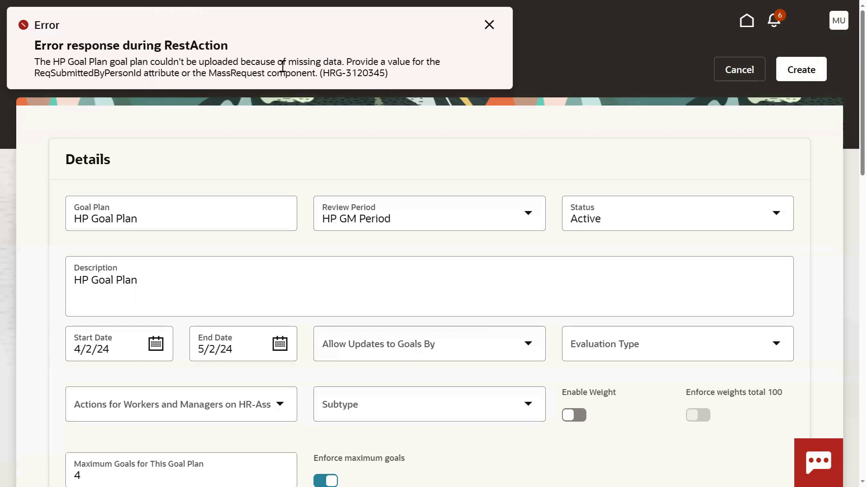
double_click(123, 73)
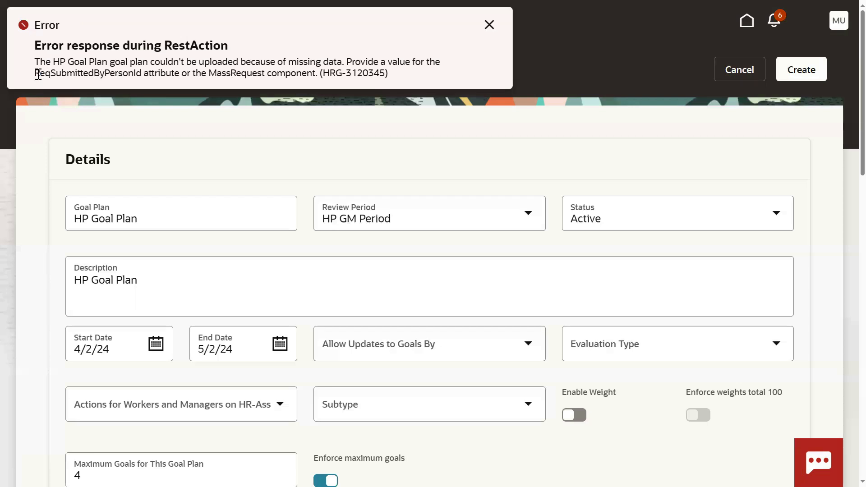
drag(34, 72, 179, 72)
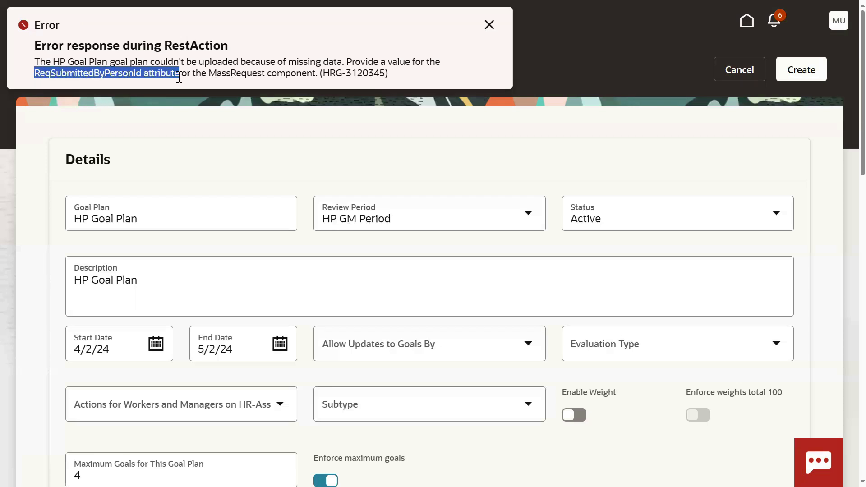
right_click(106, 73)
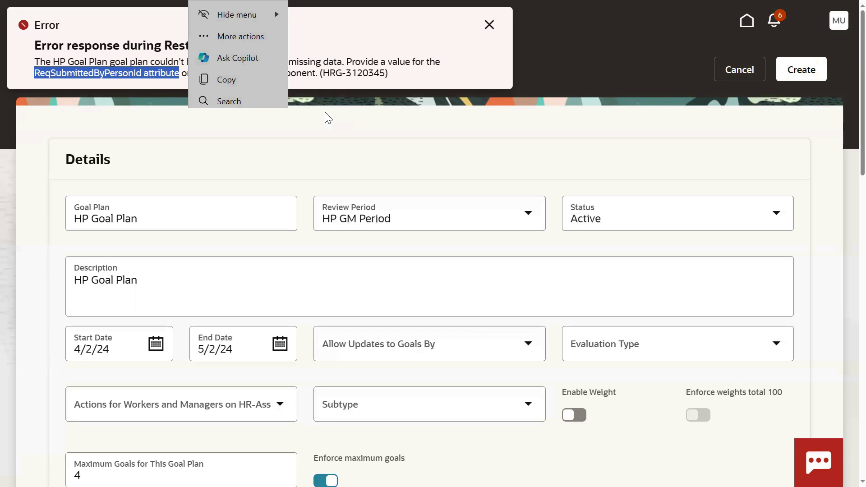
mouse_move(344, 109)
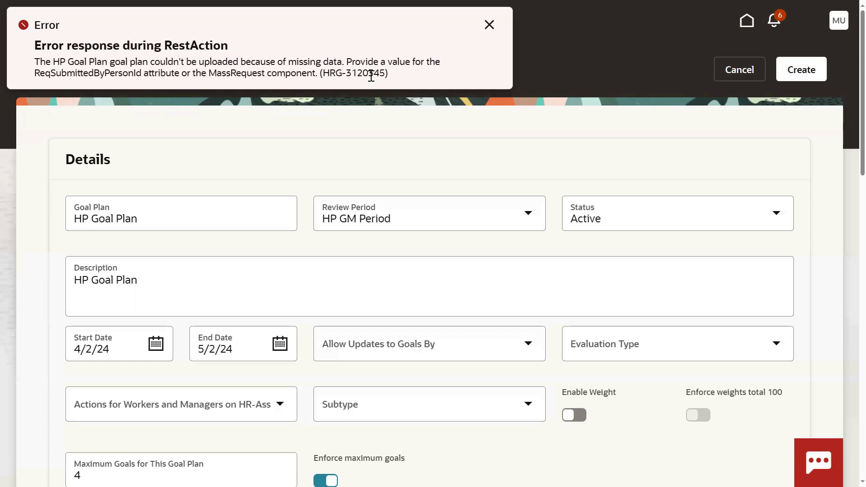
mouse_move(836, 32)
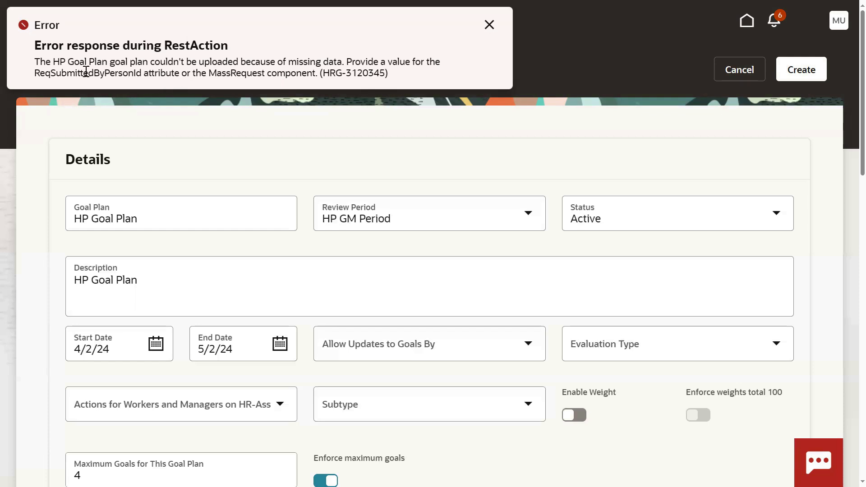
mouse_move(342, 61)
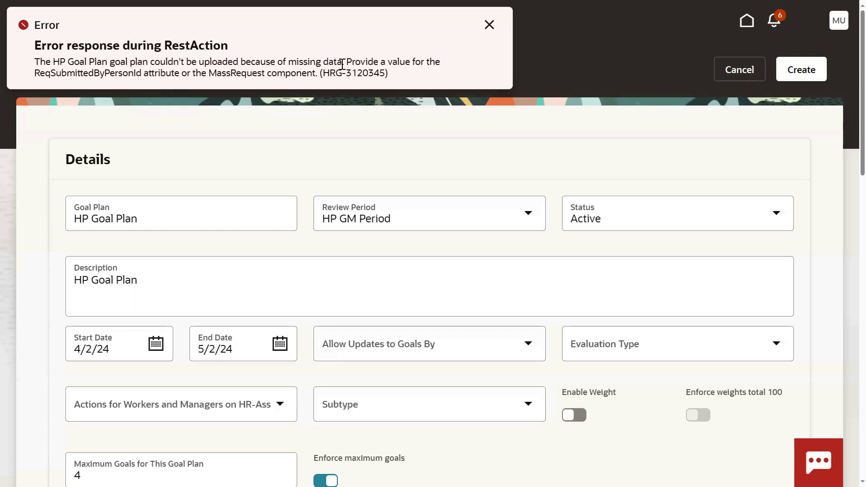
drag(346, 61, 388, 72)
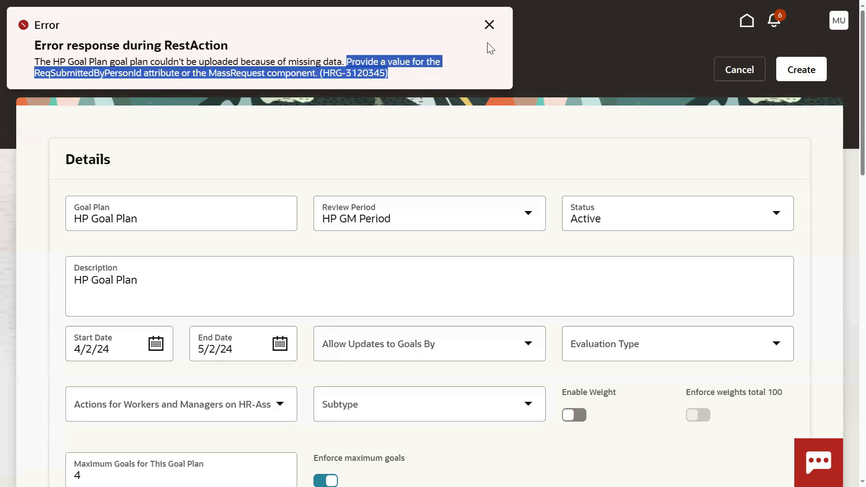
Dismiss the error, cancel the new goal plan, and go to User Accounts
click(488, 25)
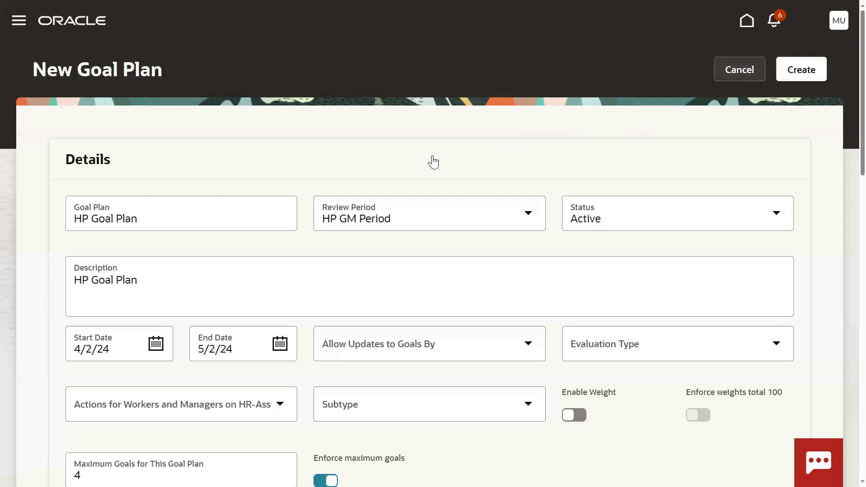
click(738, 69)
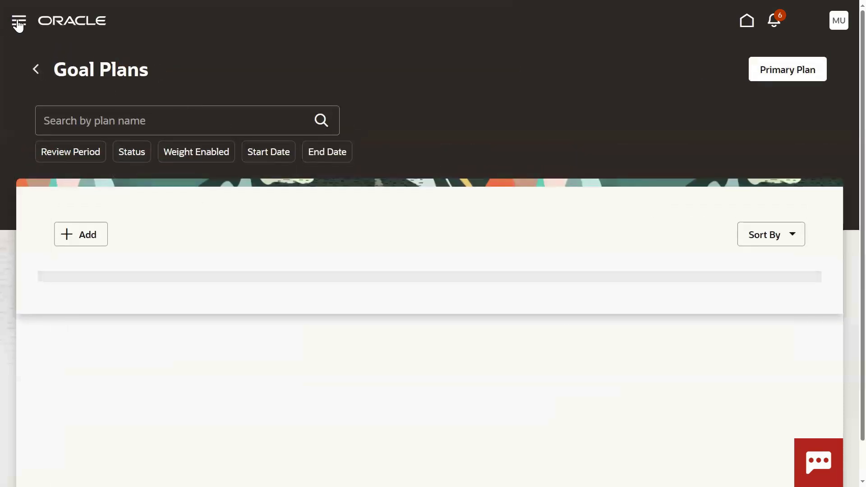
click(17, 20)
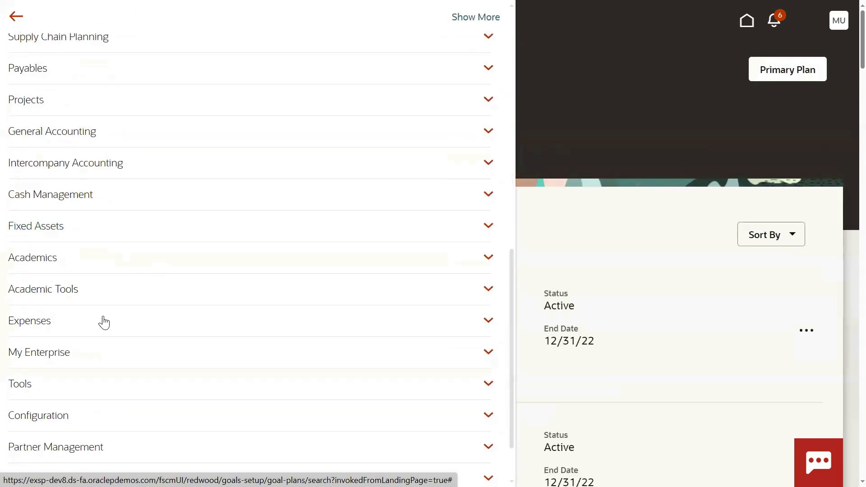
click(19, 383)
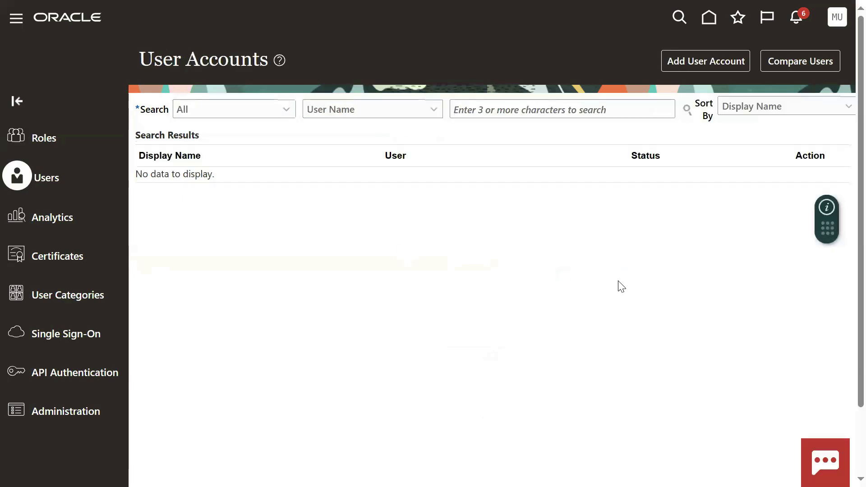
Search user name MUT, open the Muthyal account details, and select its user name
text(M)
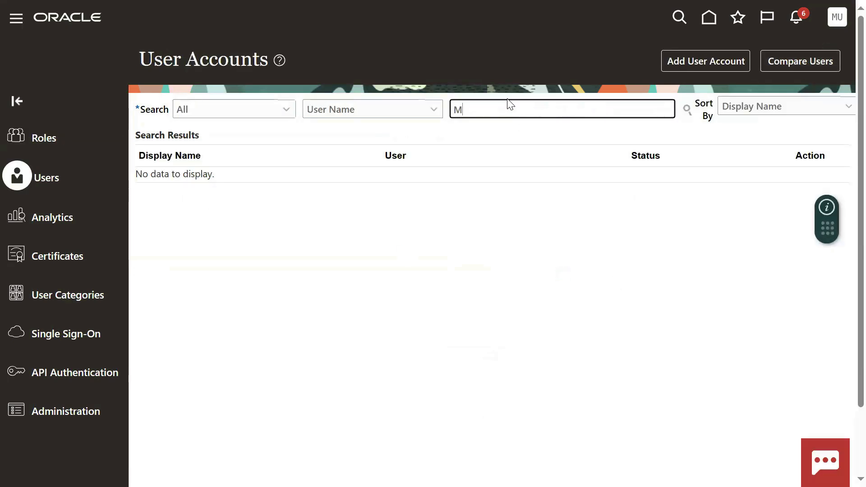
text(UT)
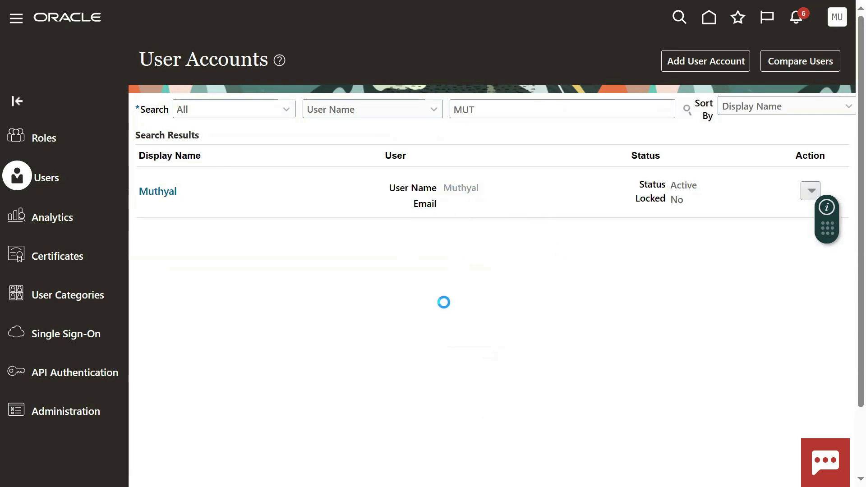
click(157, 192)
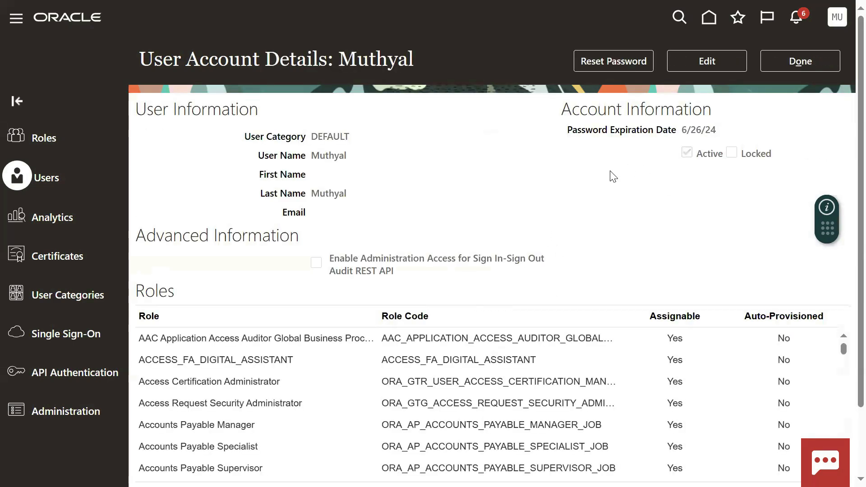
double_click(328, 156)
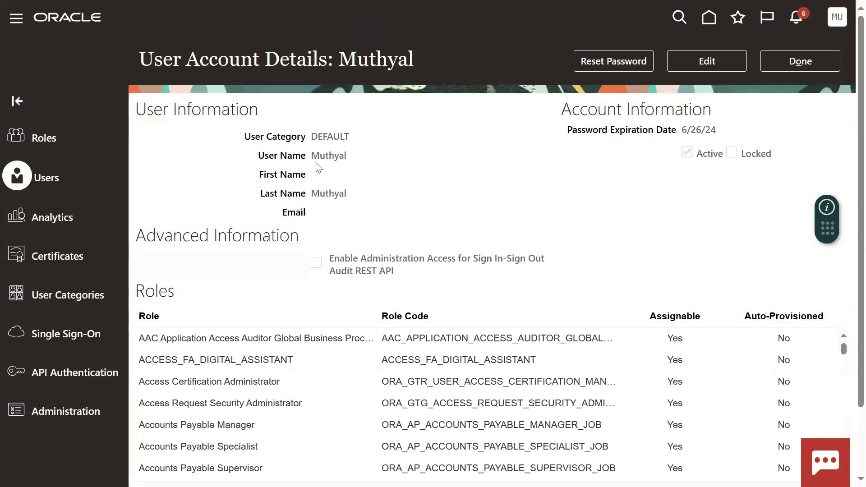
double_click(328, 155)
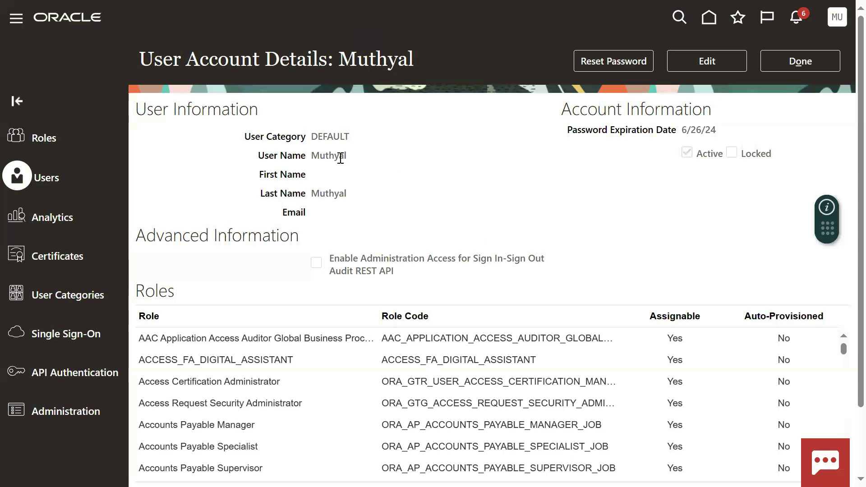
mouse_move(612, 196)
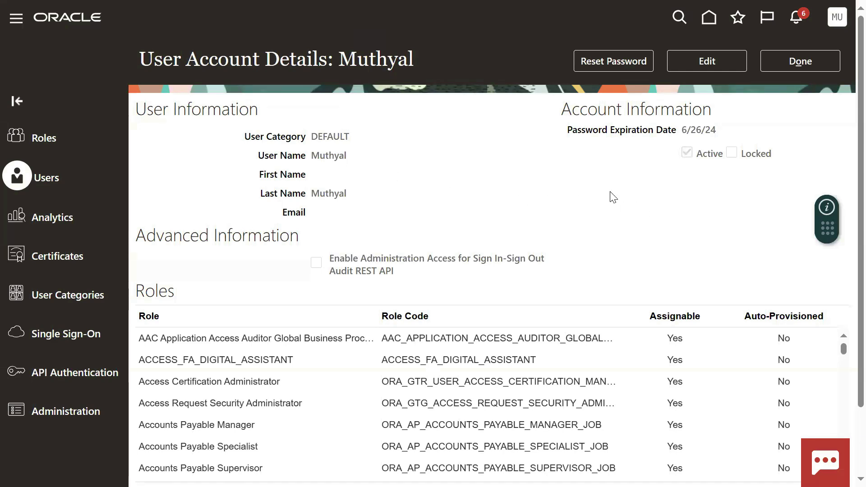
mouse_move(564, 216)
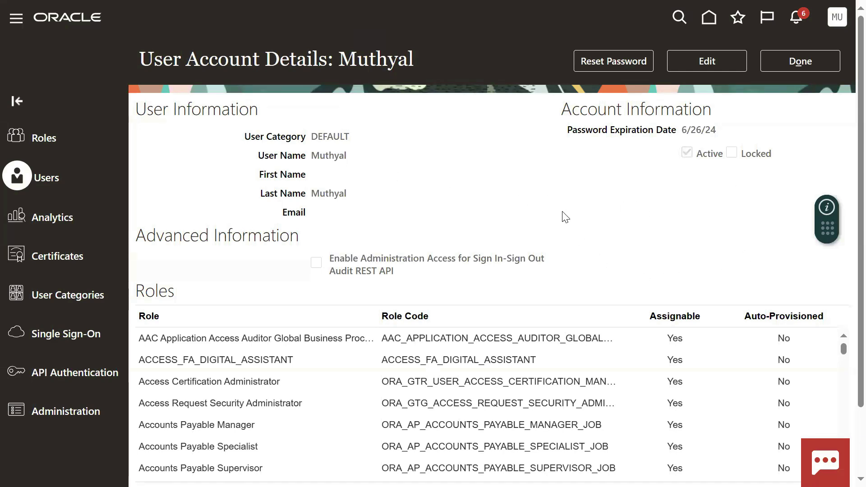
mouse_move(576, 183)
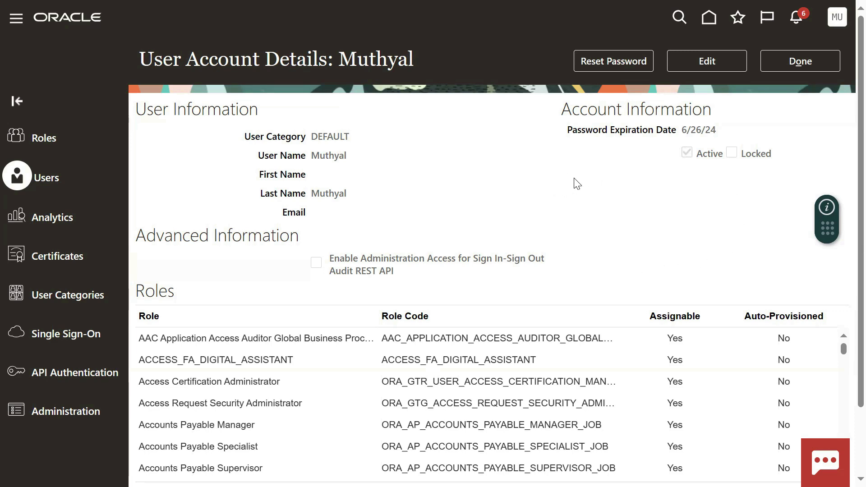
mouse_move(708, 204)
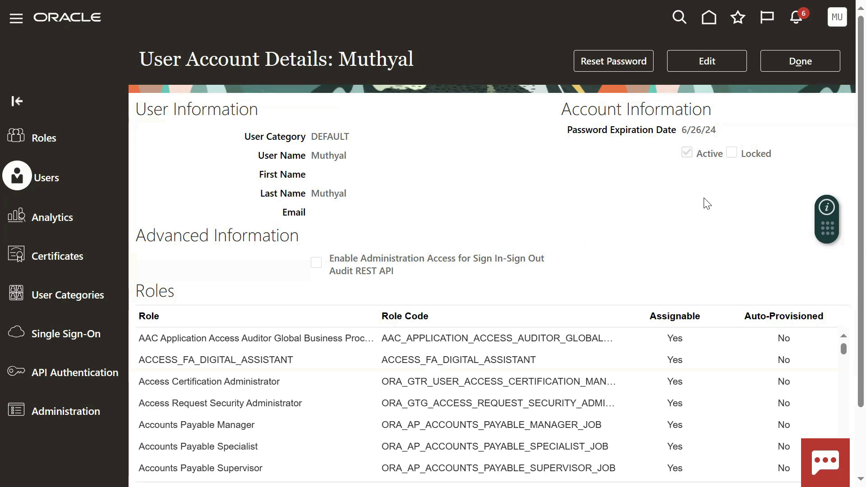
mouse_move(645, 207)
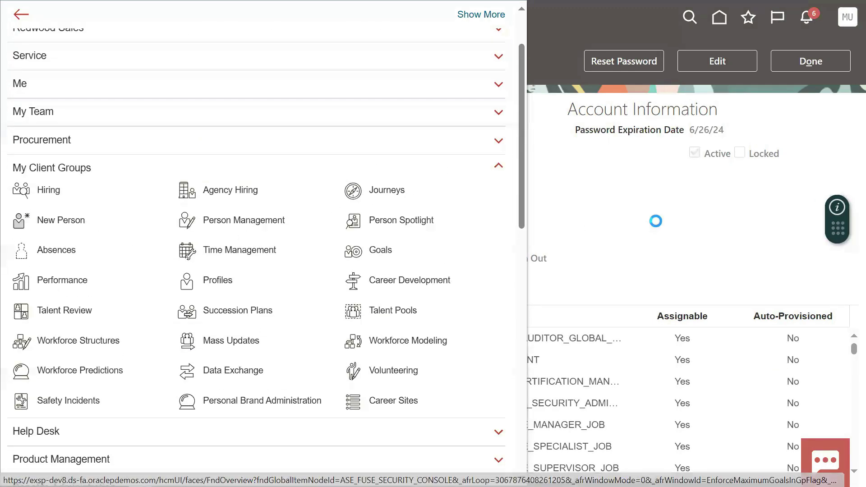
Start hiring an employee with hire date 1/1/24, US1, and name Kiran
click(62, 219)
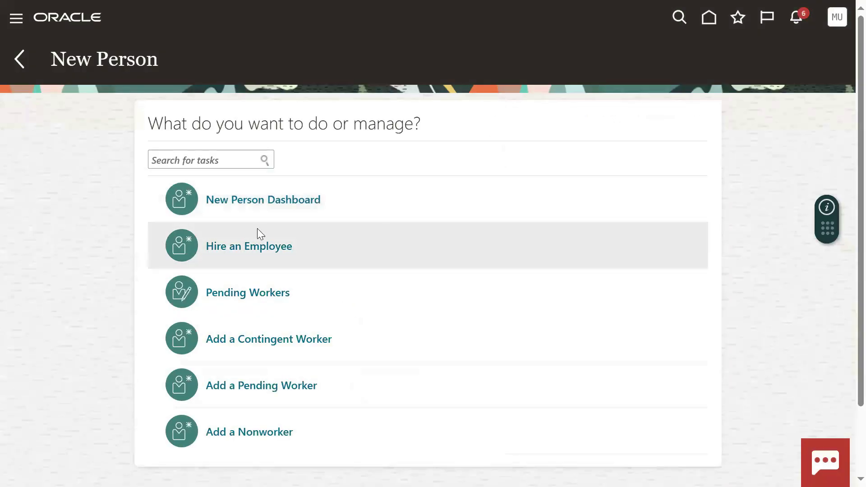
click(248, 246)
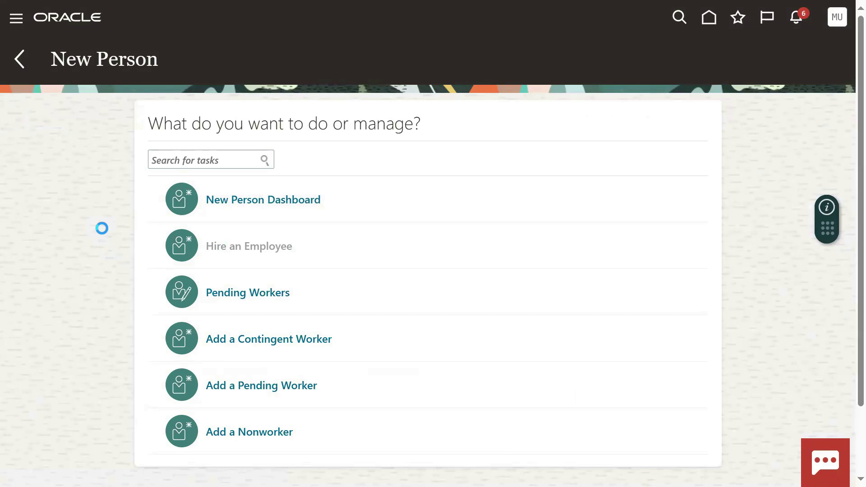
click(249, 246)
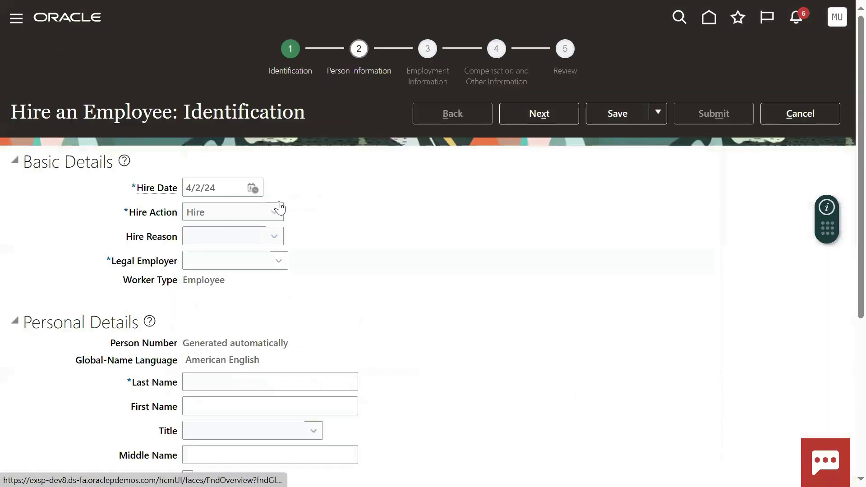
text(1/1/24)
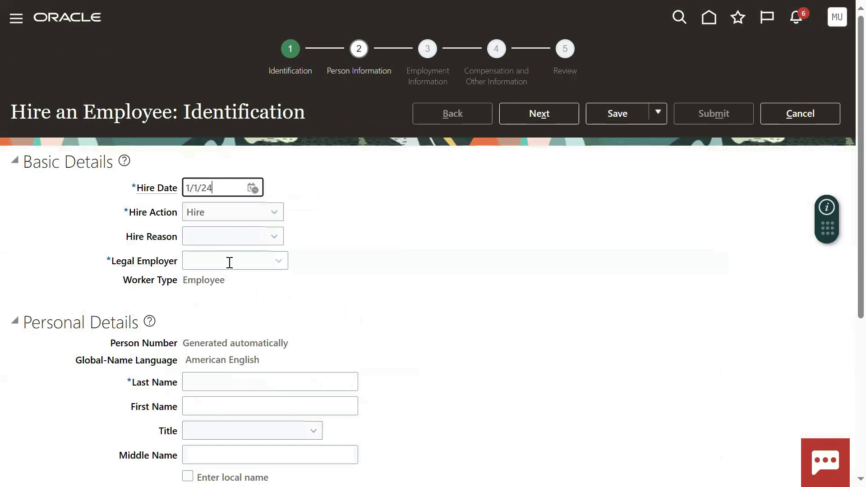
text(US1)
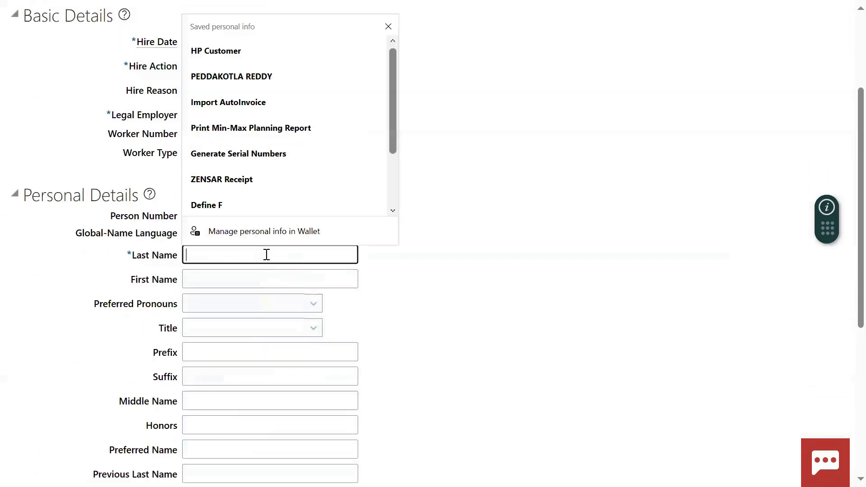
text(Kiran)
click(270, 279)
text(Kumar)
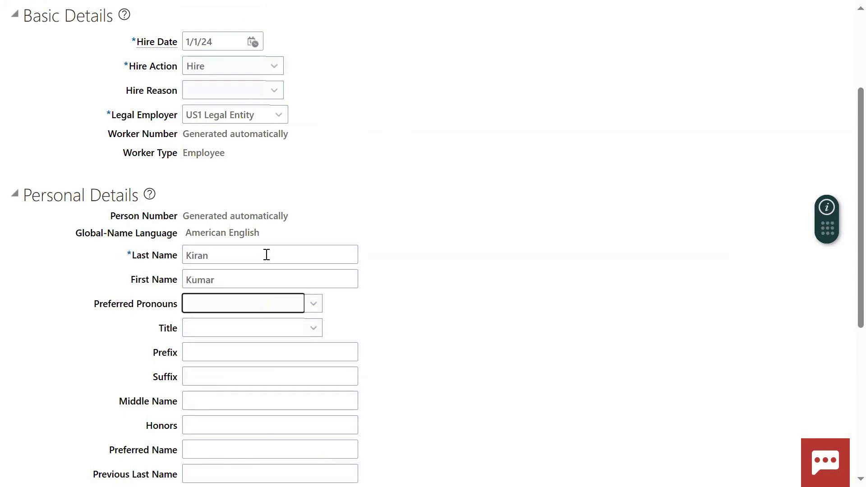
Set title Mr., gender Male, birth date 1/1/1989, and a Social Security Number ID
click(312, 328)
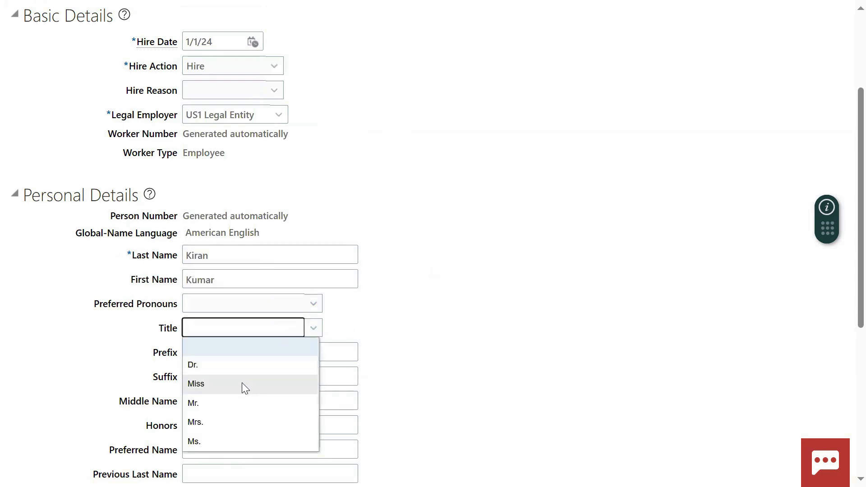
click(193, 403)
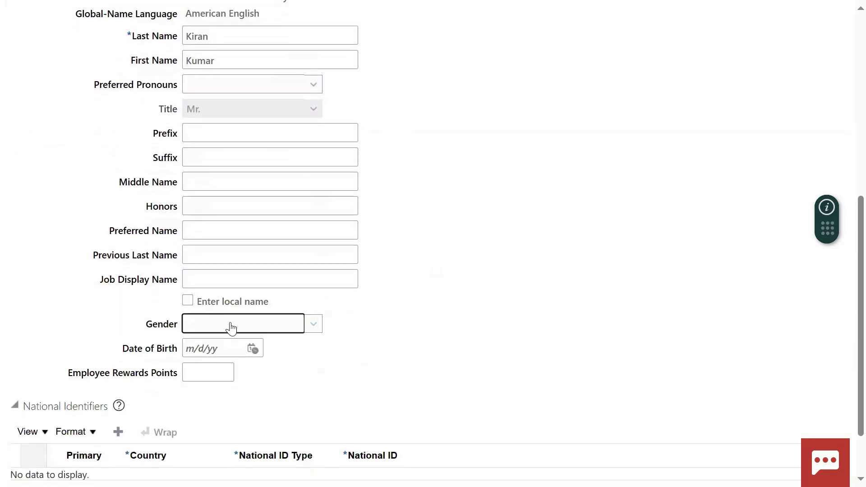
click(232, 324)
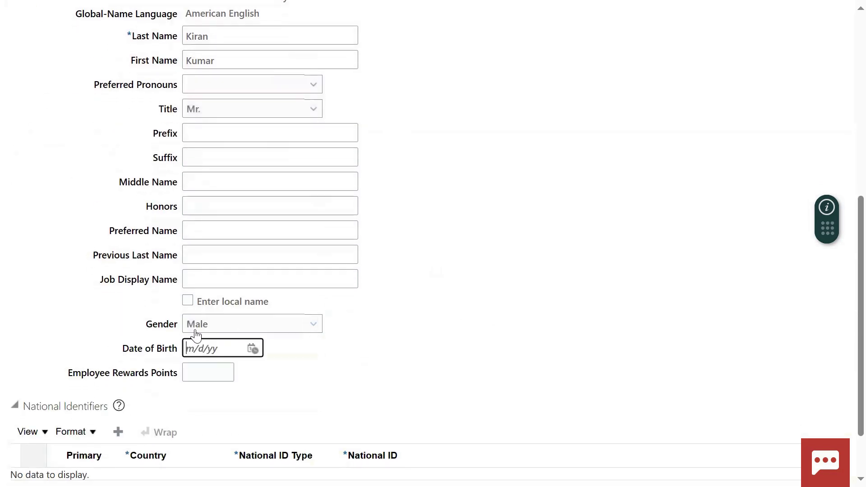
text(1/1/1989)
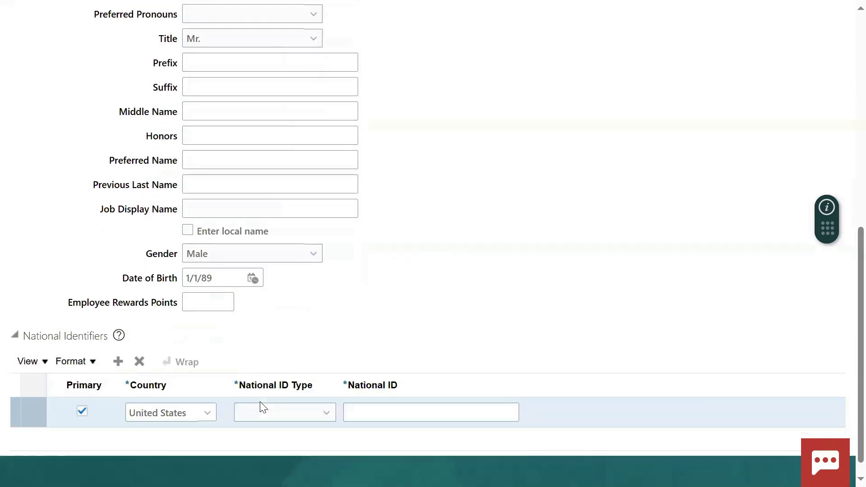
click(284, 412)
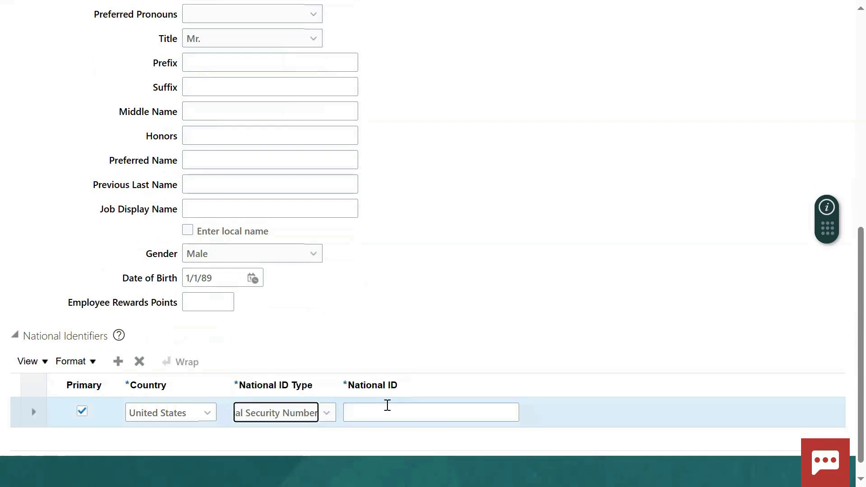
text(133-0)
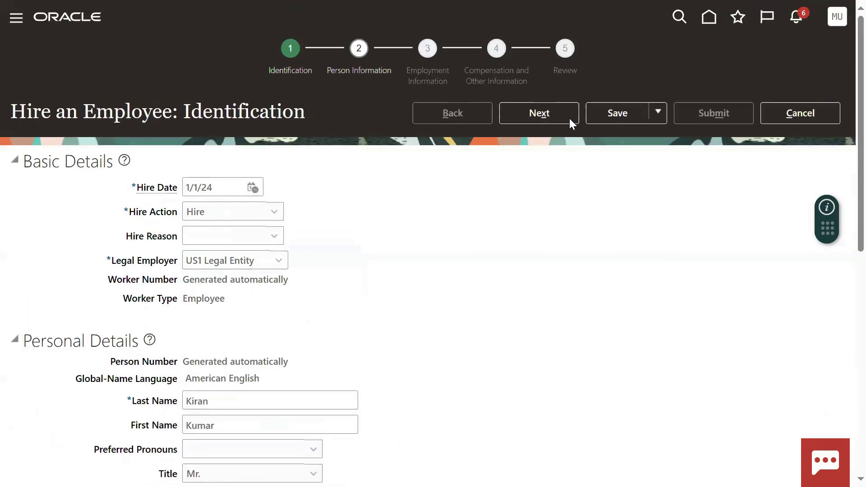
click(539, 114)
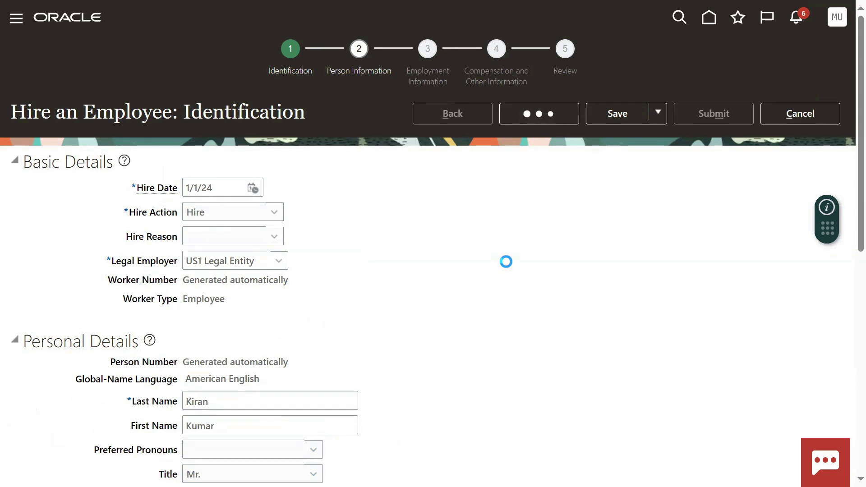
Enter home address 'HOME Address', ZIP 12200, Albany, NY, and continue
click(538, 113)
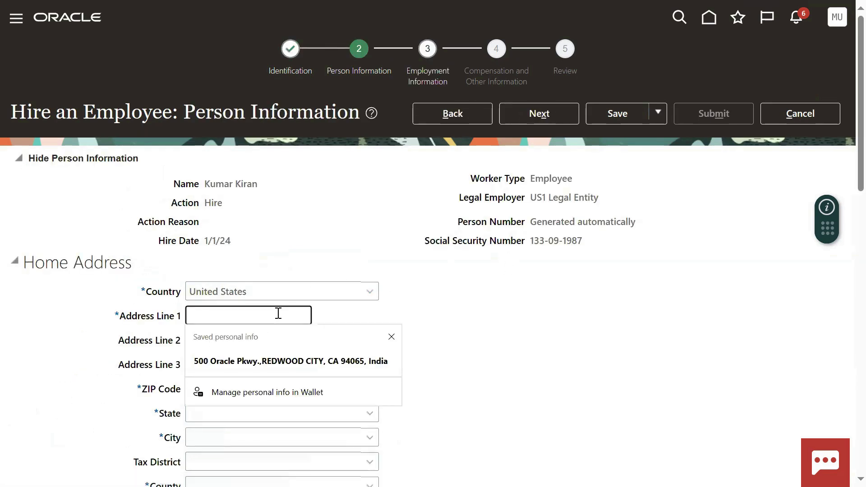
text(HOM)
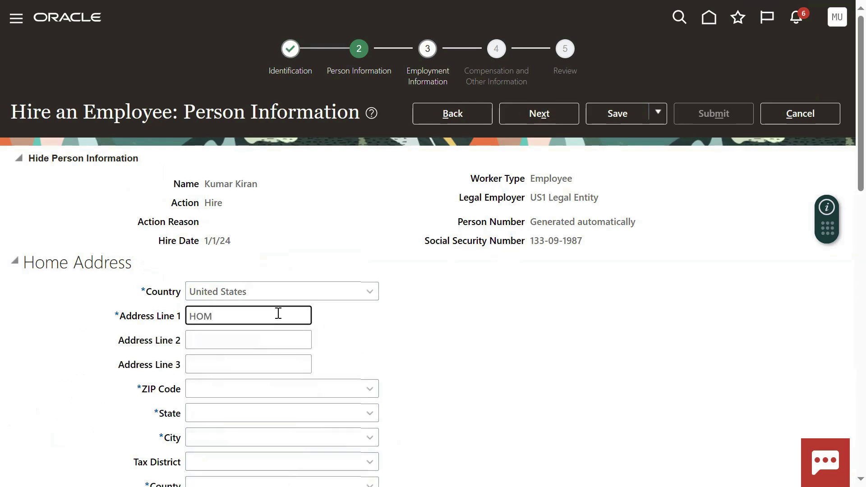
text(E Add)
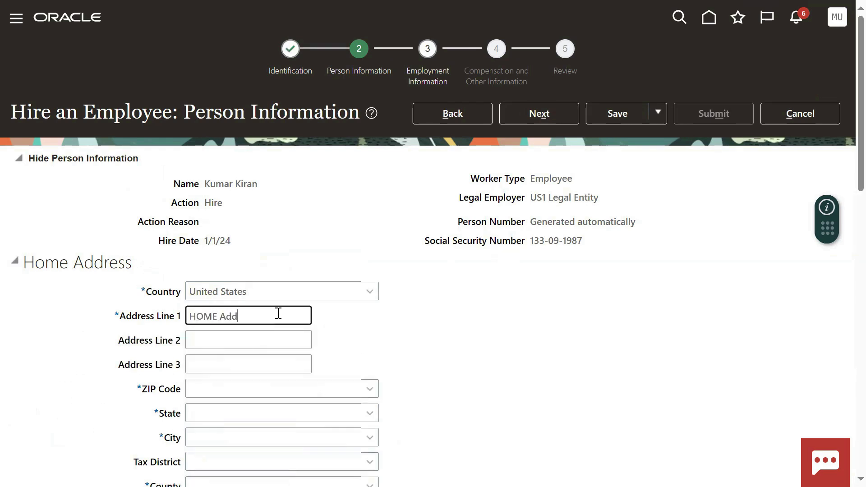
text(12200)
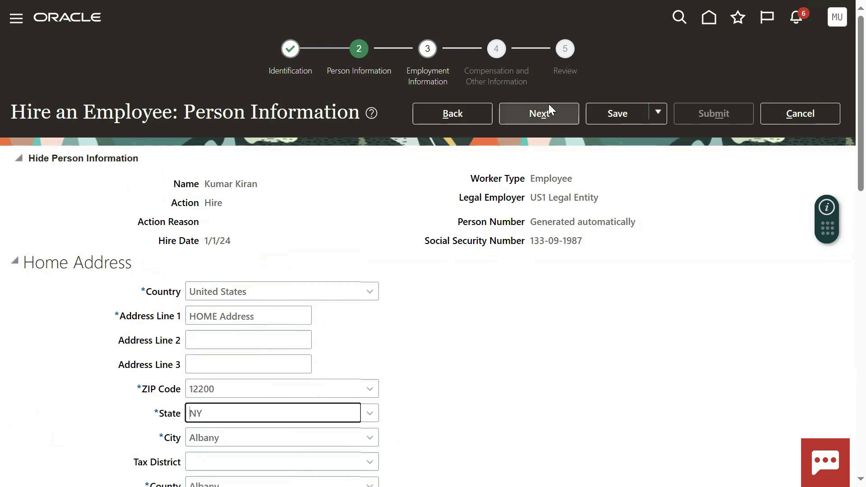
click(538, 114)
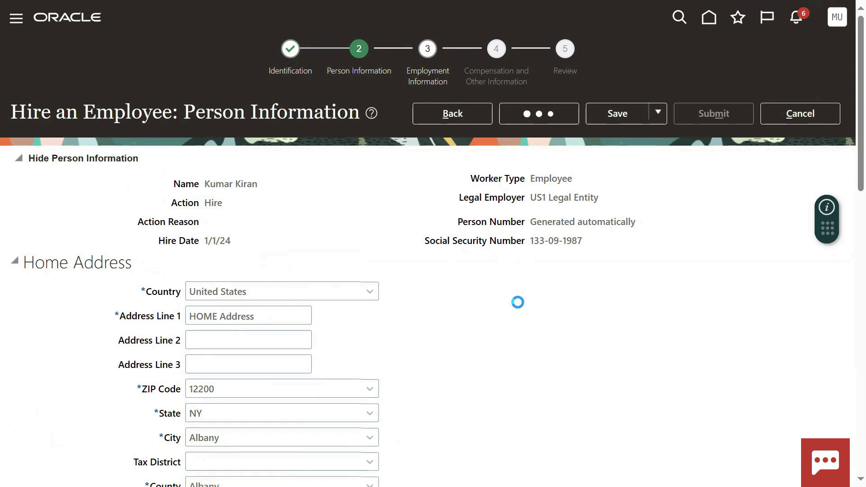
Assign US1 Business Unit and the Human Resources Administrator job at Redwood City
click(538, 114)
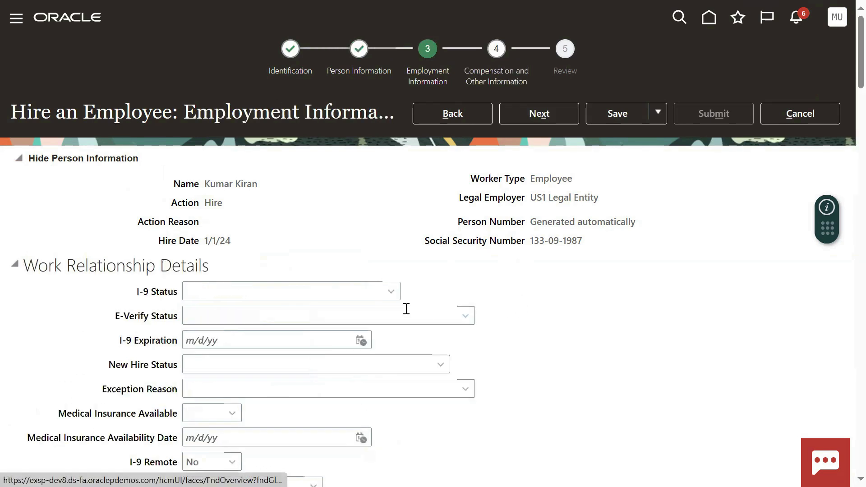
scroll(down, 3)
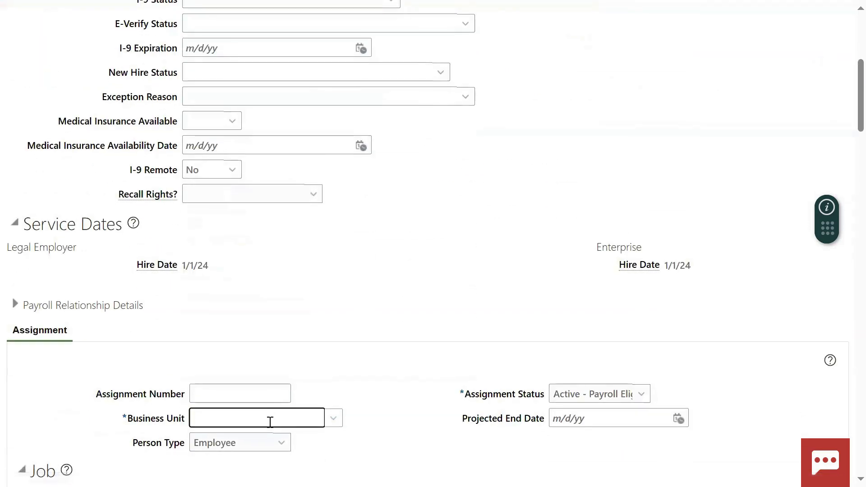
text(US1)
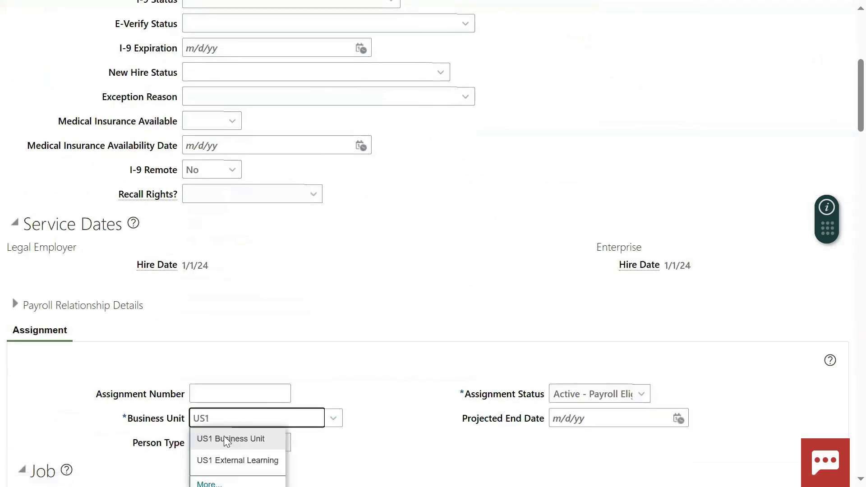
click(231, 438)
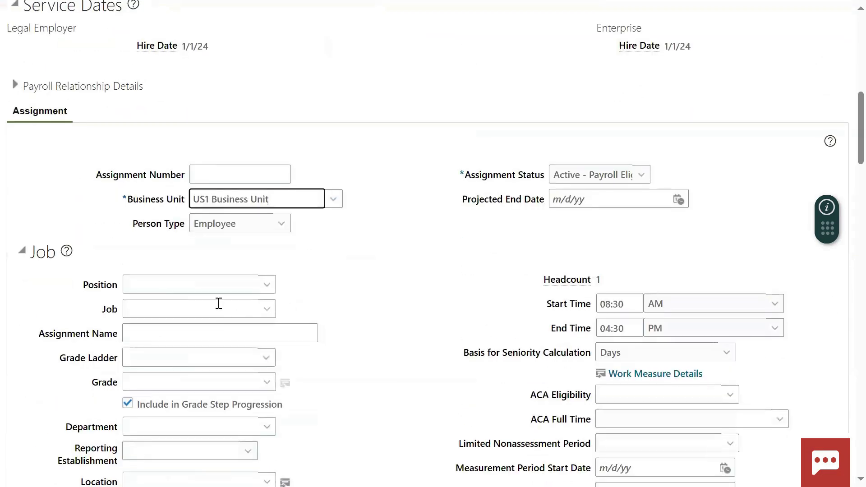
text(huma)
click(199, 480)
text(Red)
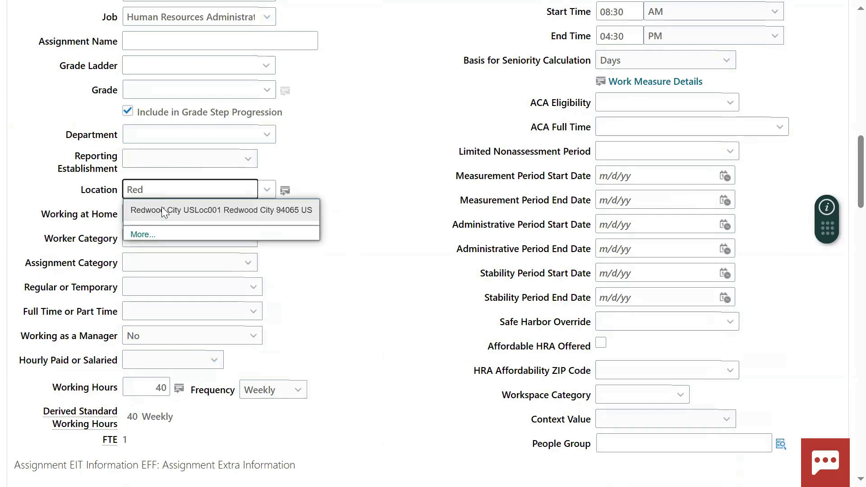
scroll(down, 3)
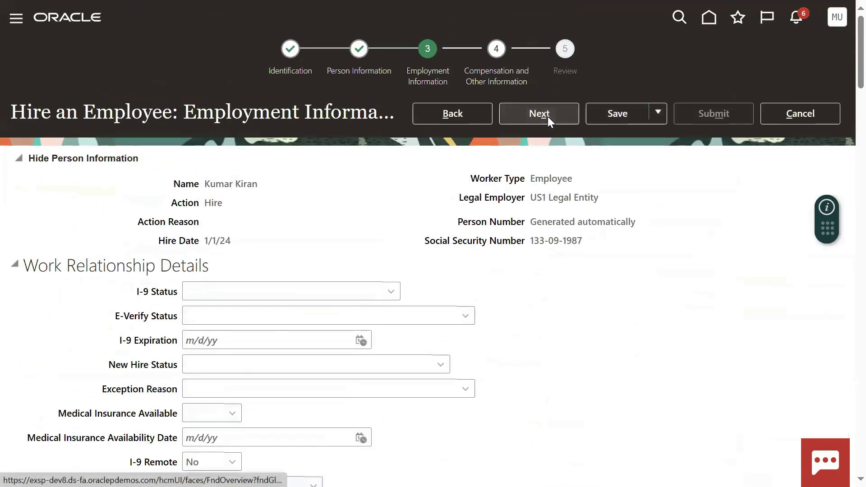
click(538, 113)
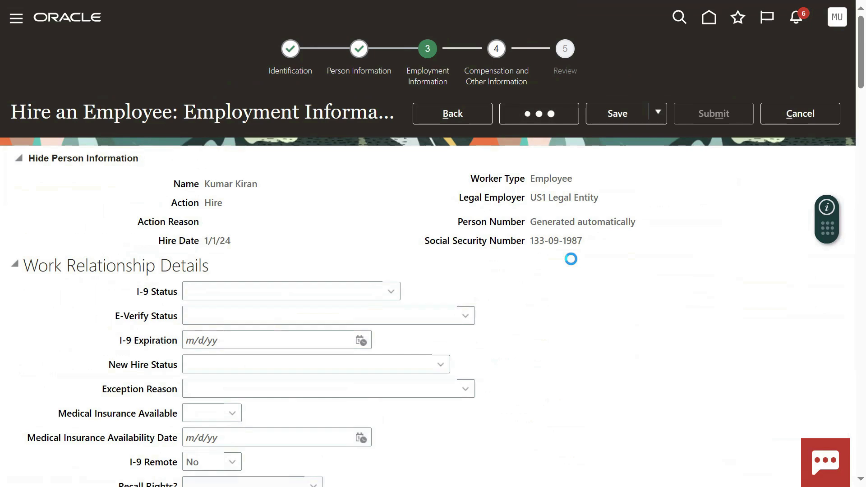
click(538, 114)
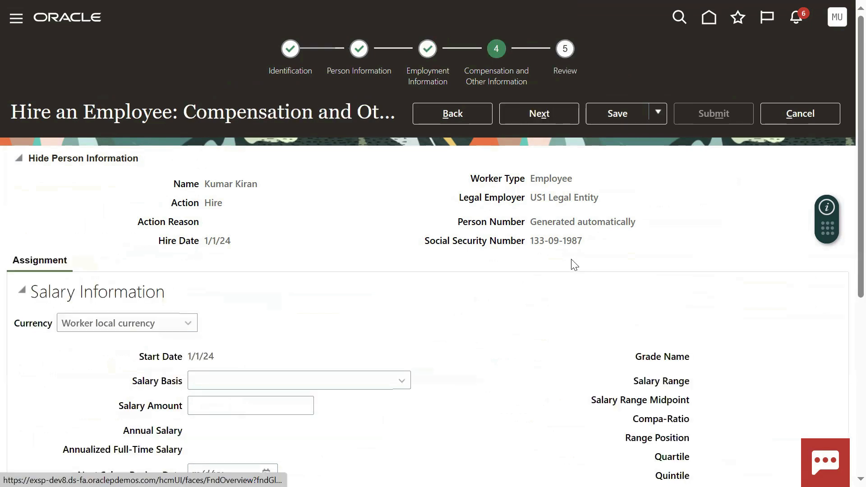
click(538, 113)
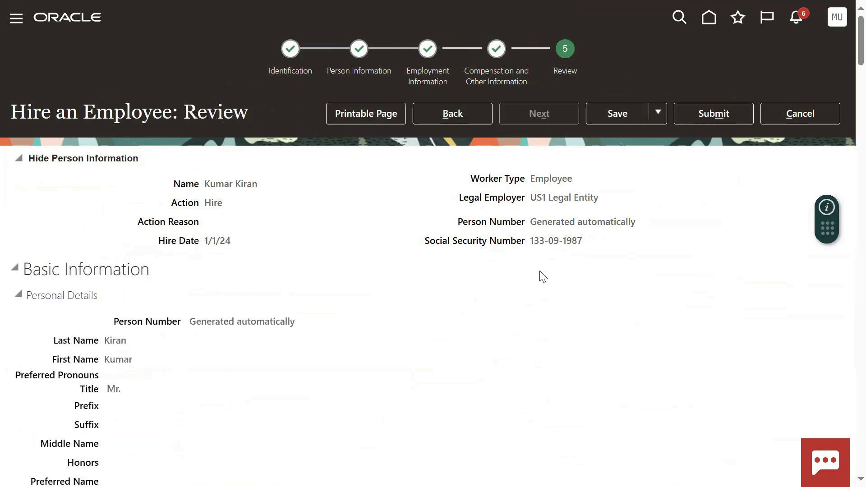
click(713, 113)
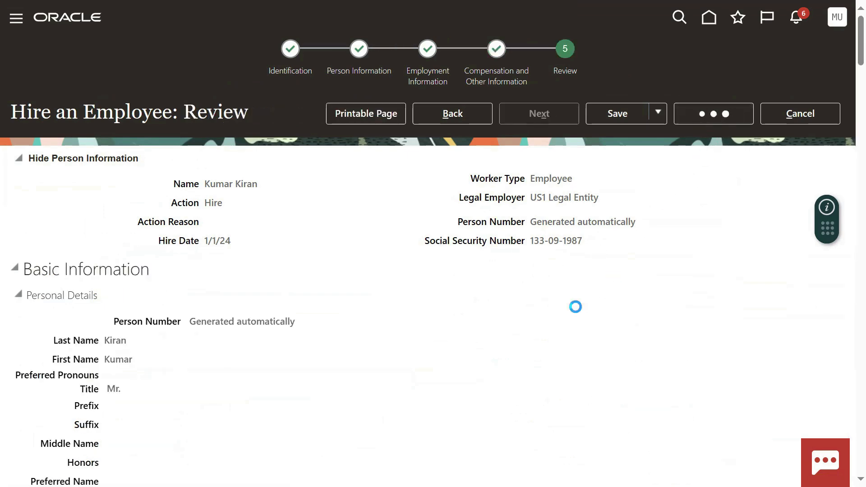
click(713, 114)
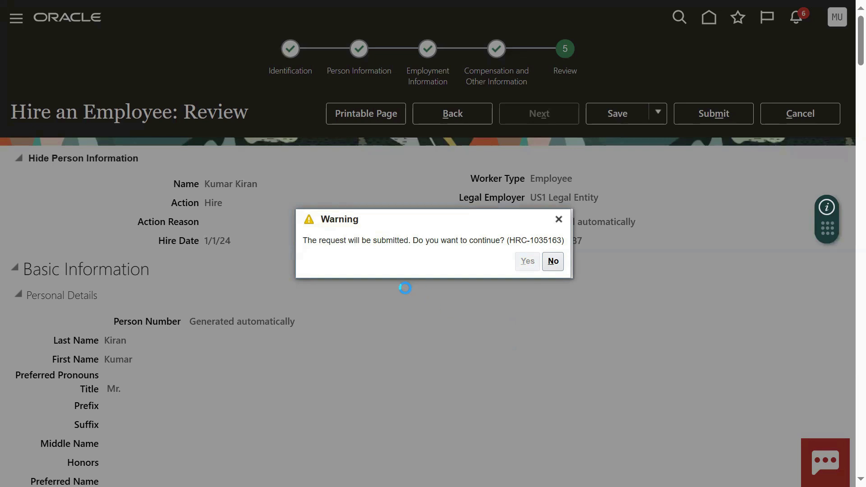
click(526, 260)
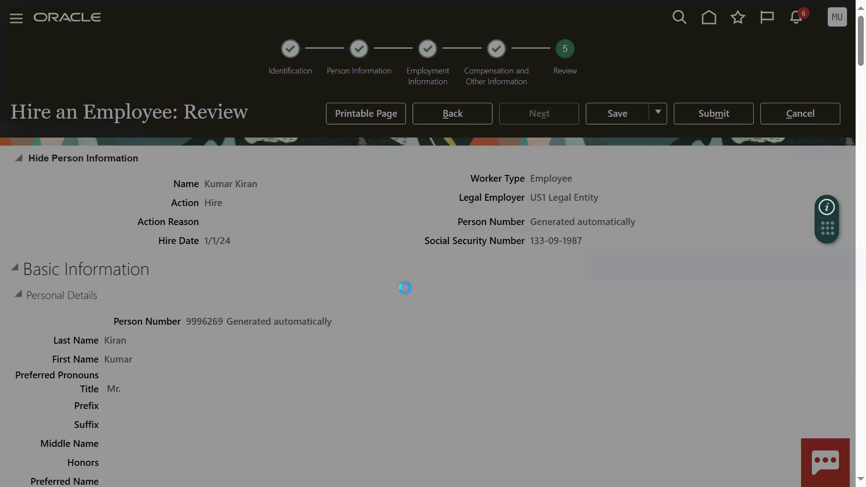
click(713, 114)
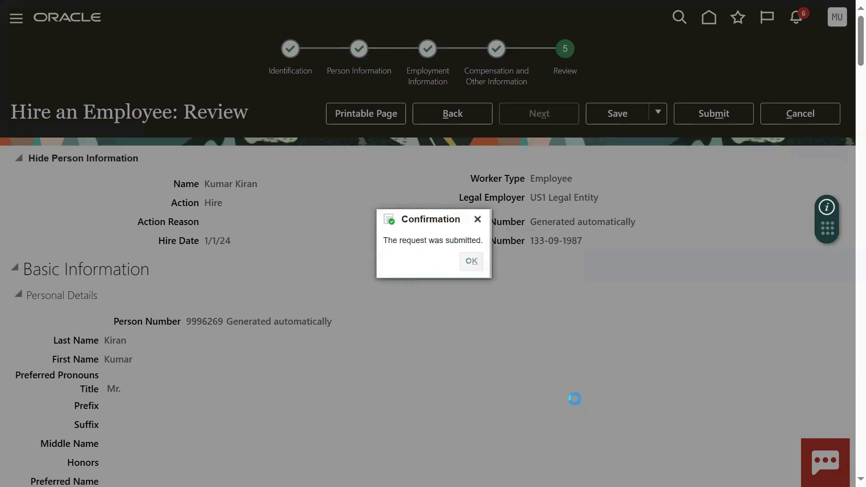
click(470, 260)
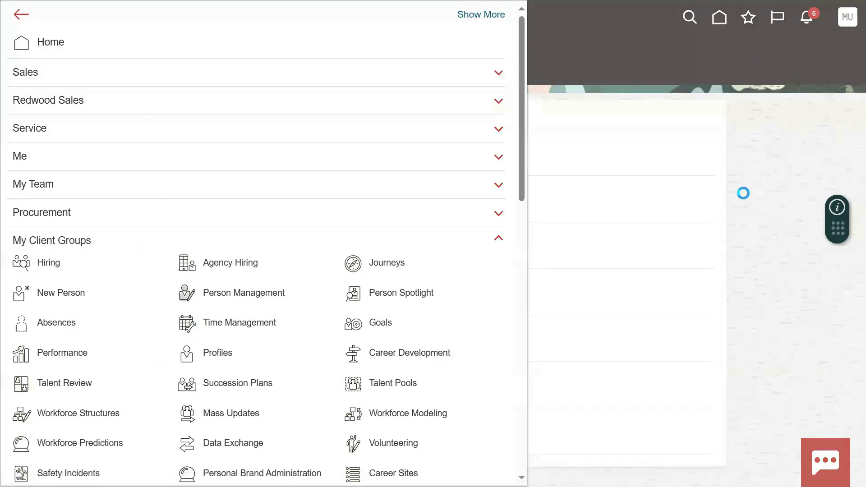
click(243, 292)
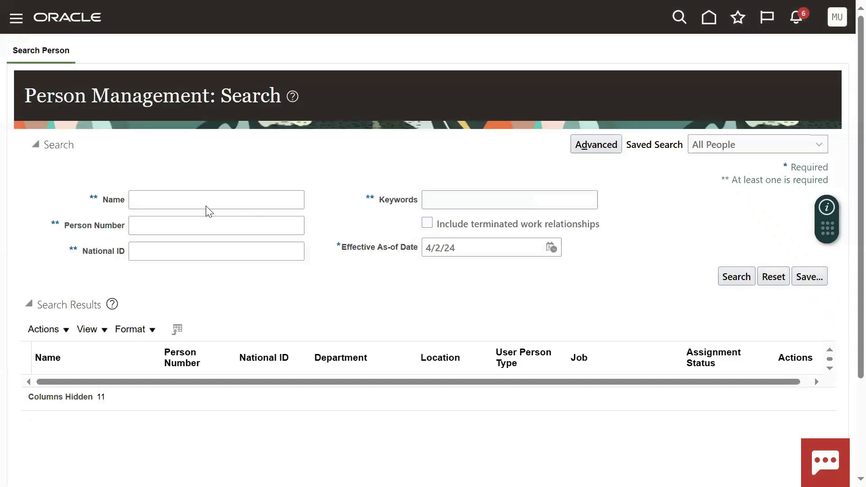
text(Kirna)
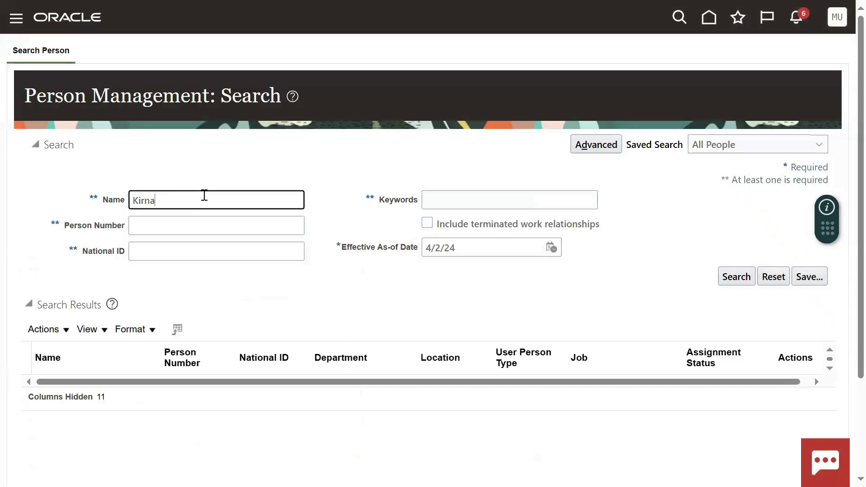
text(Kiran)
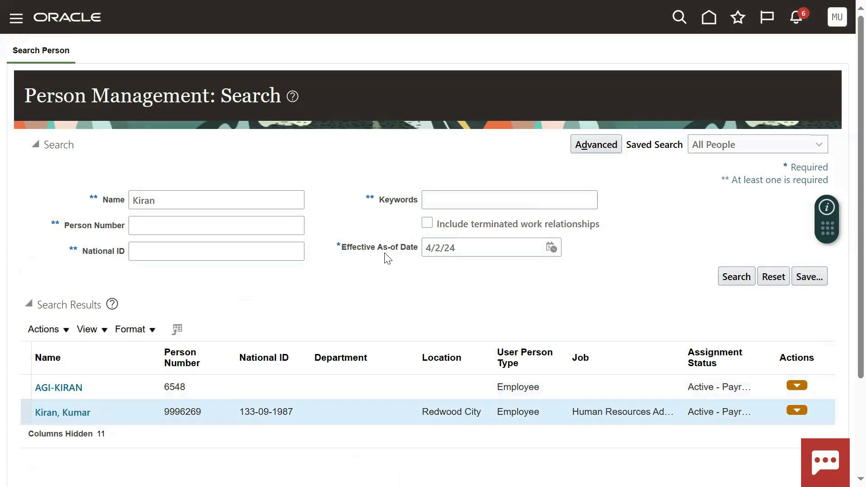
mouse_move(366, 296)
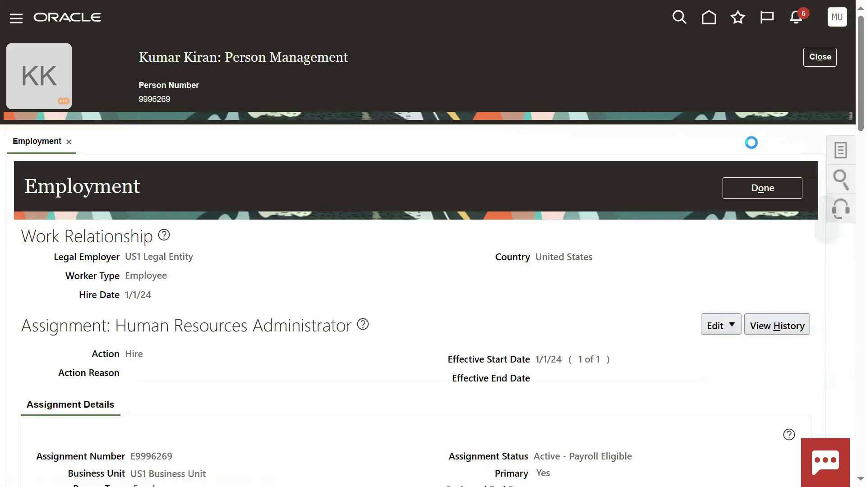
click(840, 150)
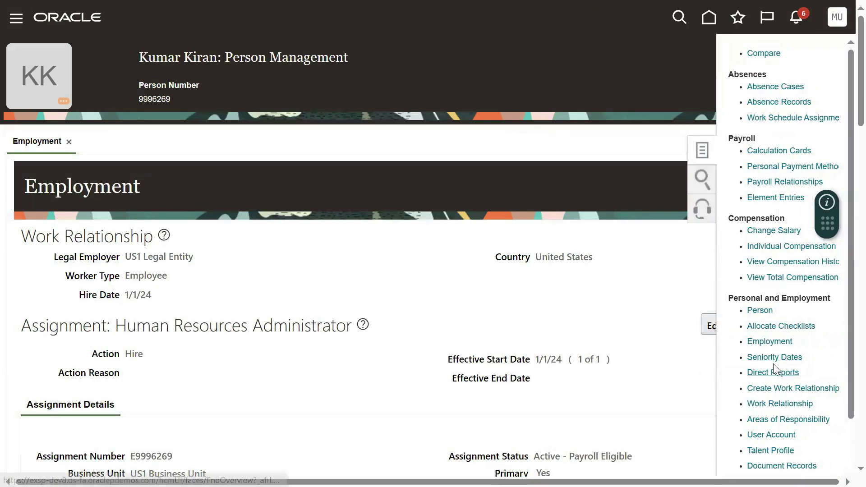
scroll(down, 3)
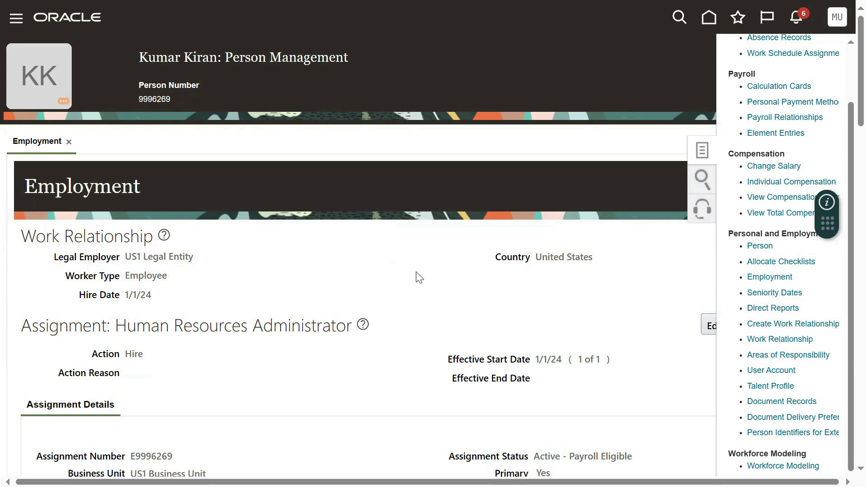
click(770, 370)
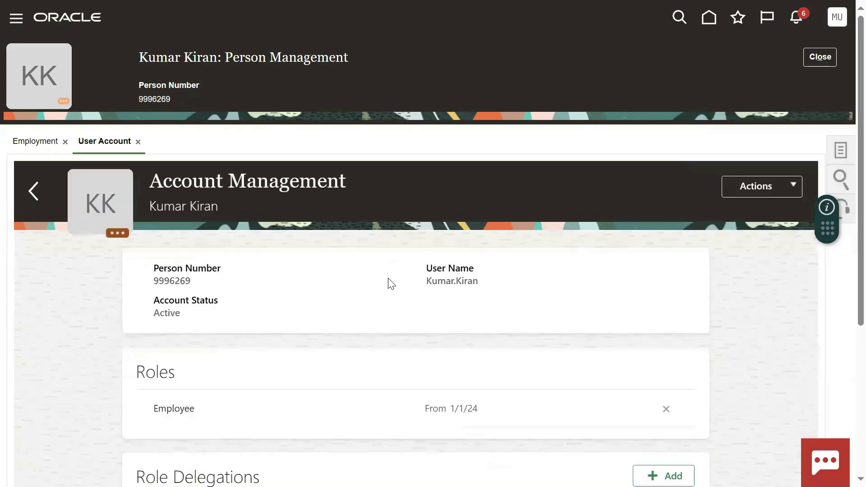
double_click(451, 280)
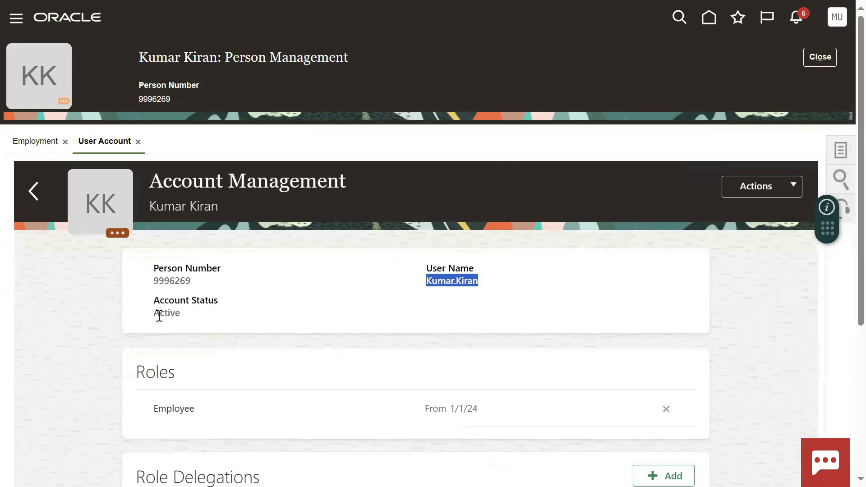
scroll(down, 3)
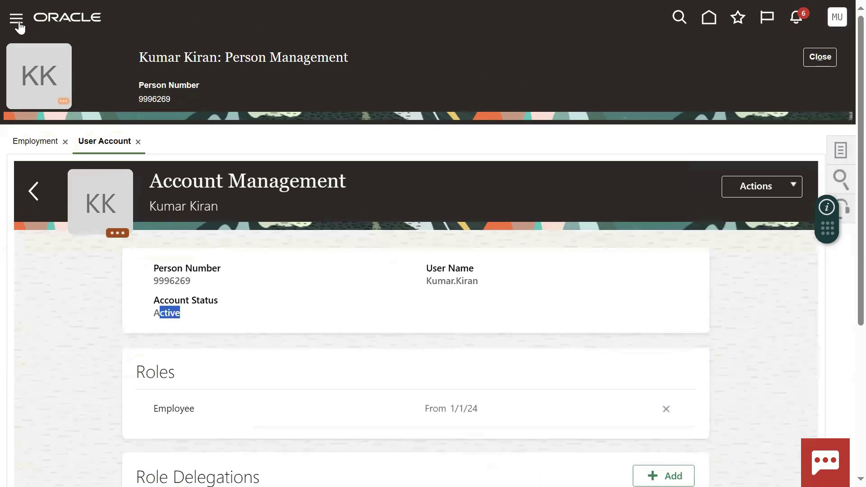
click(17, 17)
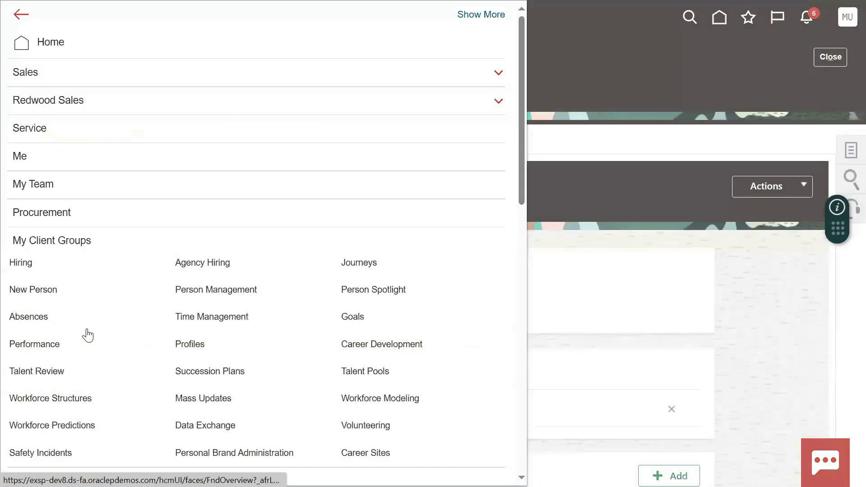
scroll(down, 3)
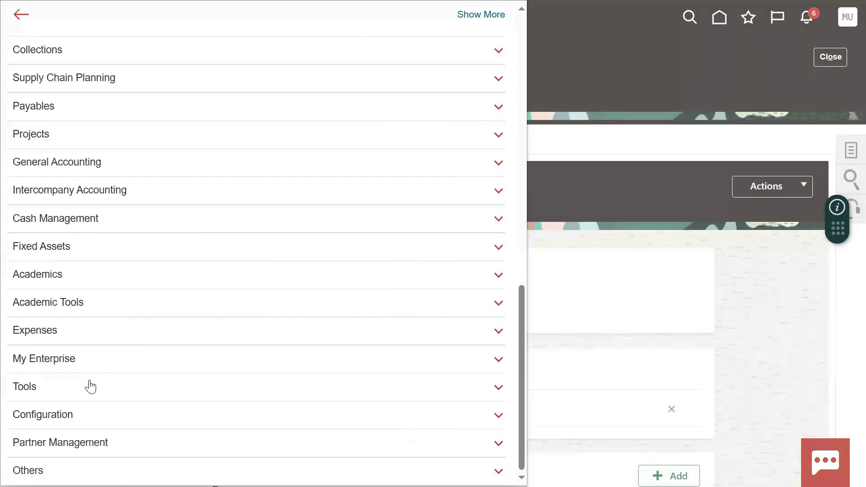
click(24, 386)
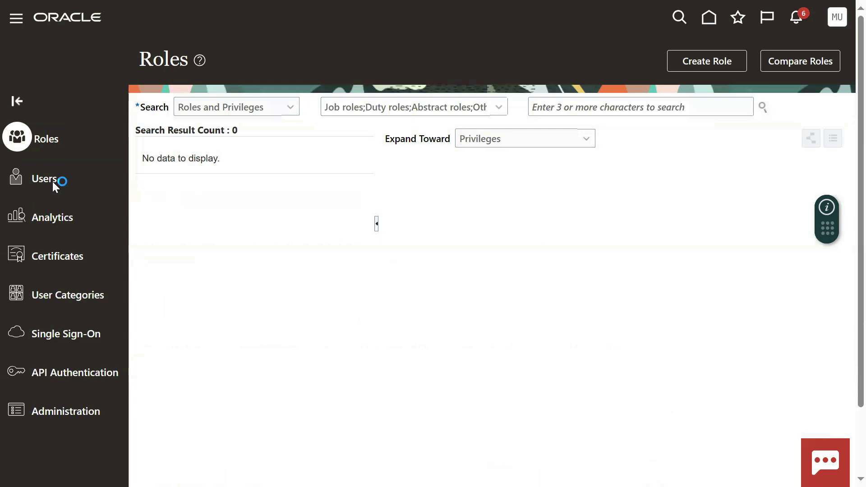
click(47, 177)
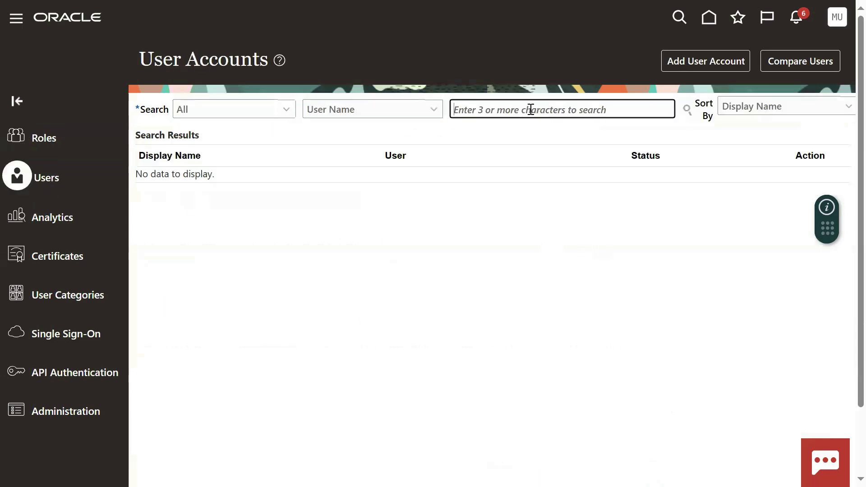
text(Kumar.Kiran)
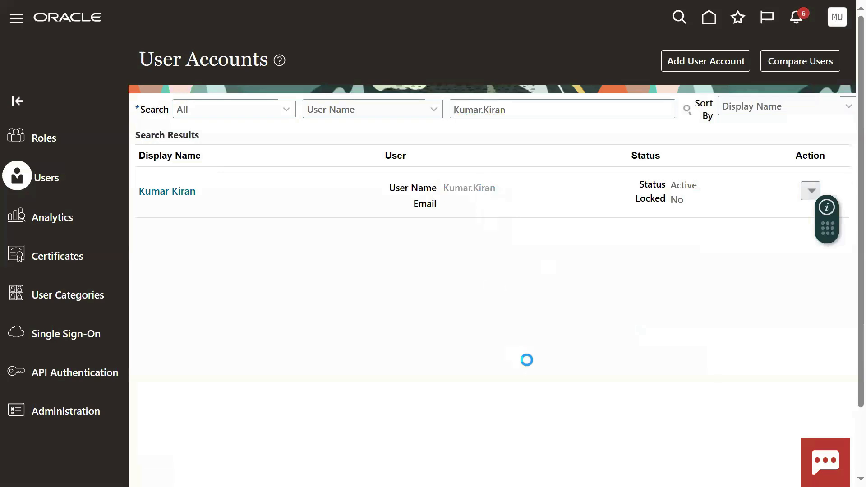
click(167, 191)
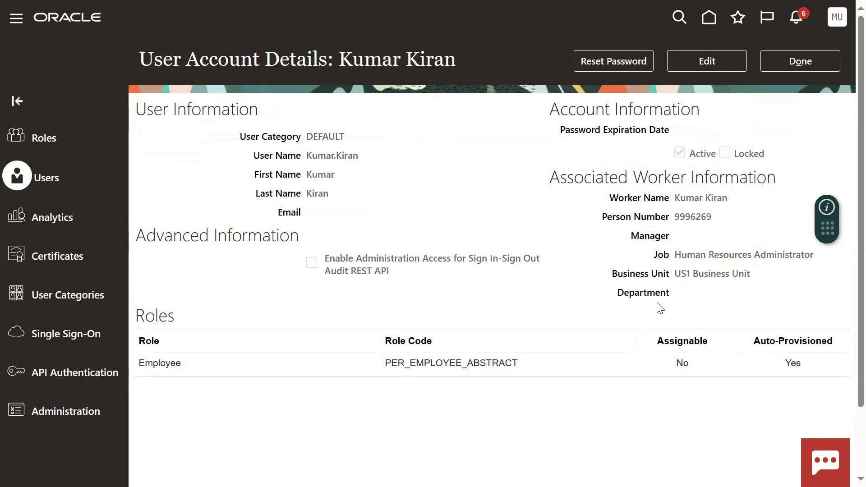
click(706, 61)
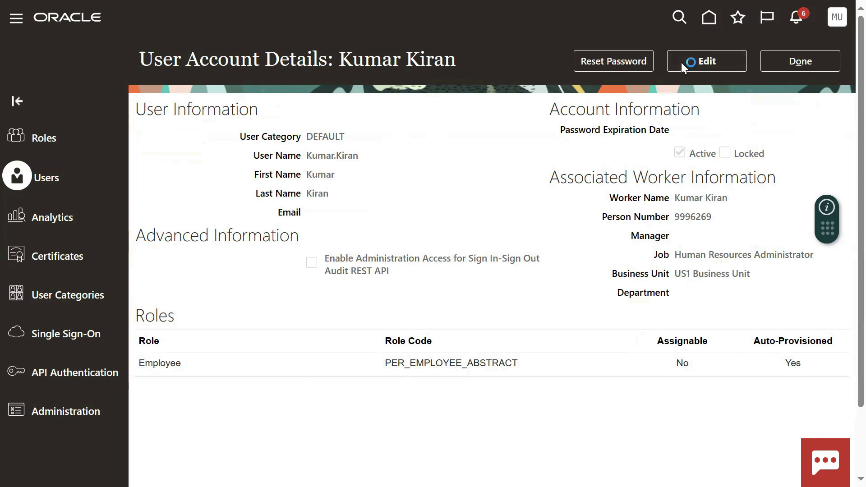
click(705, 61)
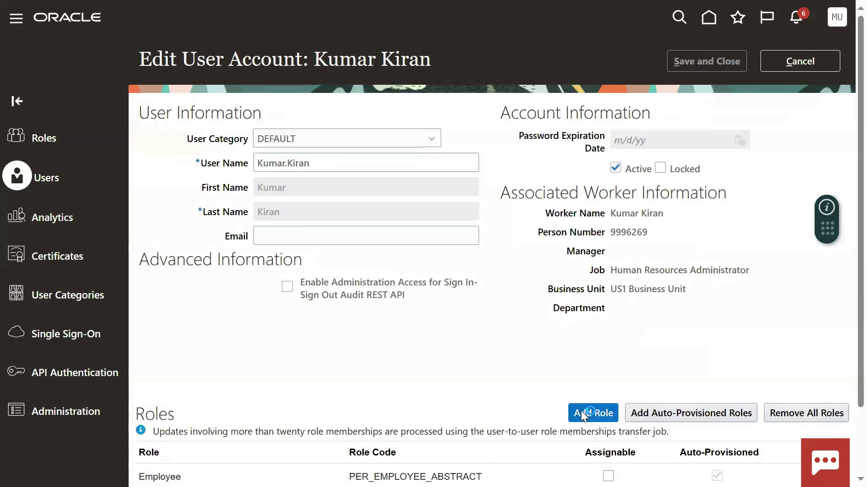
click(593, 413)
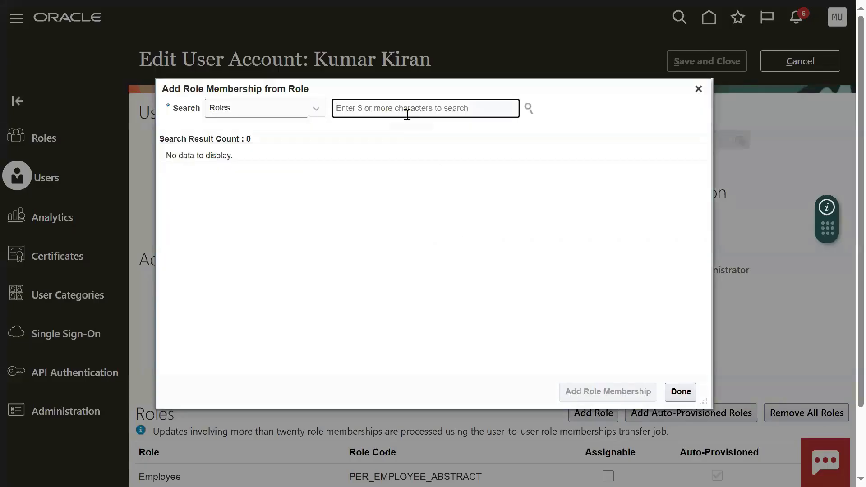
text(Human resource s)
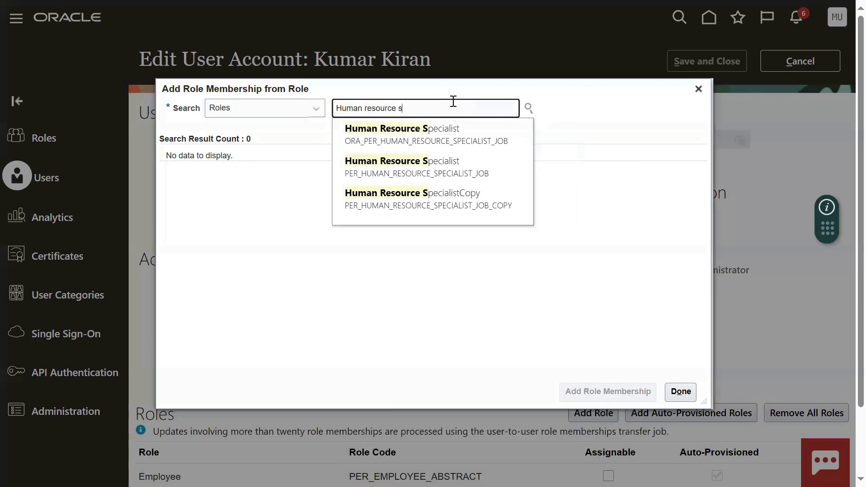
click(401, 128)
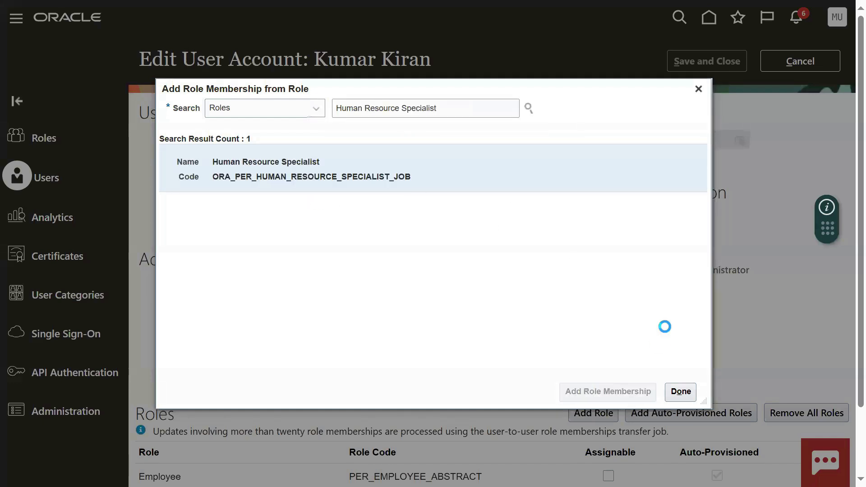
click(680, 391)
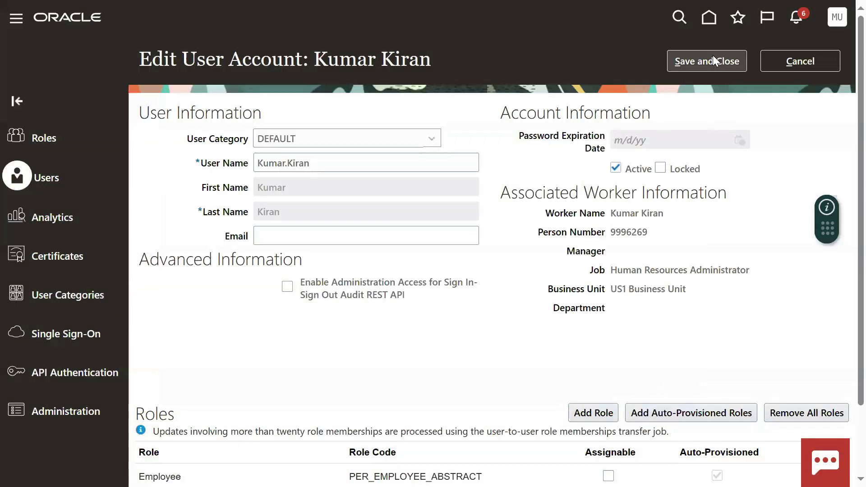
click(706, 61)
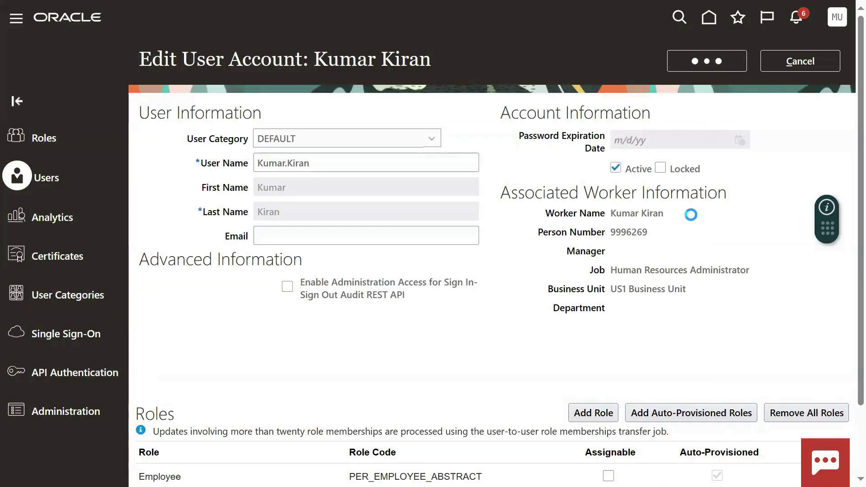
click(799, 61)
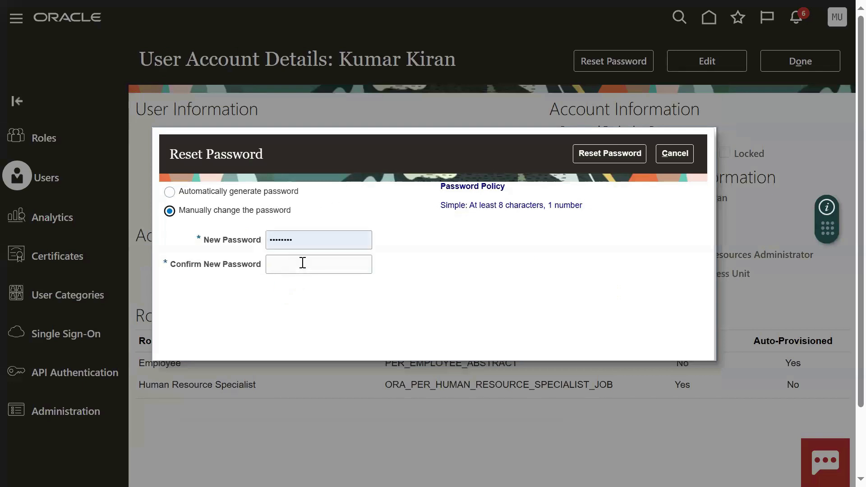
text(••••)
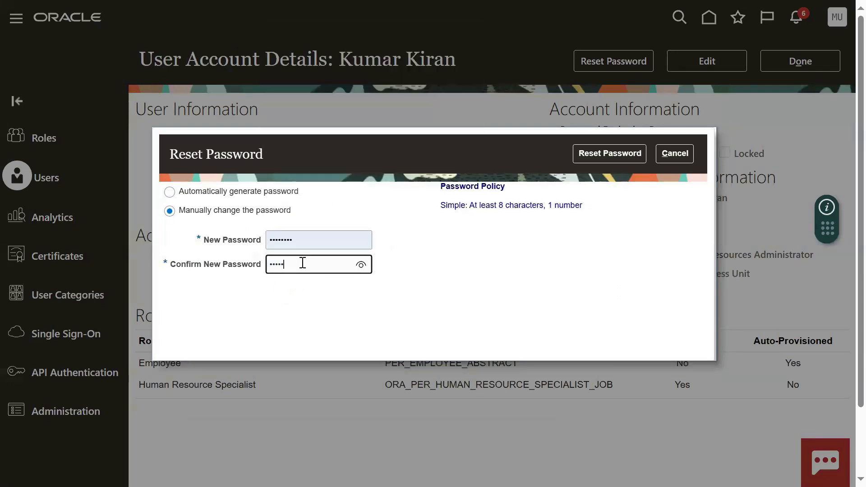
click(609, 153)
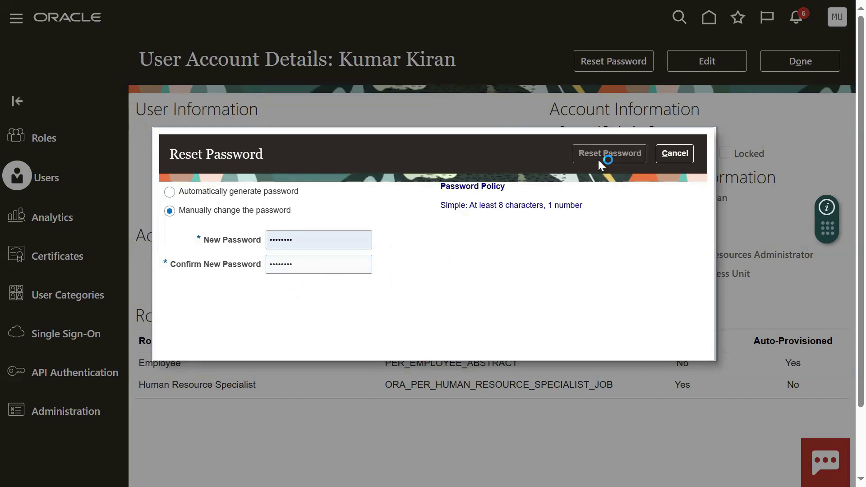
click(609, 153)
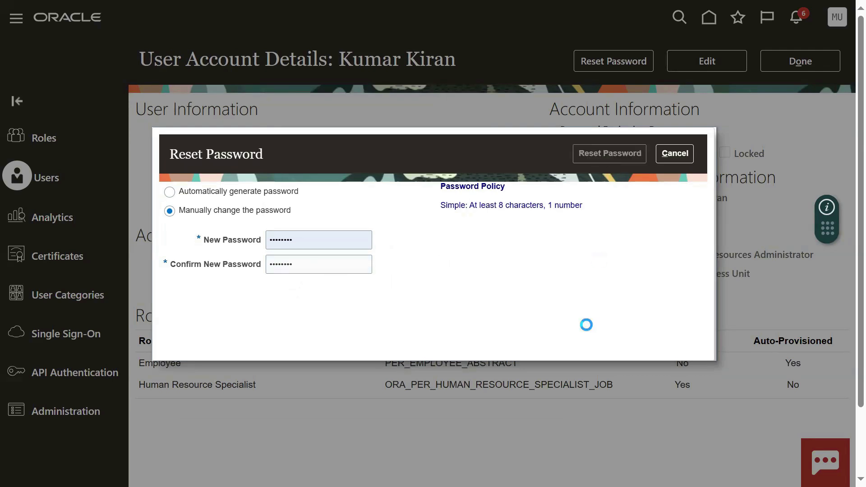
click(609, 154)
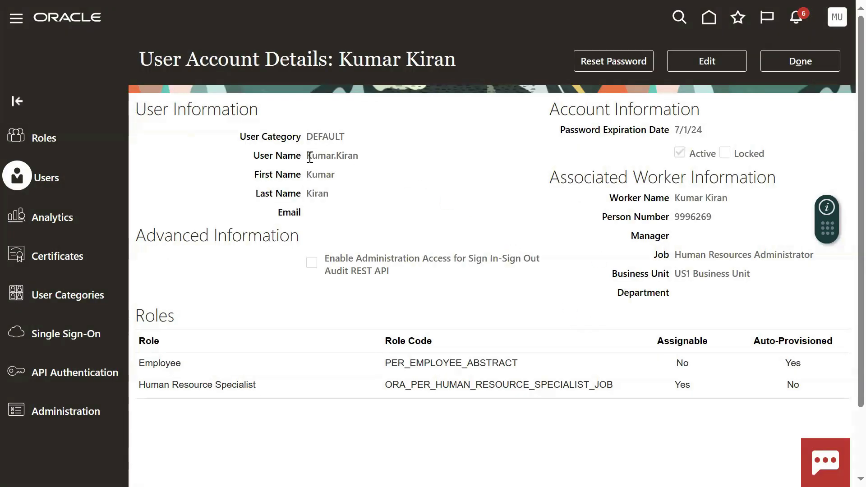
click(798, 61)
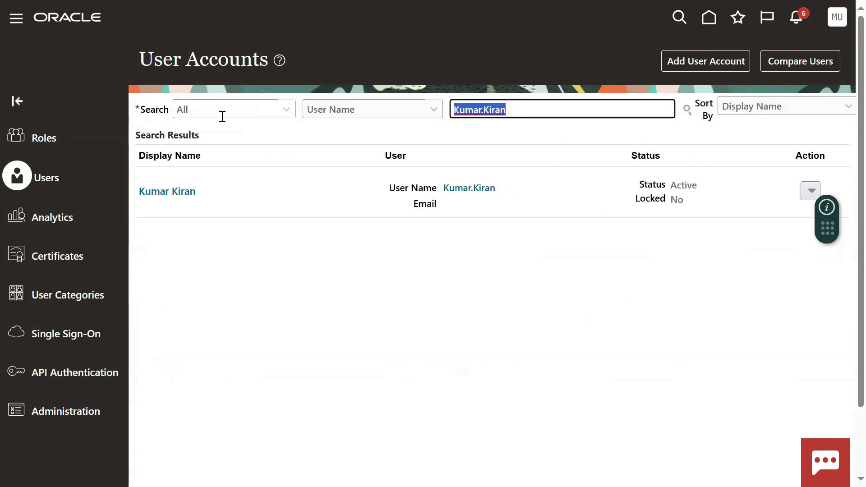
Search user accounts for 'muth', view the Muthyal account's roles, and return to the results
text(muth)
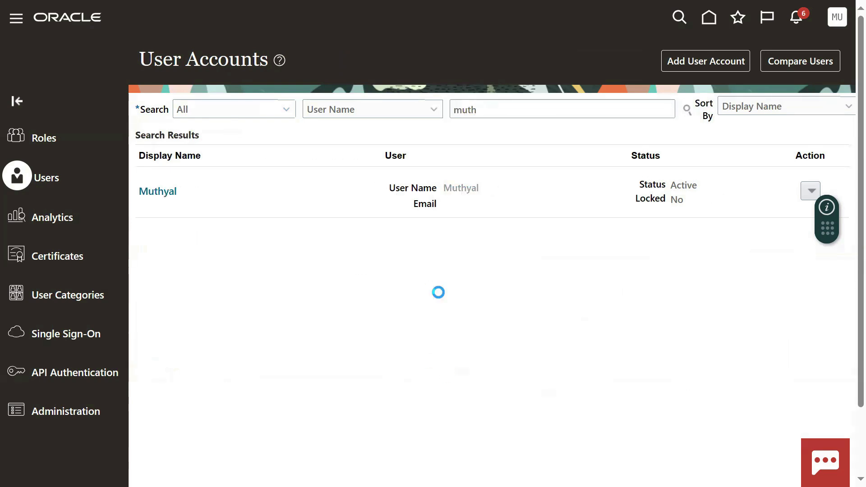
click(158, 191)
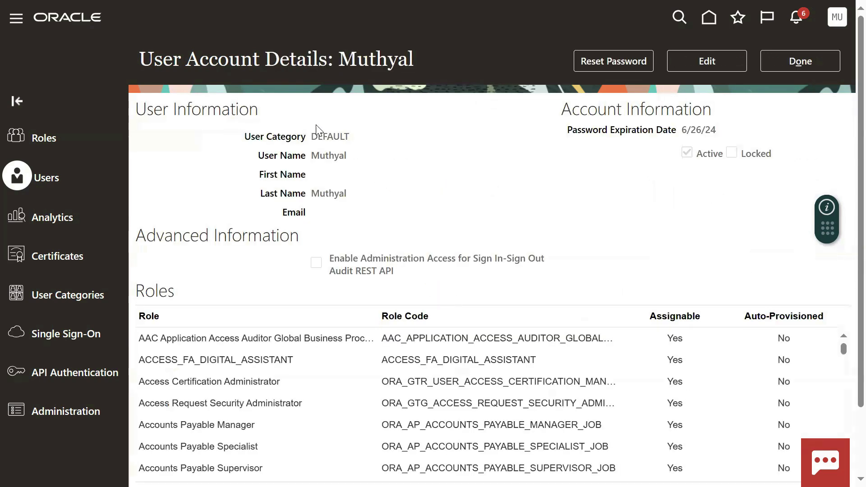
mouse_move(698, 222)
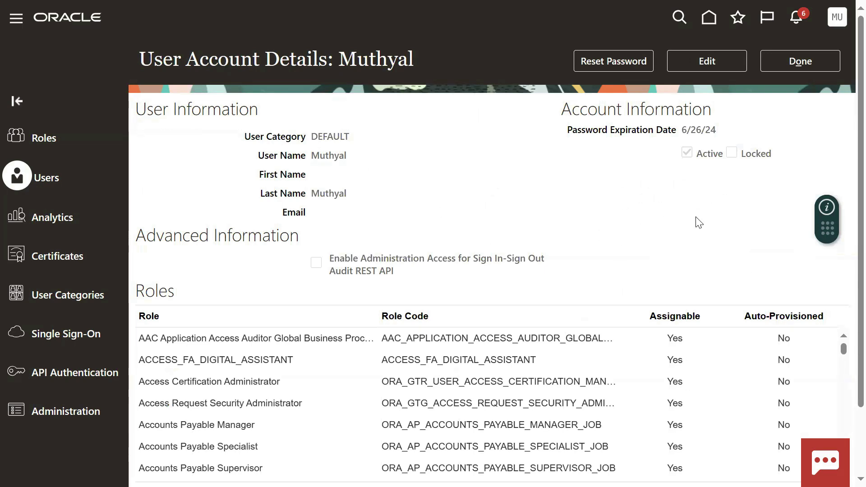
click(799, 61)
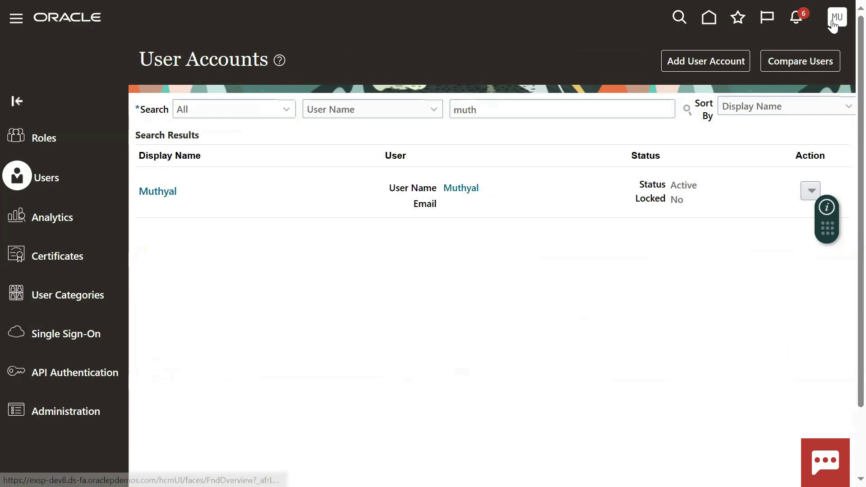
Sign out from the Settings and Actions menu under the user avatar
click(836, 17)
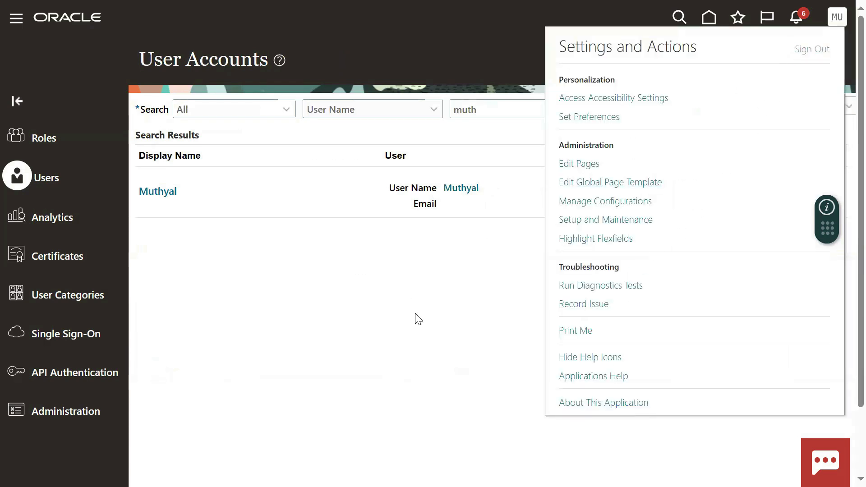
click(811, 50)
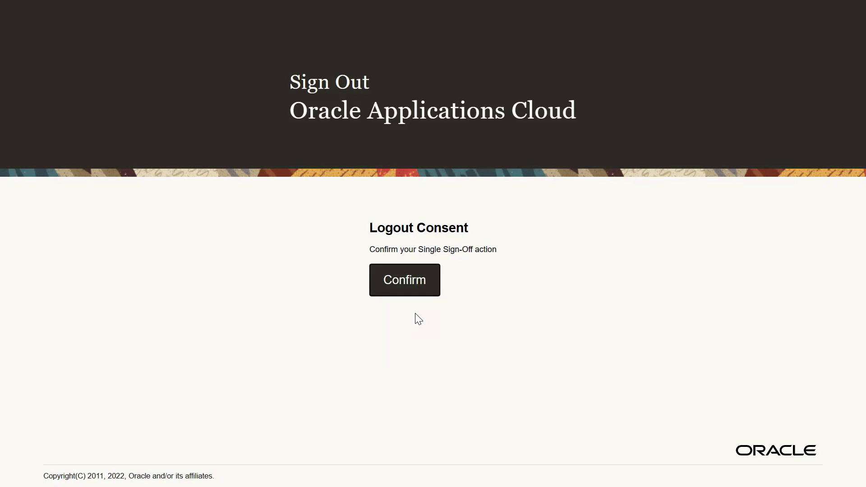
mouse_move(437, 314)
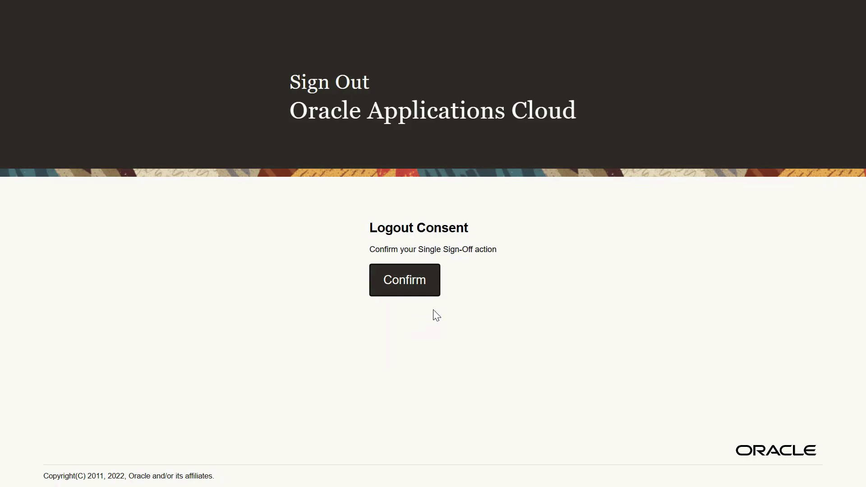
Confirm sign-off, sign back in as Kumar.Kiran after a failed attempt, and dismiss Edge's password prompt
click(404, 280)
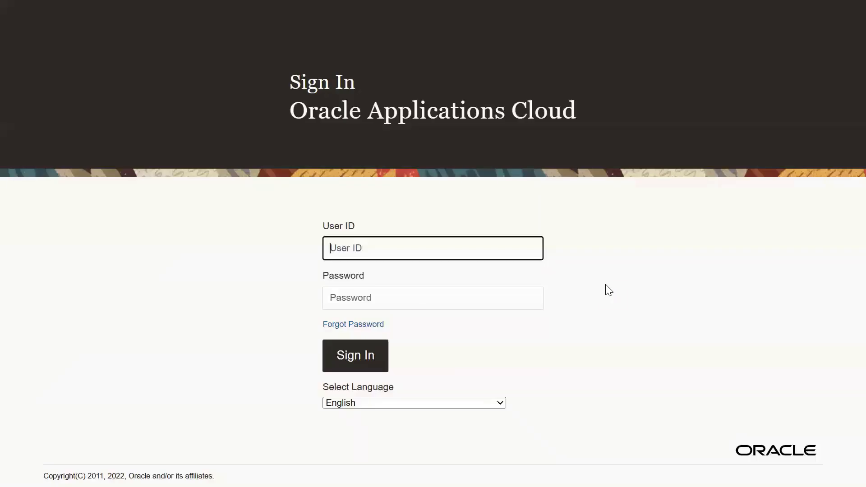
text(Kumar.Kiran)
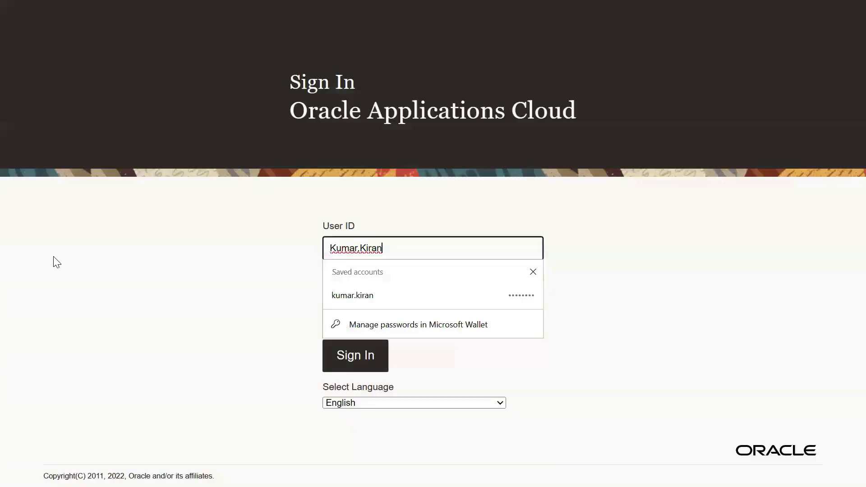
click(355, 355)
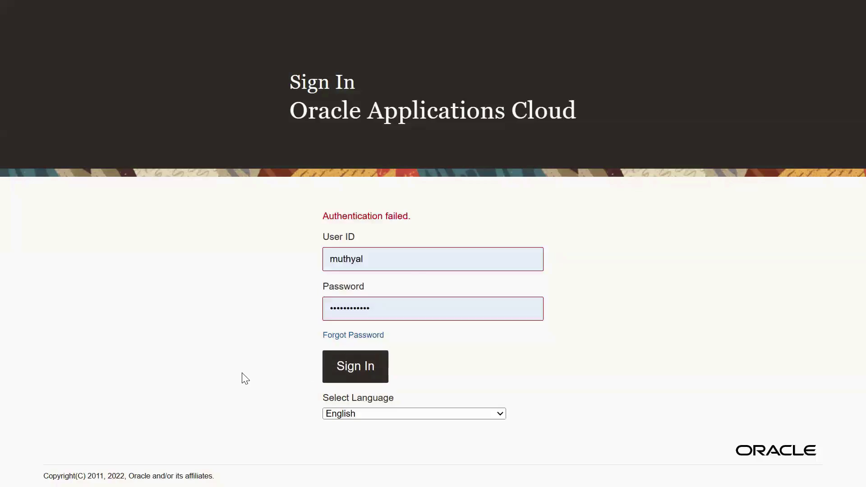
text(Kumar.Kiran)
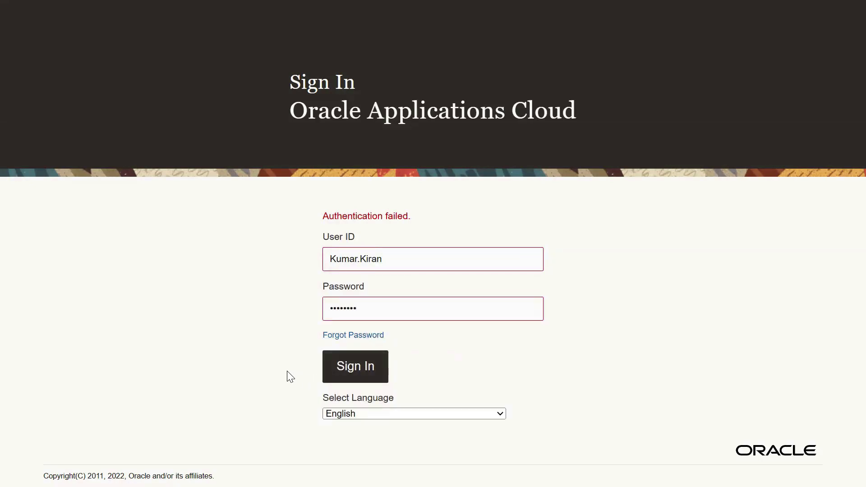
click(354, 366)
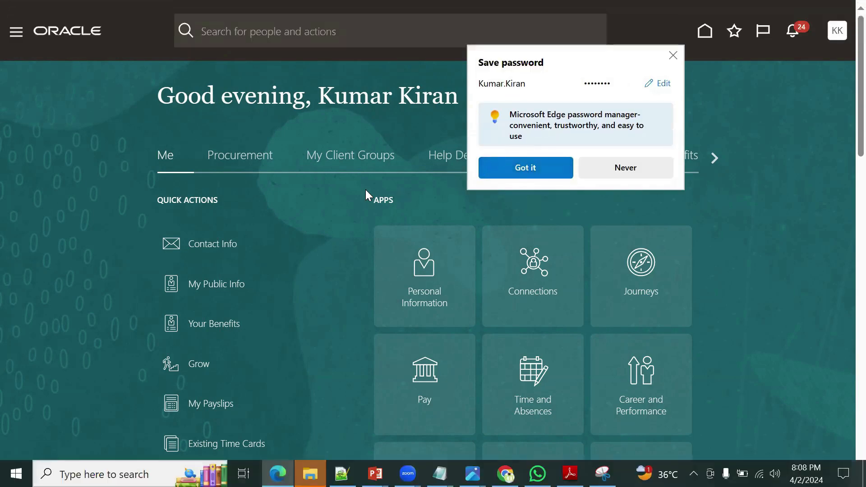
click(524, 167)
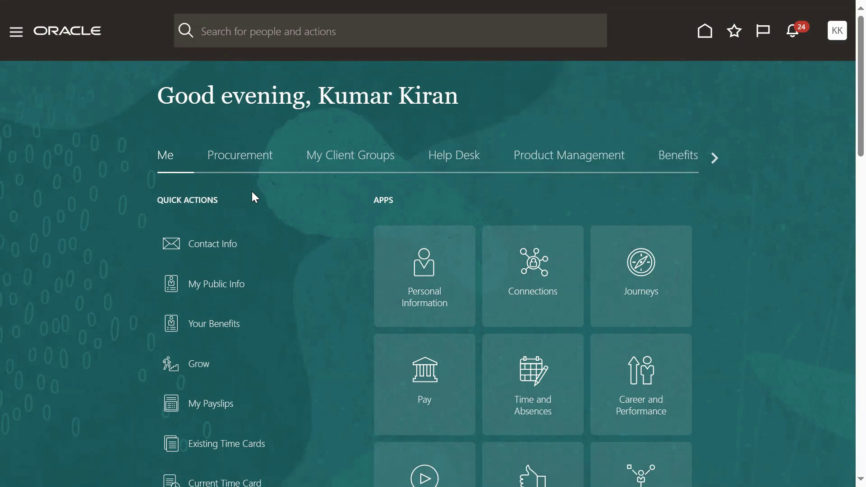
mouse_move(86, 102)
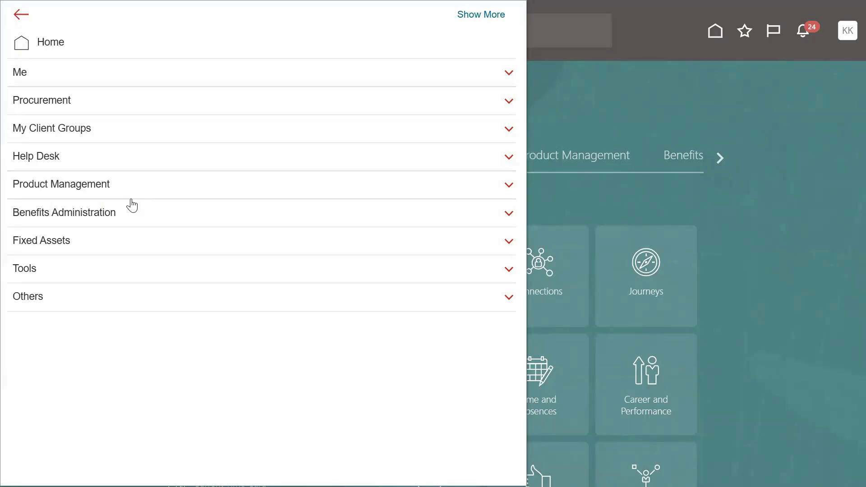
Reach Goal Plans via My Client Groups > Goals, dismiss the error, and add a new plan
click(51, 128)
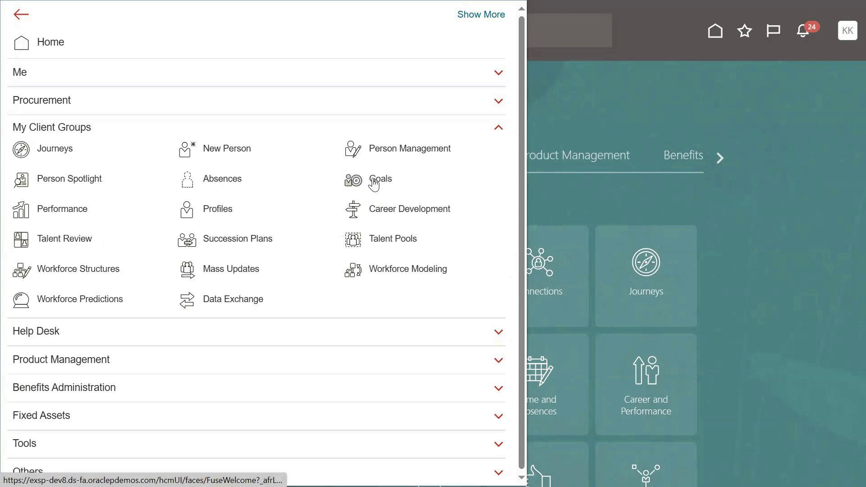
click(380, 179)
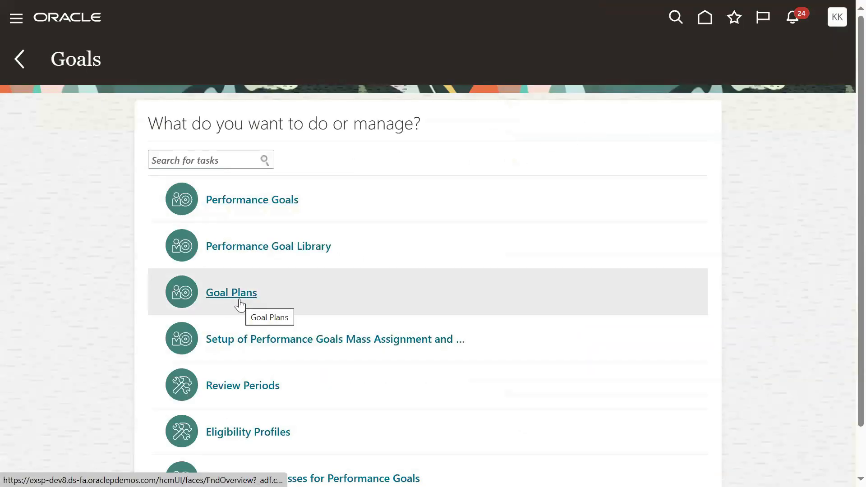
mouse_move(104, 255)
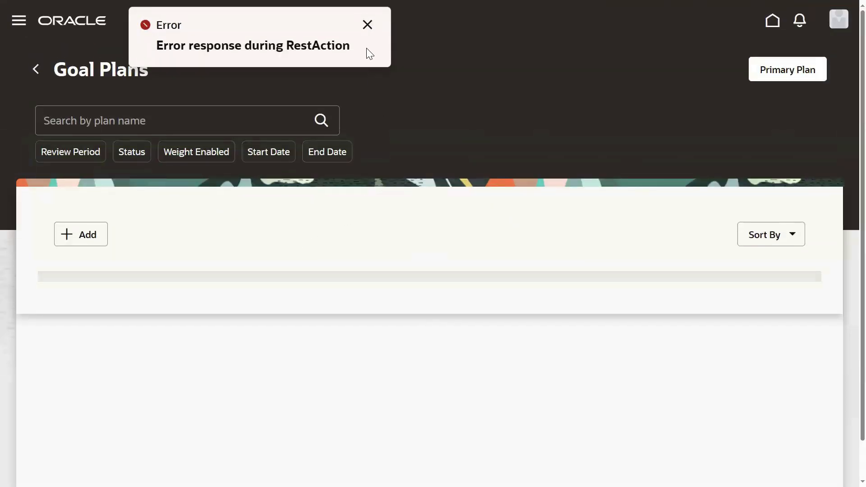
click(366, 24)
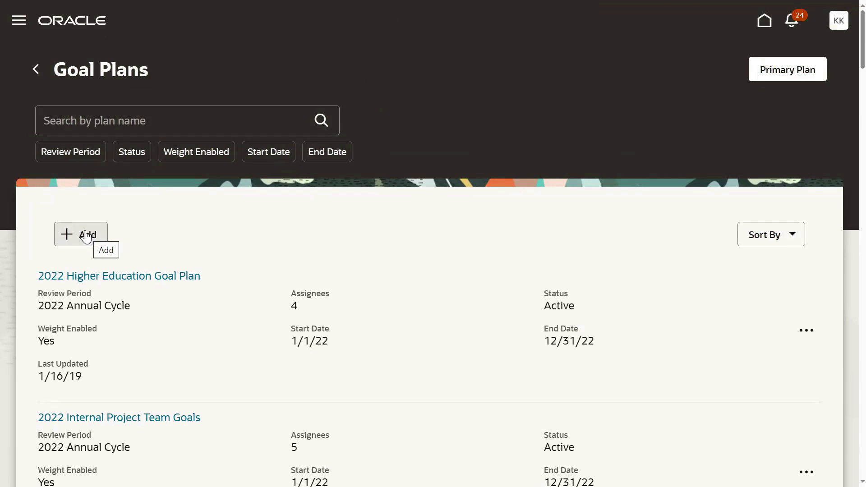
mouse_move(214, 233)
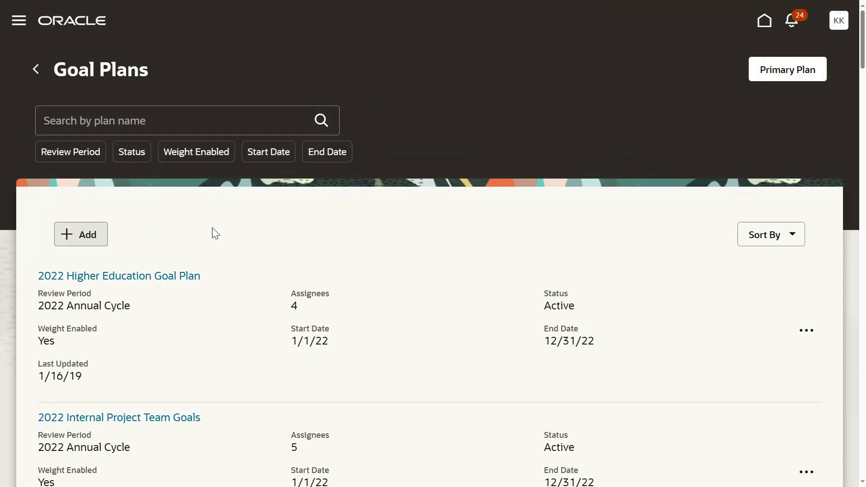
click(81, 234)
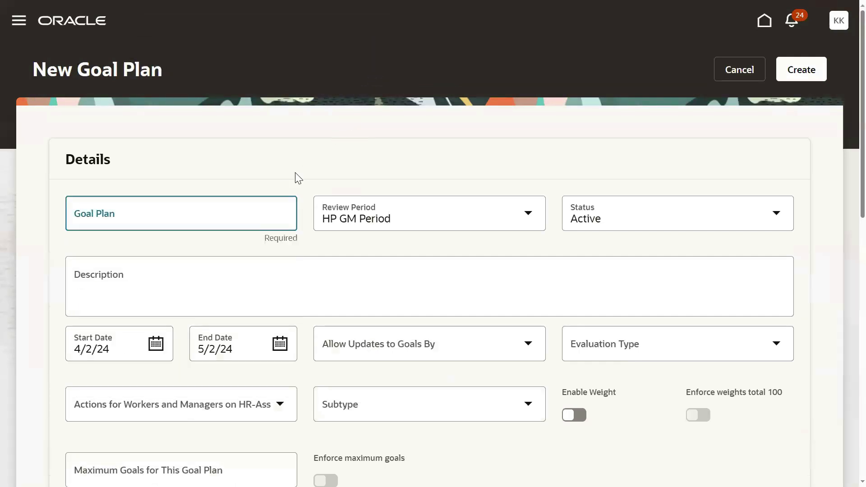
Autofill the plan name 'HP Goal Plan' and save HP GM Profile as a required eligibility profile
click(180, 214)
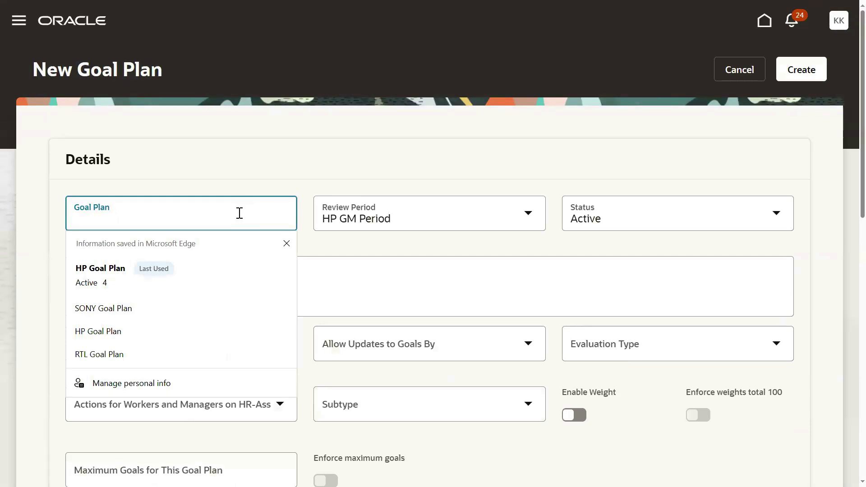
click(101, 267)
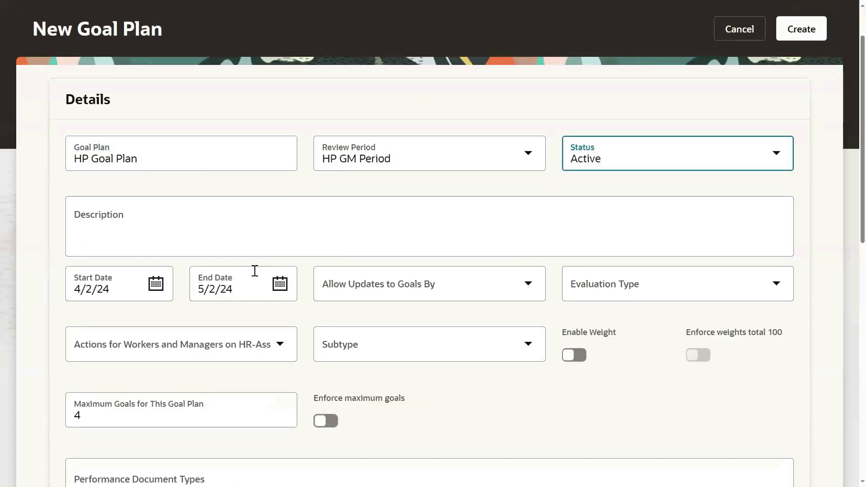
scroll(down, 3)
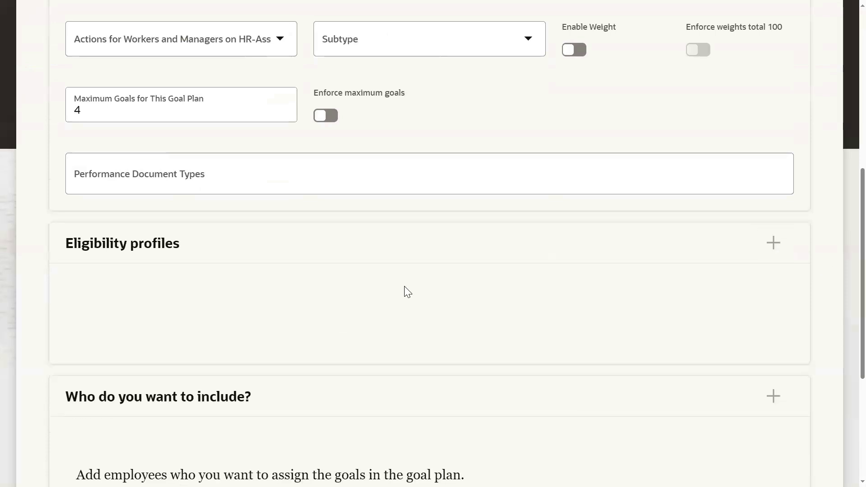
click(773, 243)
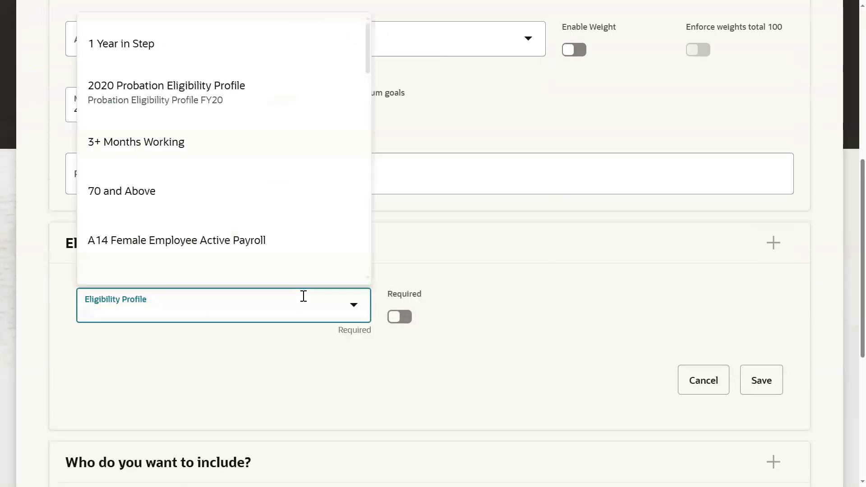
text(HP)
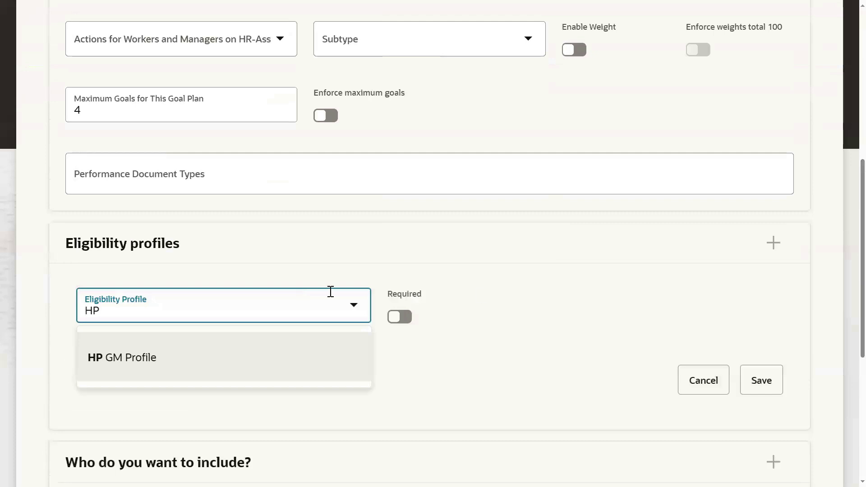
click(121, 357)
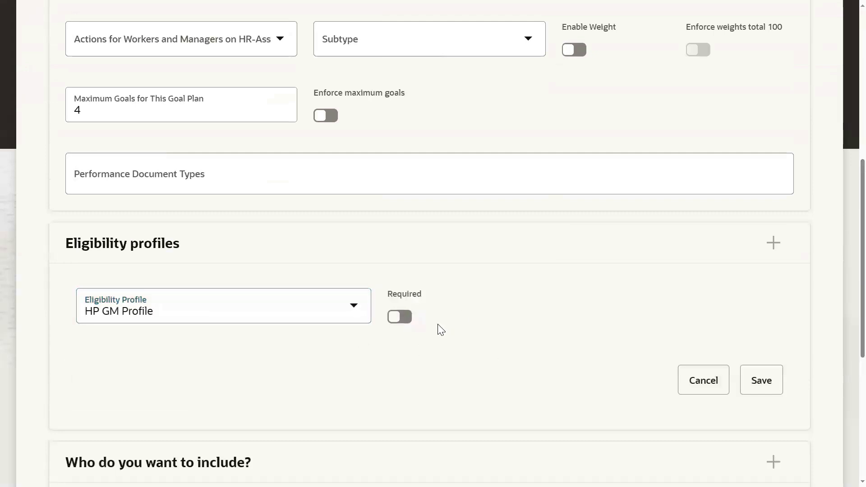
click(399, 317)
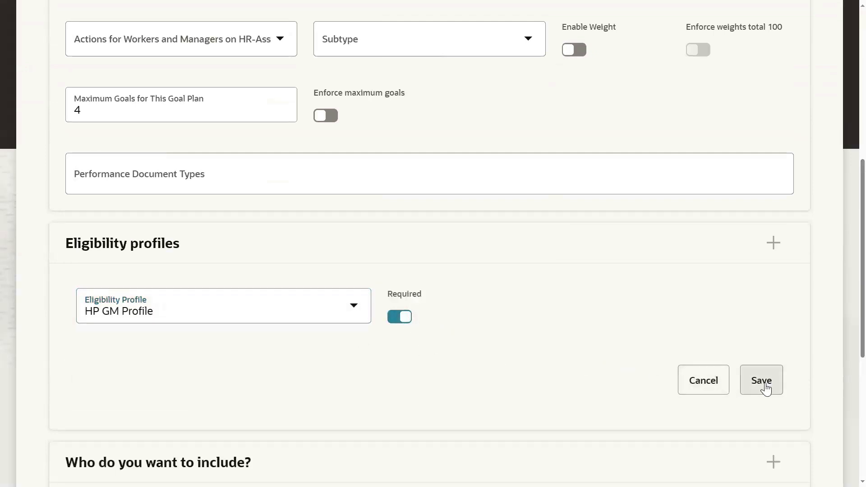
click(760, 380)
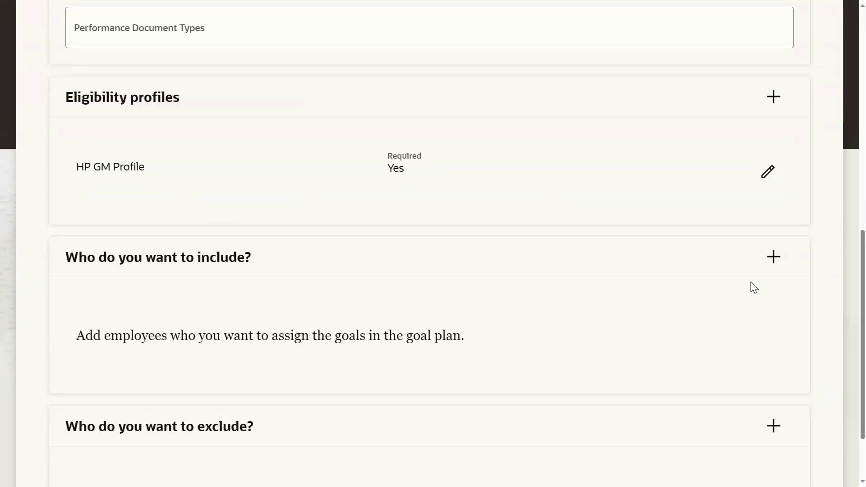
click(772, 256)
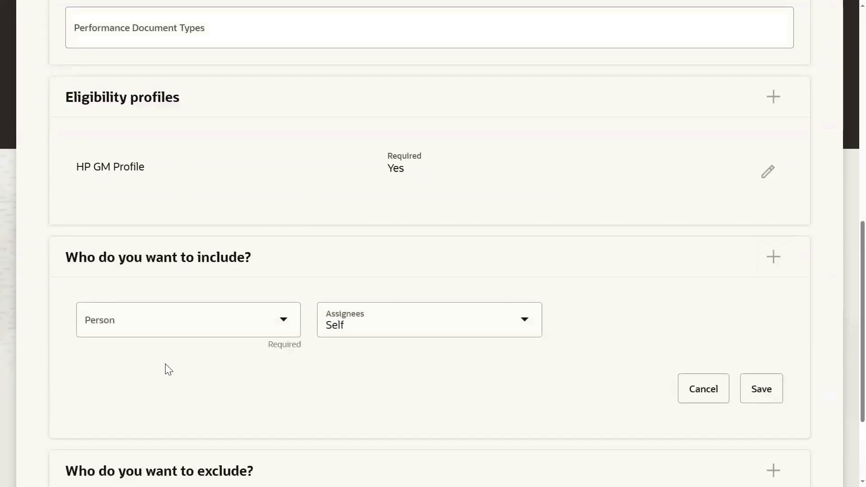
click(188, 319)
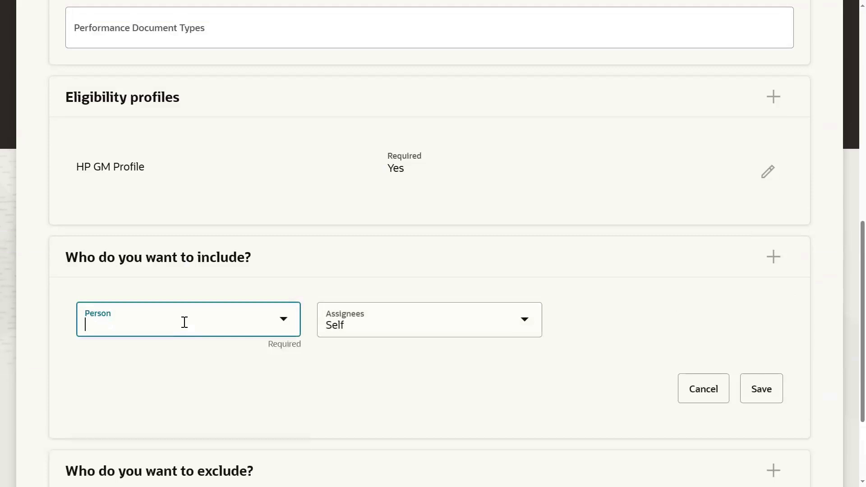
text(feitty)
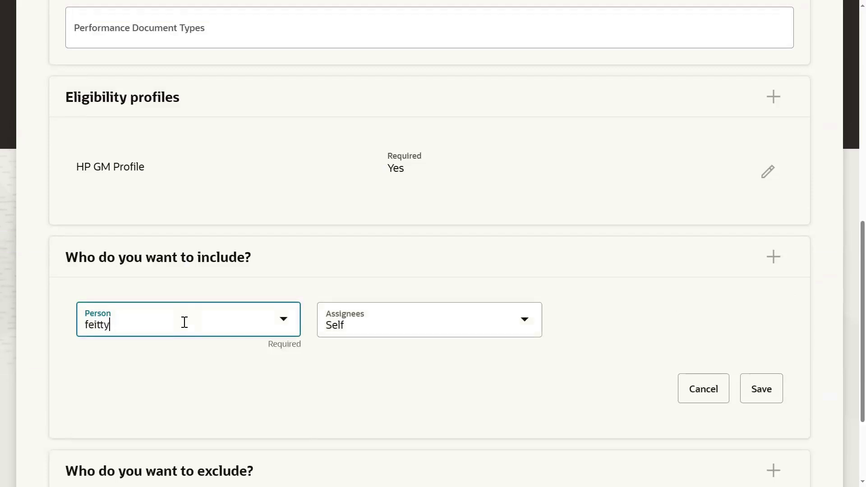
key(Backspace)
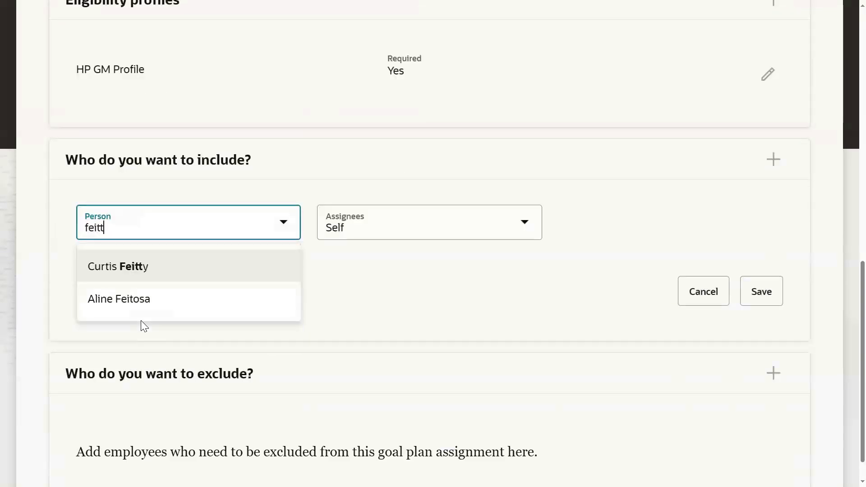
click(118, 266)
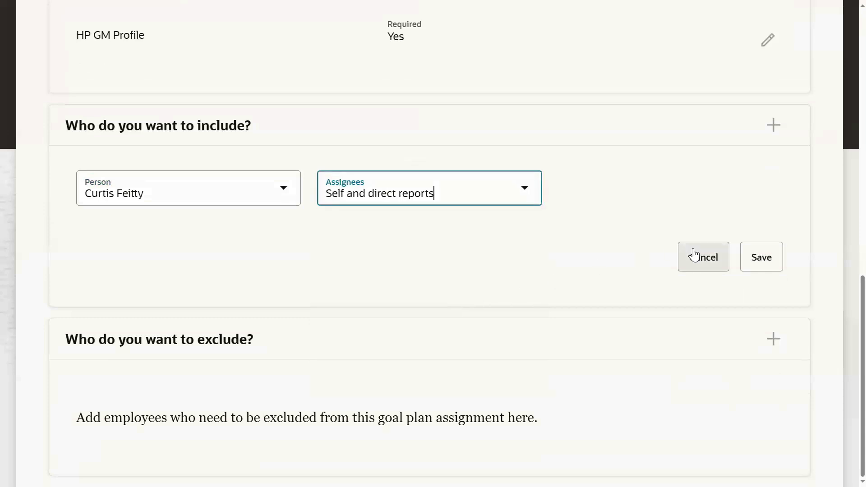
click(759, 256)
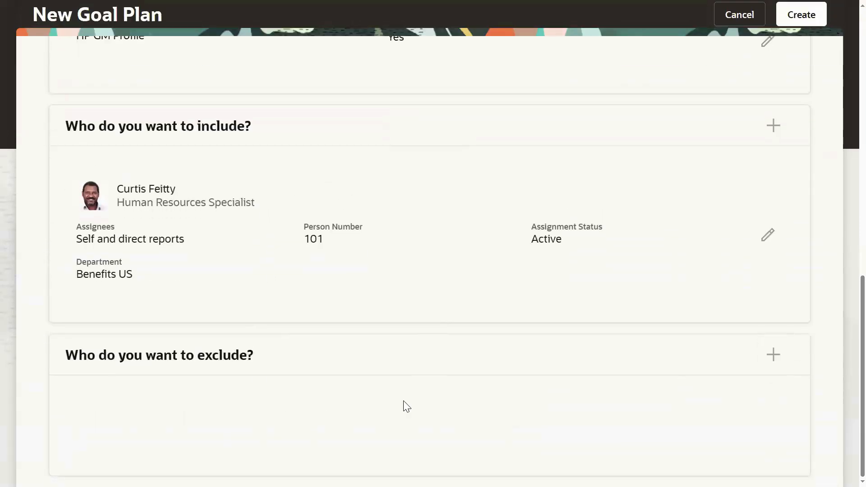
click(773, 354)
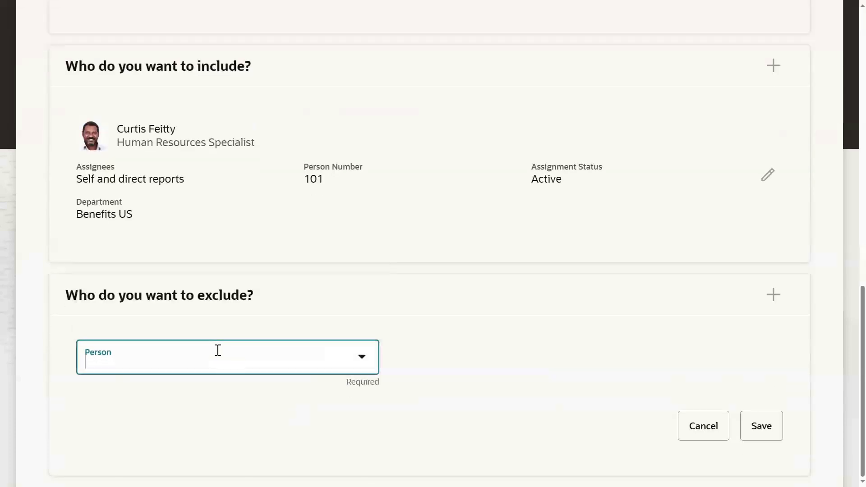
text(john)
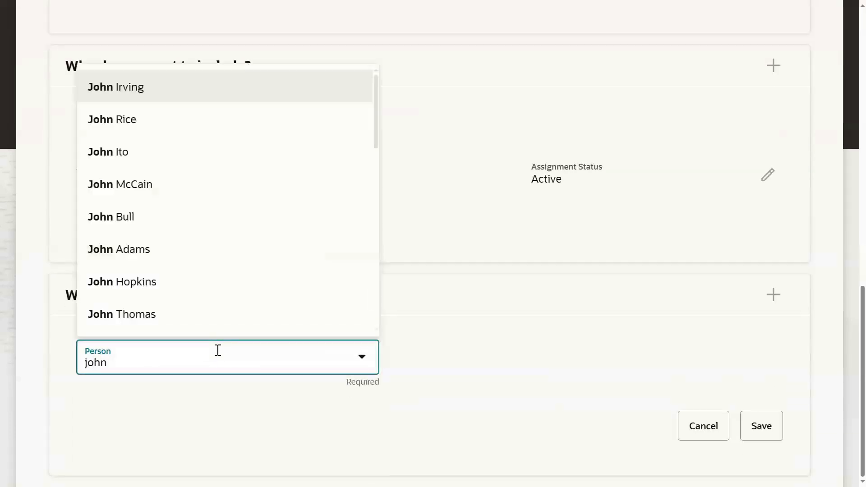
click(118, 249)
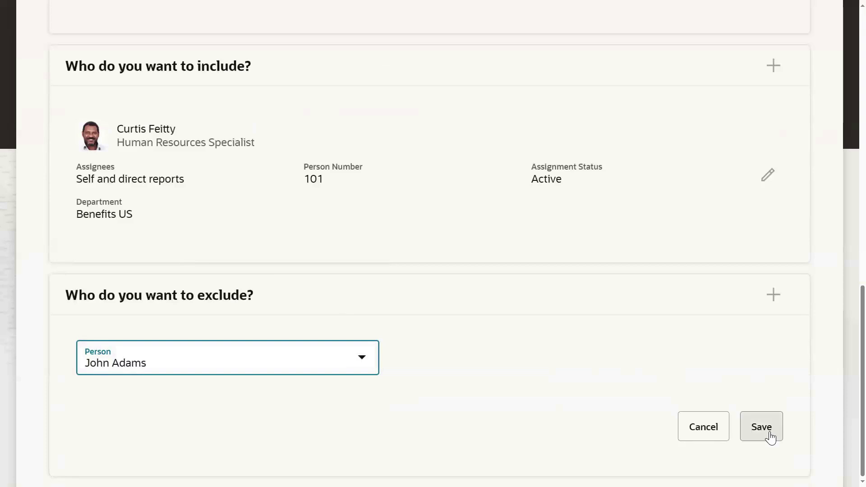
click(761, 426)
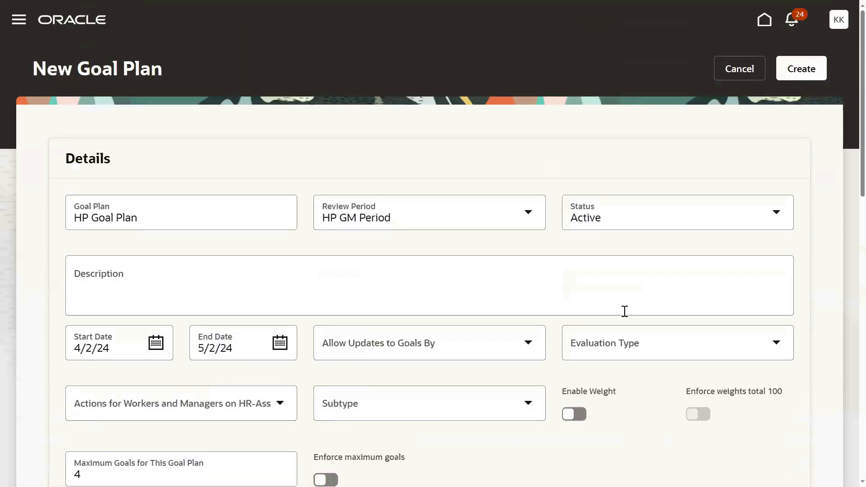
Create the HP Goal Plan, search goal plans for 'HP', and open HP Goal Plan
click(799, 68)
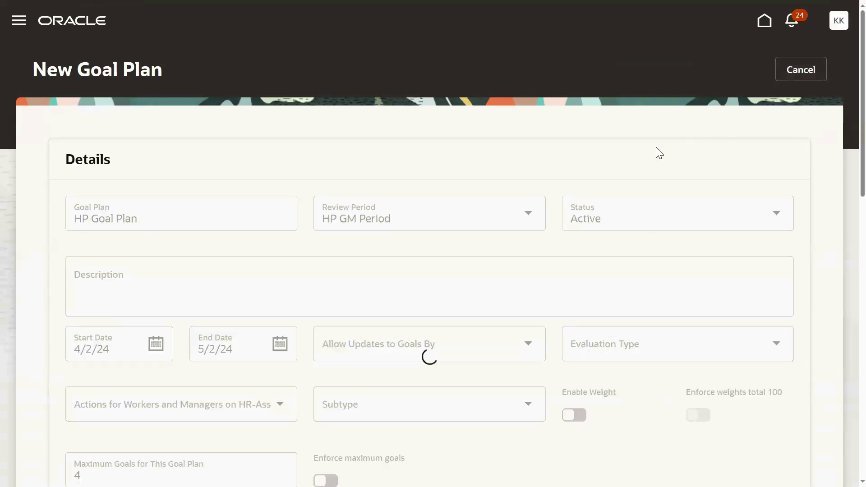
click(800, 69)
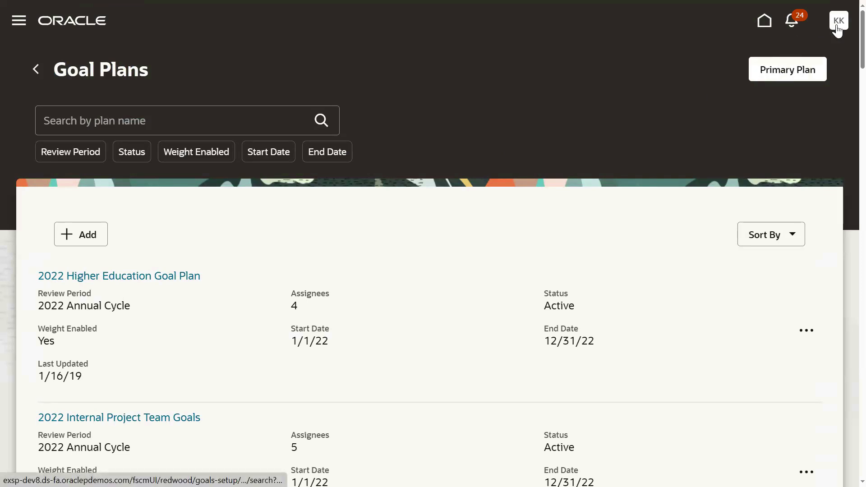
mouse_move(839, 20)
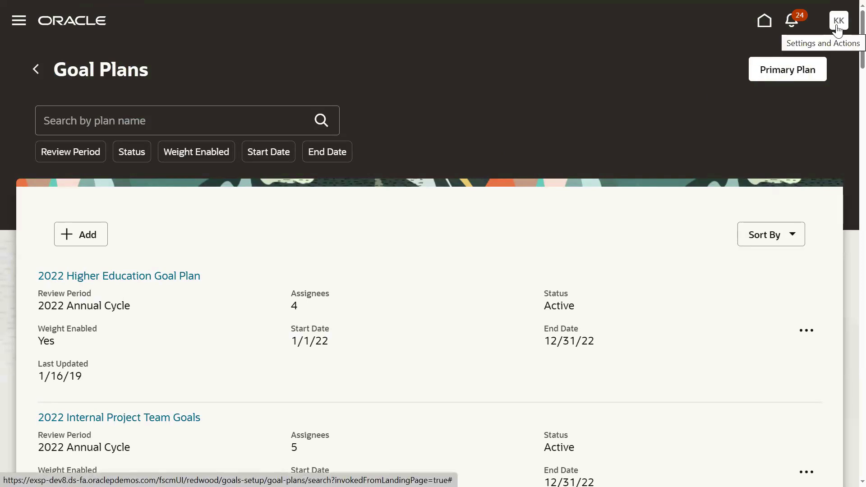
mouse_move(438, 145)
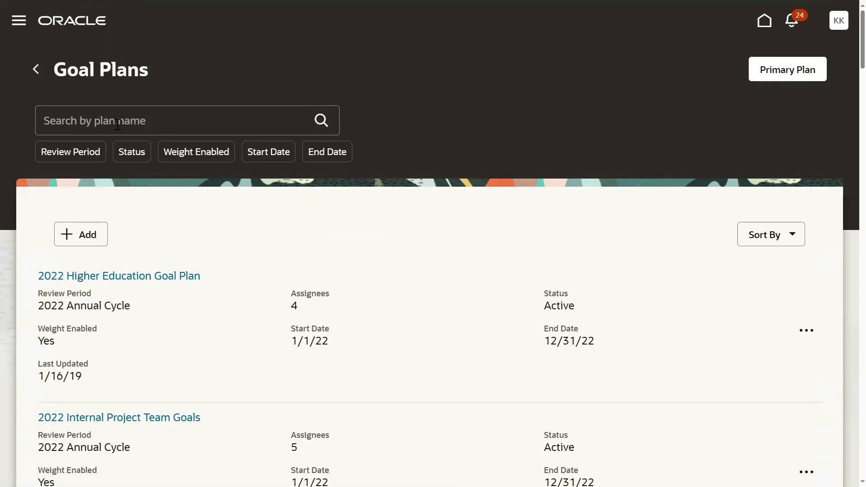
text(Kumat Kiran)
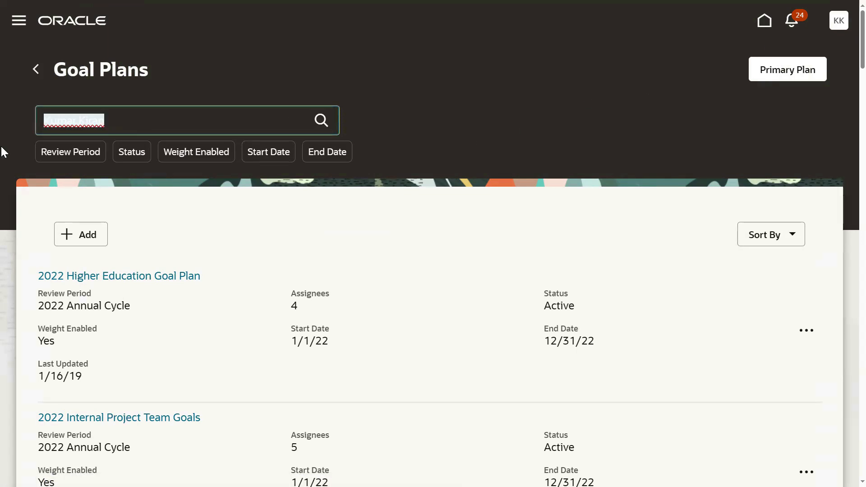
text(HP)
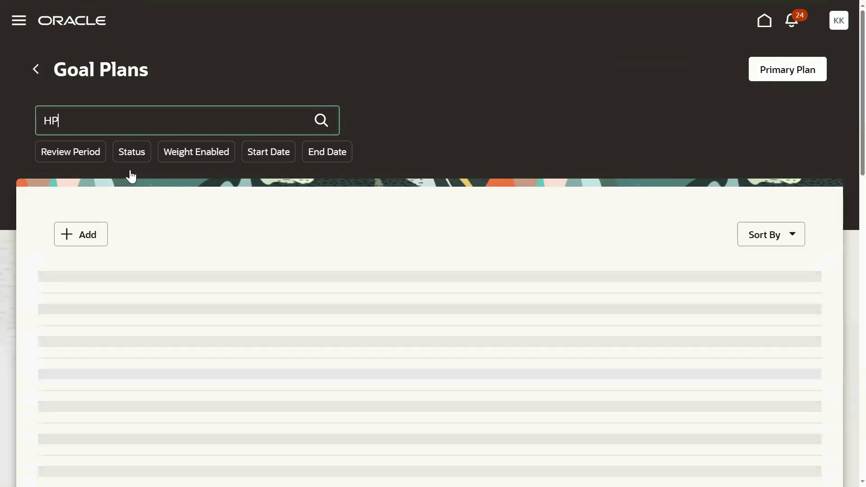
click(321, 120)
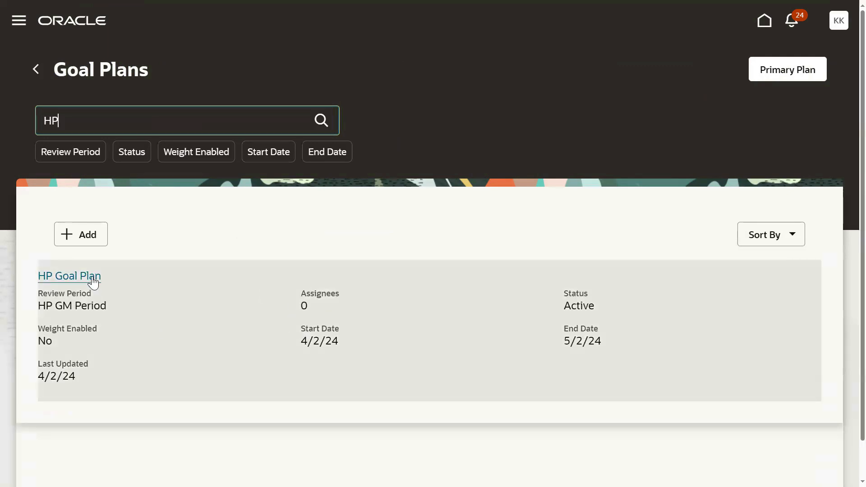
click(69, 275)
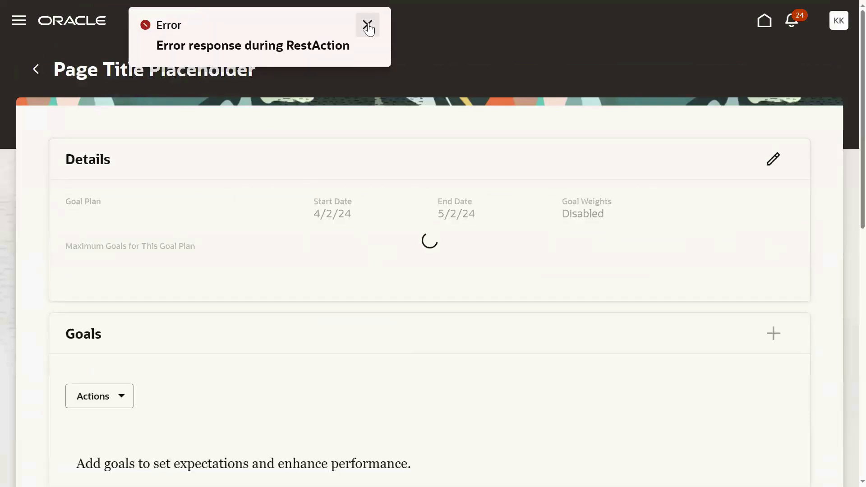
Dismiss the error and add a new goal from the plan's Goals section
click(367, 25)
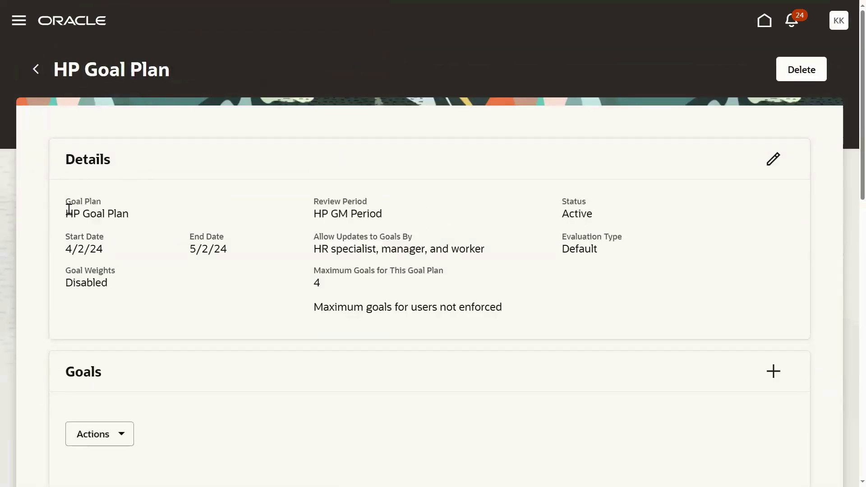
scroll(down, 3)
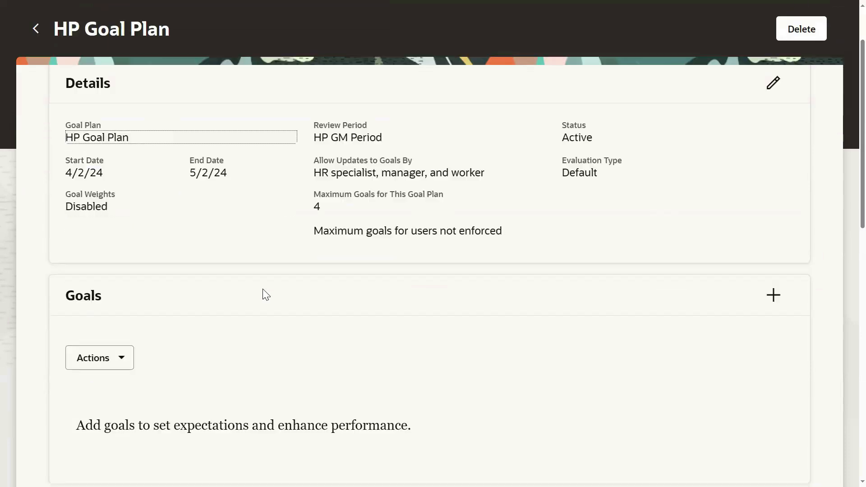
scroll(down, 3)
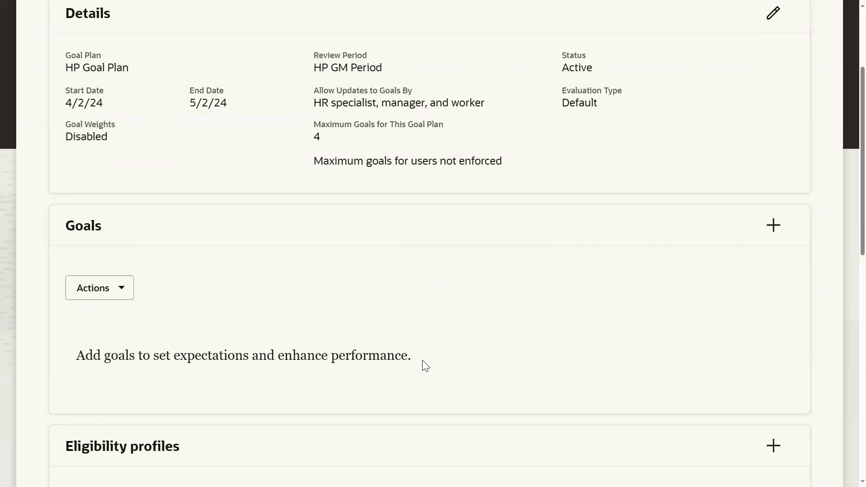
click(773, 225)
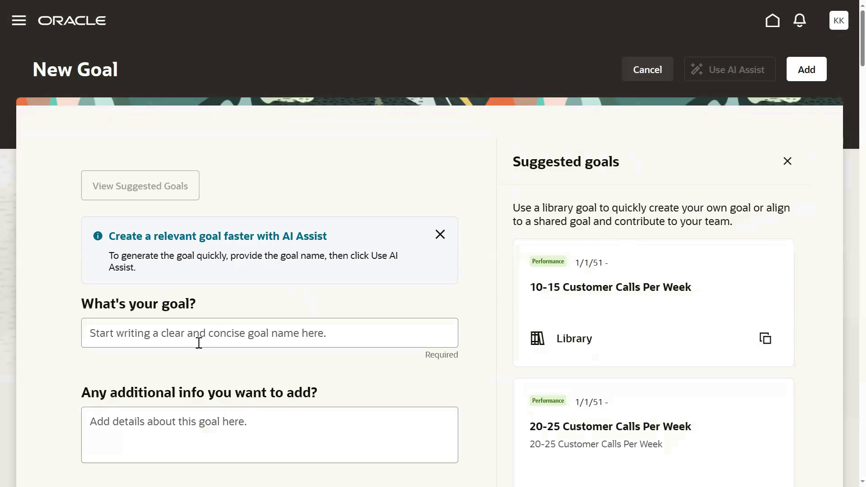
scroll(down, 3)
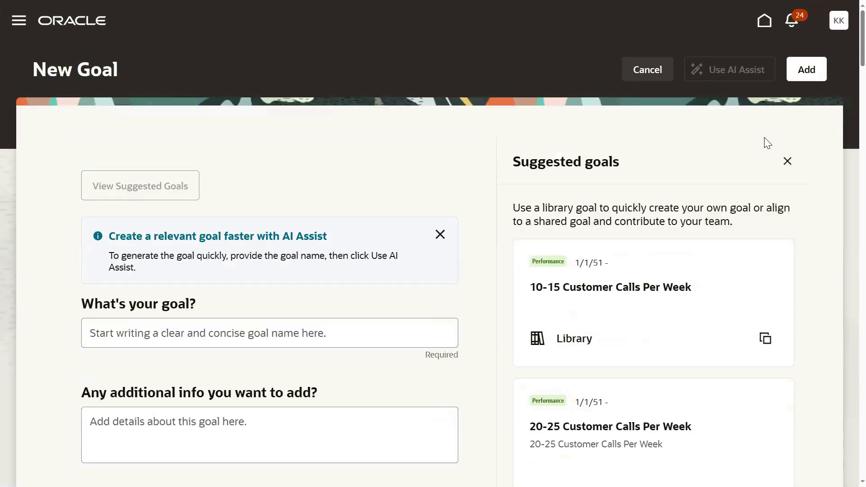
mouse_move(411, 237)
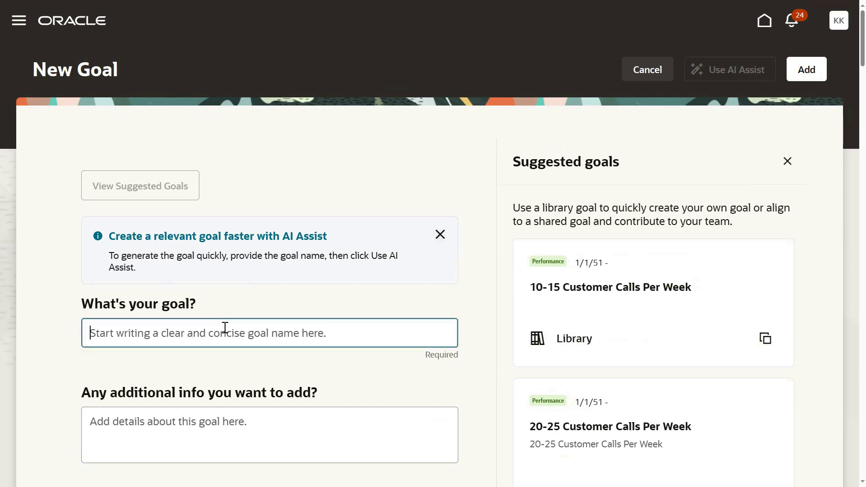
text(HP)
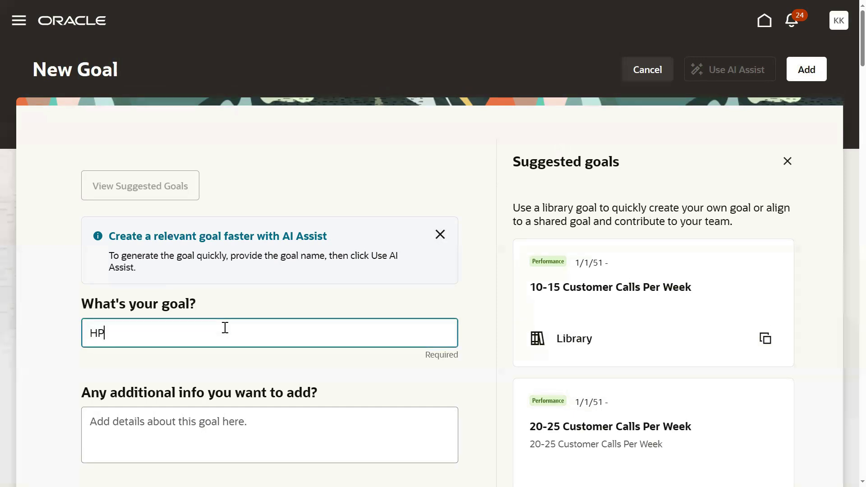
mouse_move(427, 236)
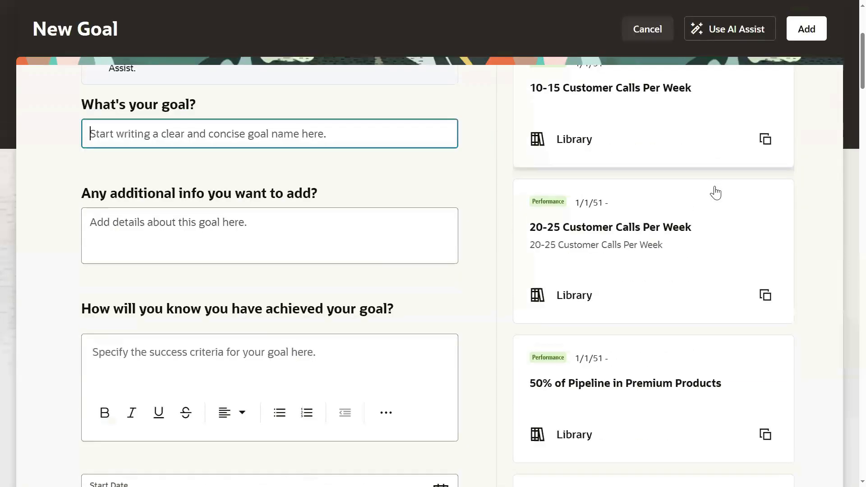
scroll(down, 3)
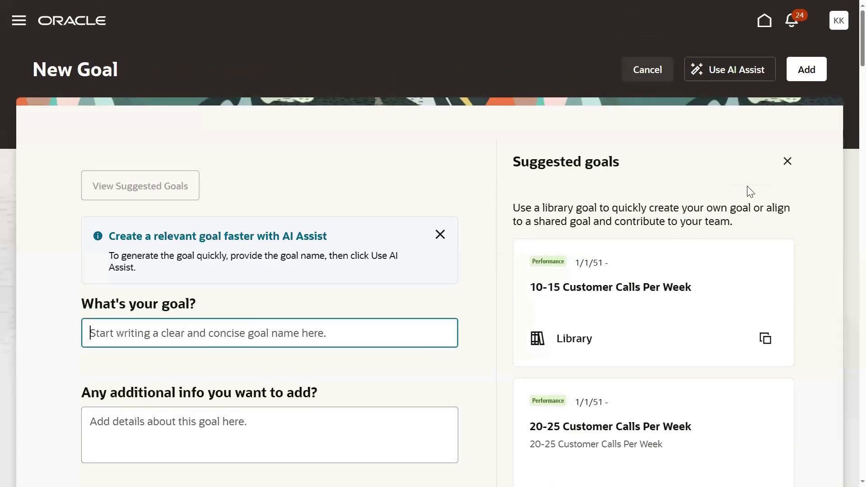
mouse_move(778, 165)
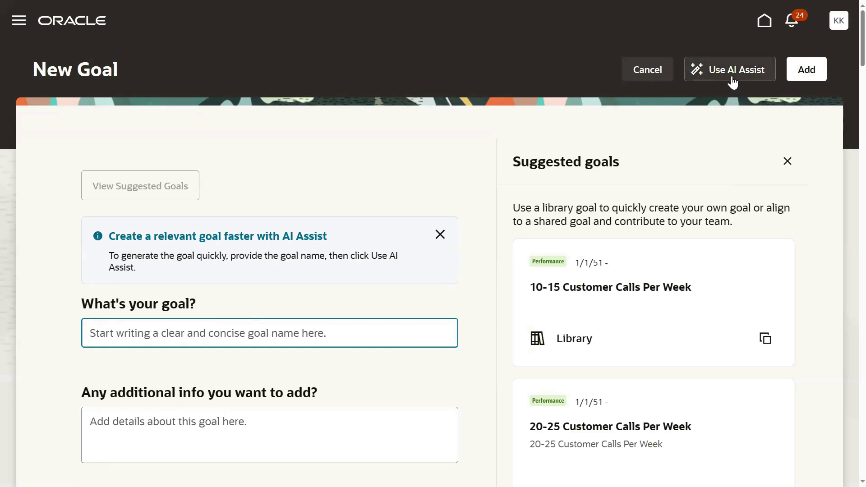
mouse_move(440, 234)
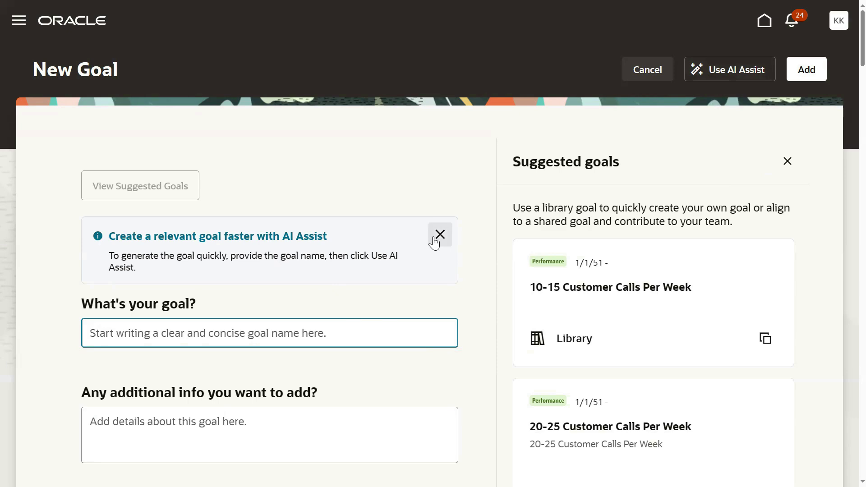
scroll(down, 3)
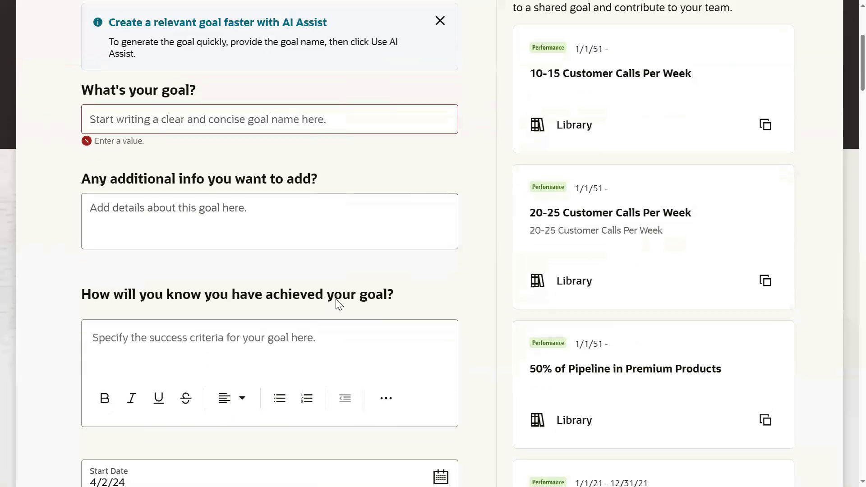
scroll(down, 3)
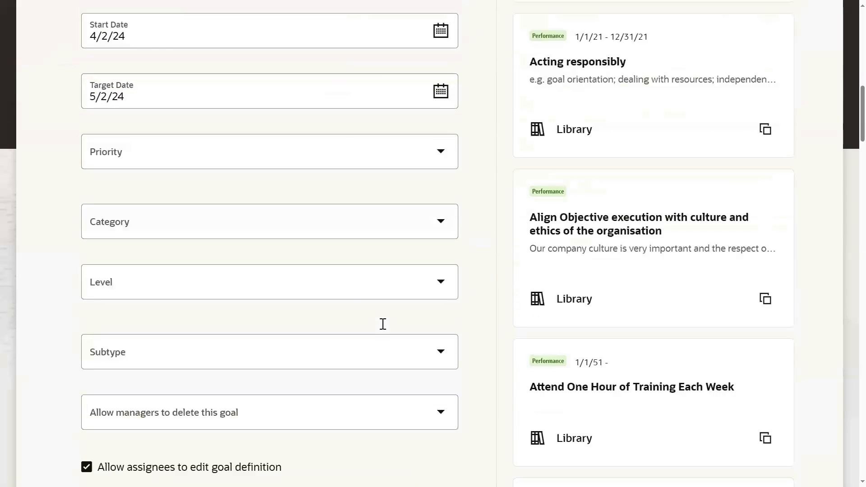
scroll(down, 3)
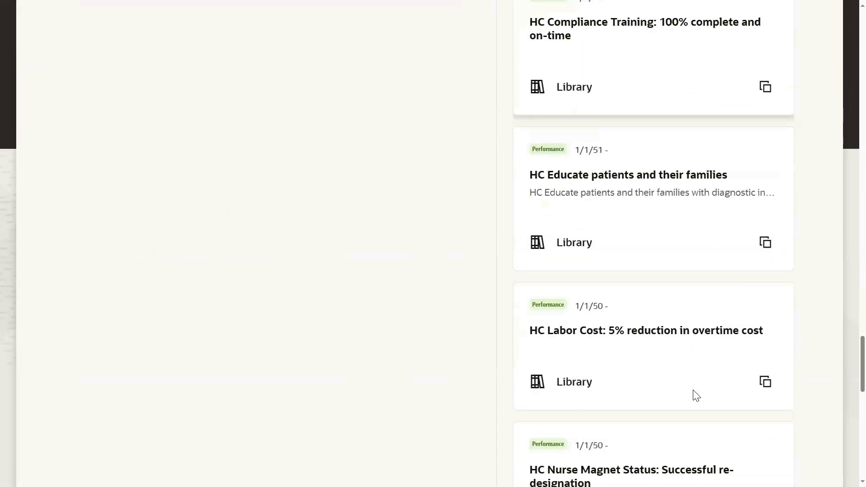
scroll(down, 3)
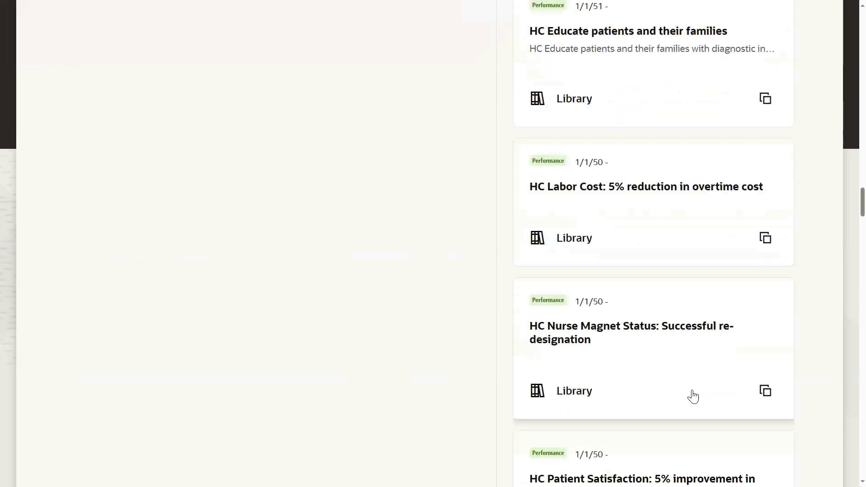
scroll(down, 3)
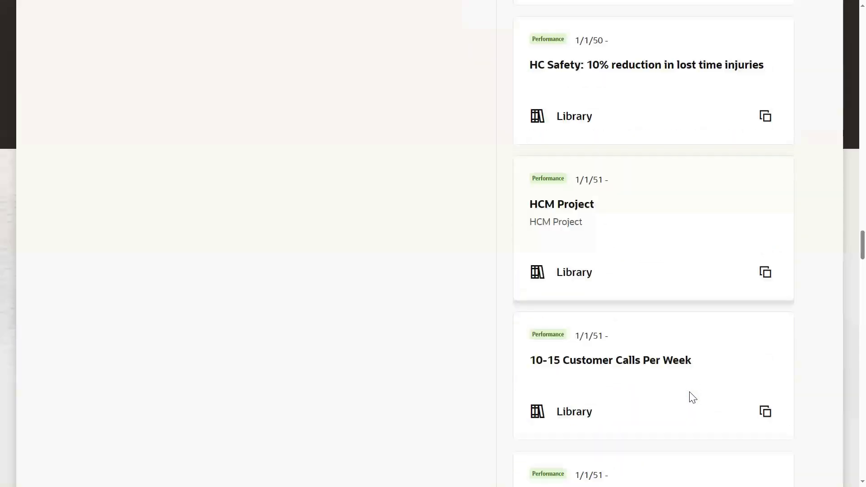
scroll(down, 3)
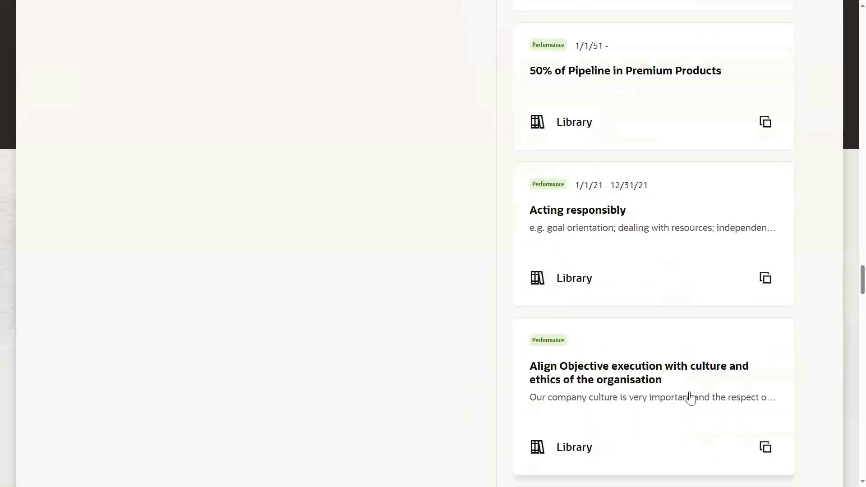
scroll(down, 3)
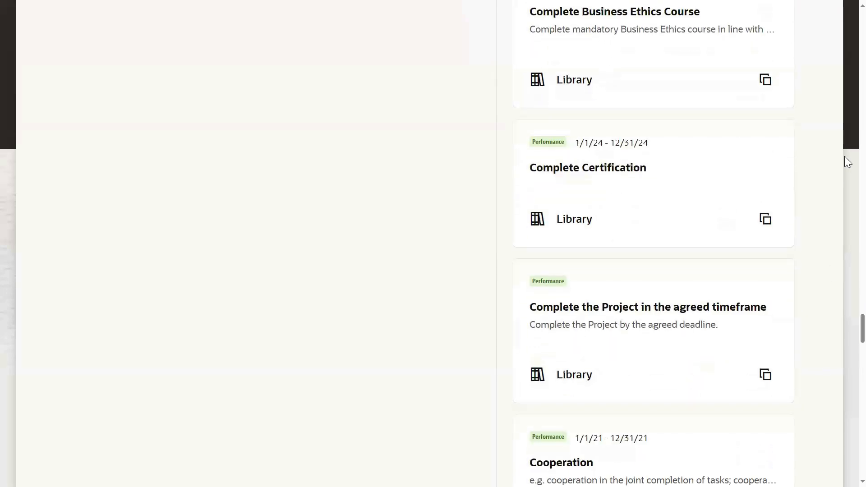
scroll(down, 3)
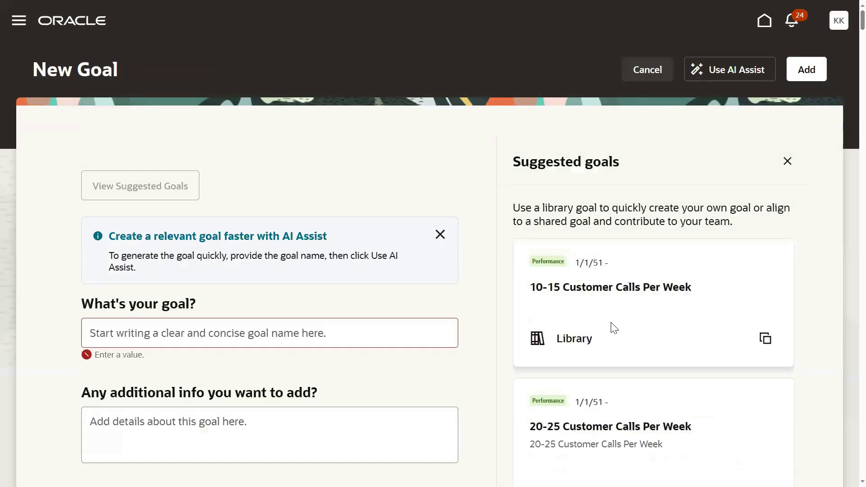
mouse_move(564, 344)
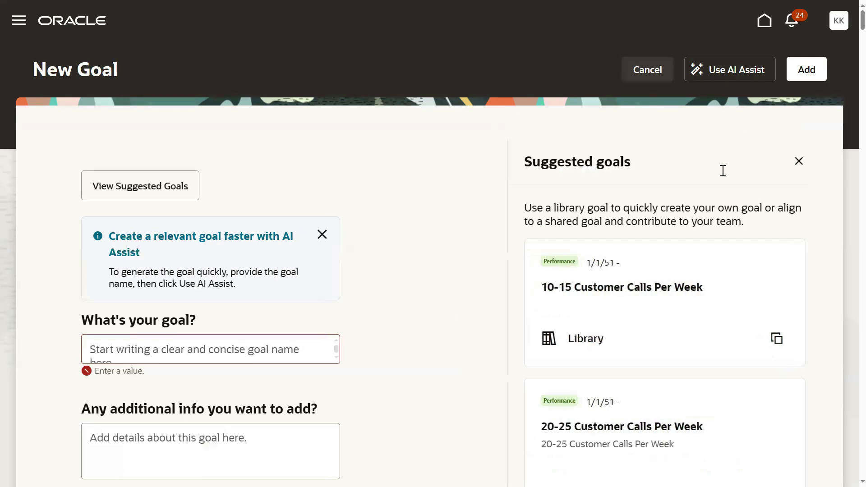
Enter 'Goal New' as the goal and add it to the HP Goal Plan
click(798, 160)
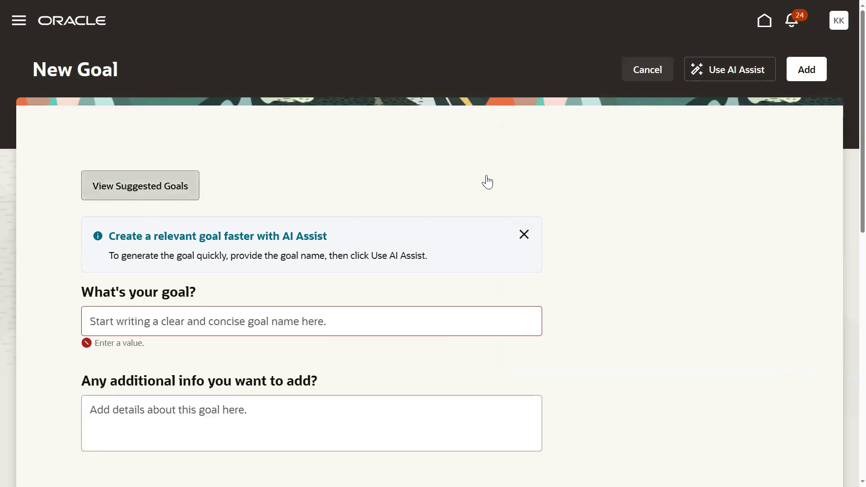
click(140, 185)
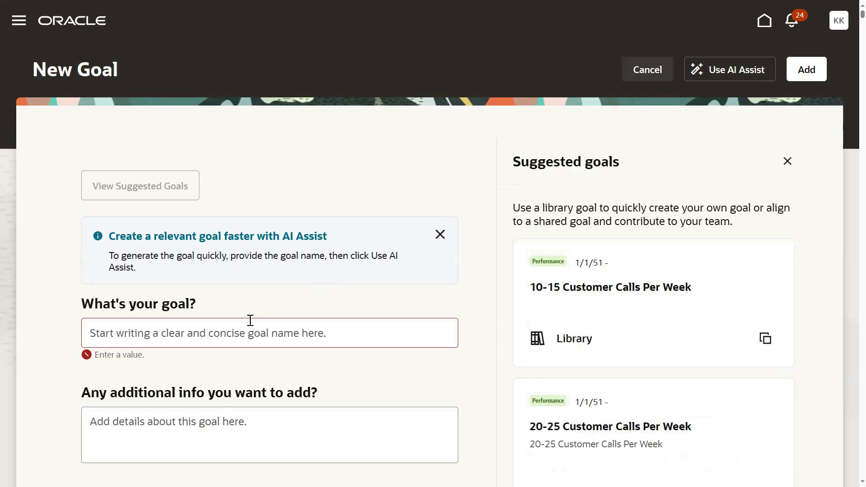
text(Goal)
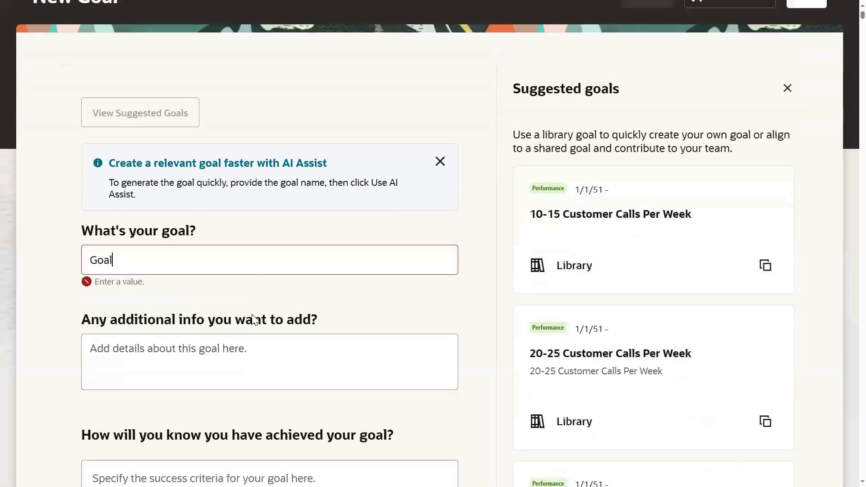
text(New)
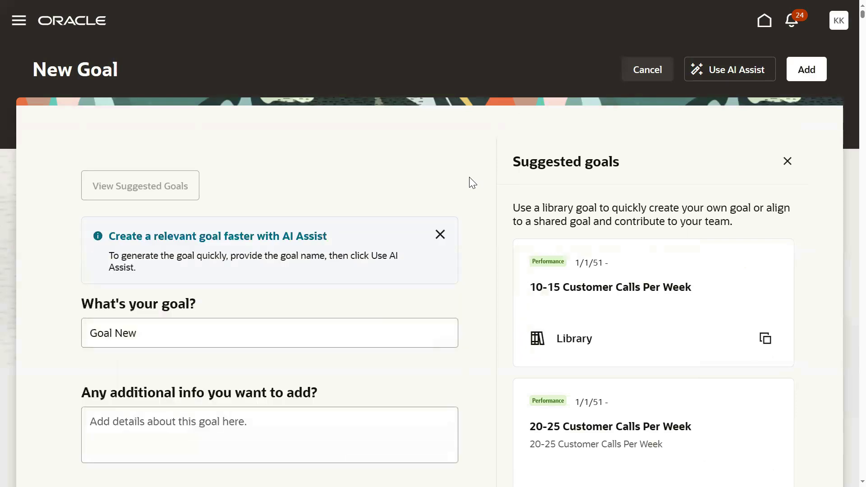
click(806, 68)
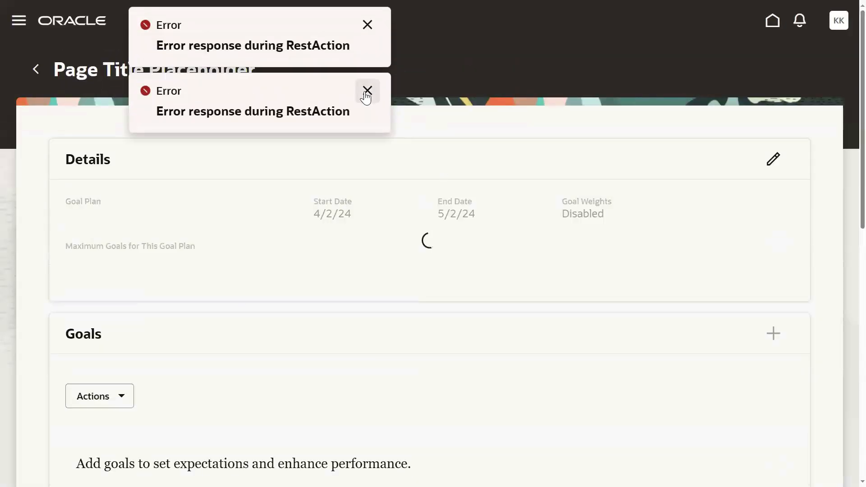
Dismiss the error and open another blank New Goal form from the Goals section
click(367, 91)
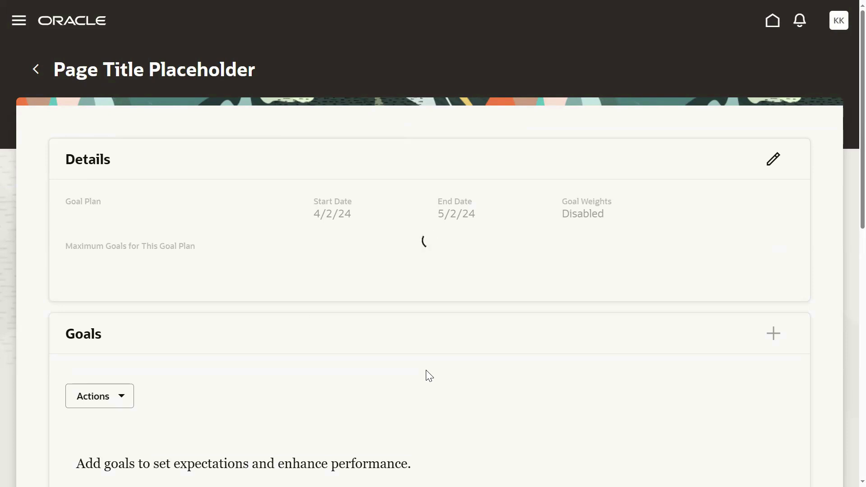
mouse_move(334, 314)
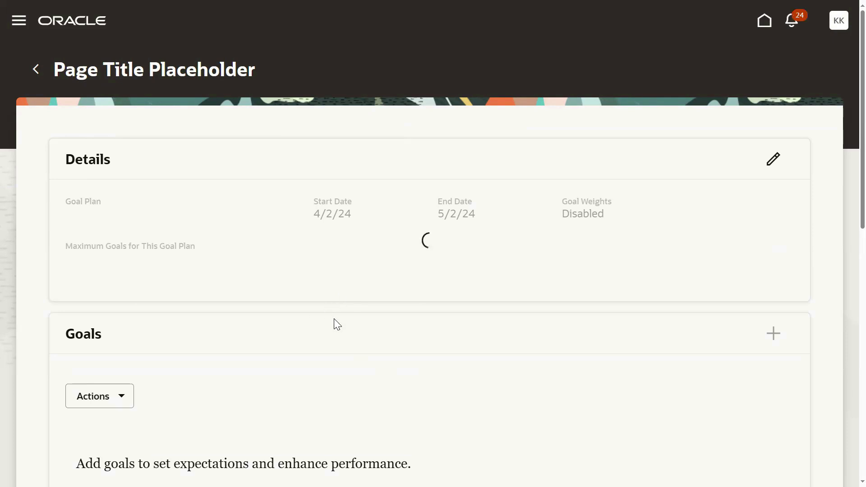
scroll(down, 3)
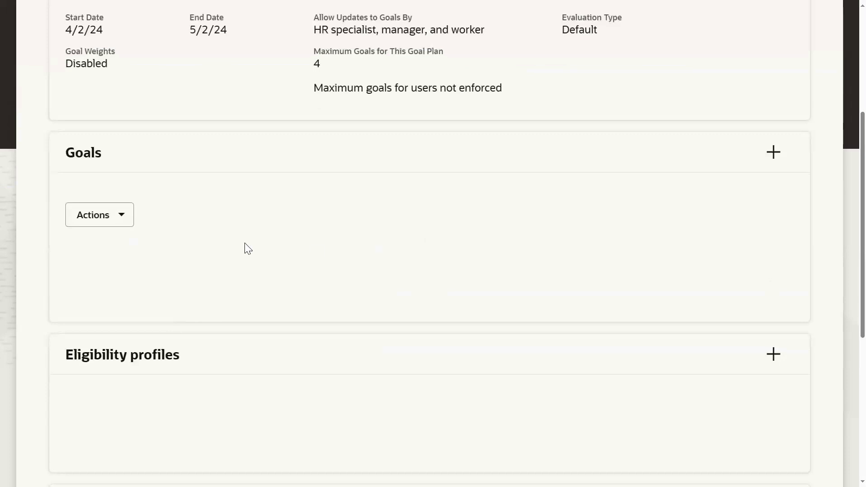
click(772, 152)
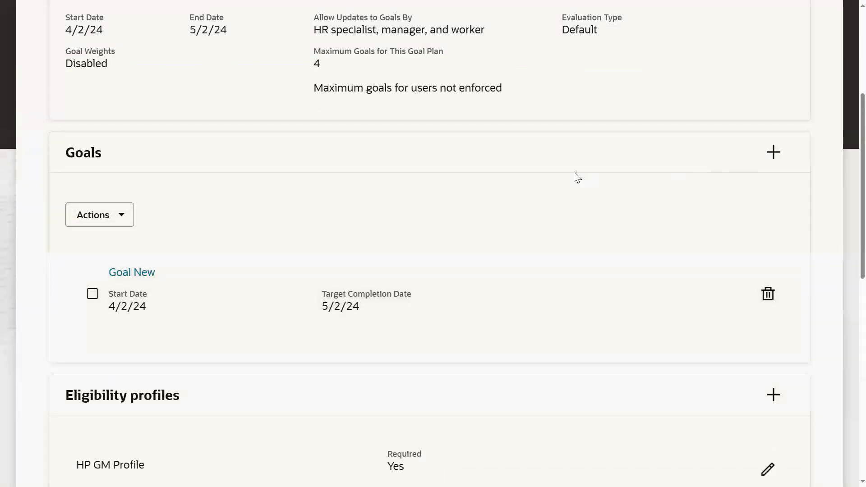
click(772, 152)
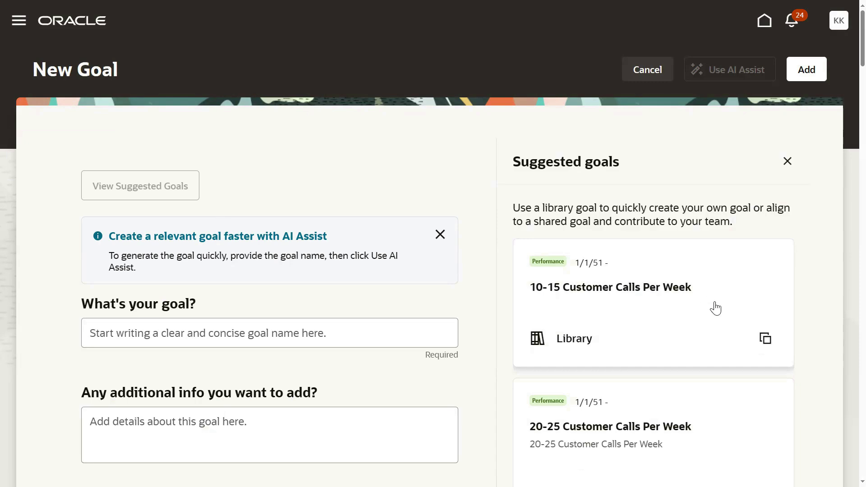
Scroll the Suggested goals panel down to 'HC Labor Cost: 5% reduction in overtime cost'
scroll(down, 3)
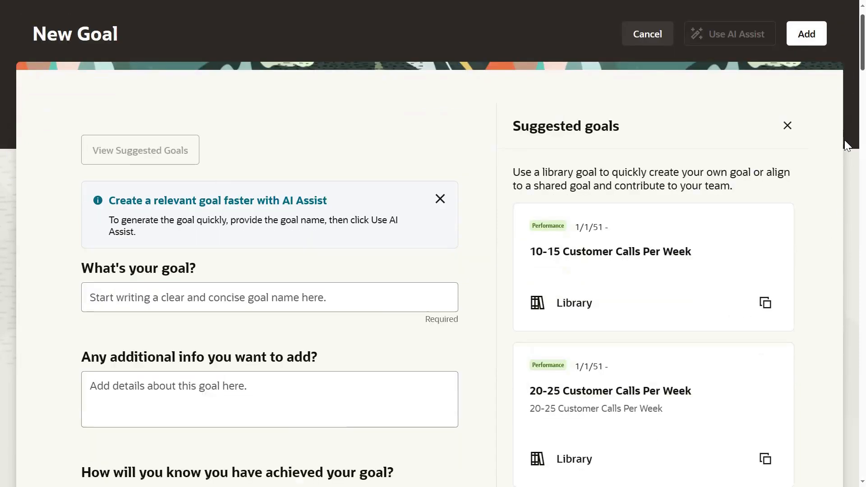
scroll(down, 3)
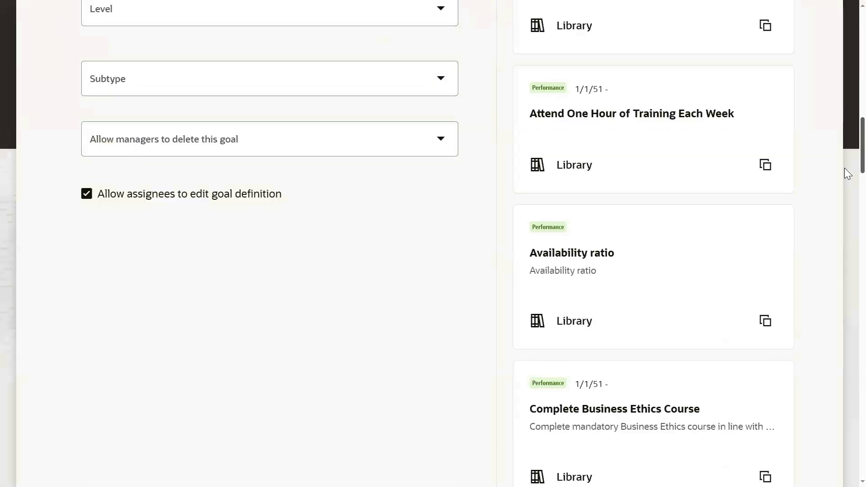
scroll(down, 3)
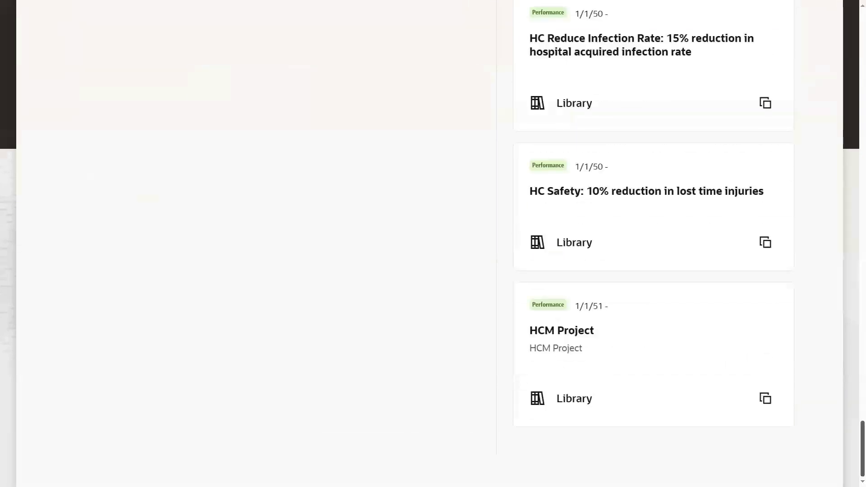
scroll(down, 3)
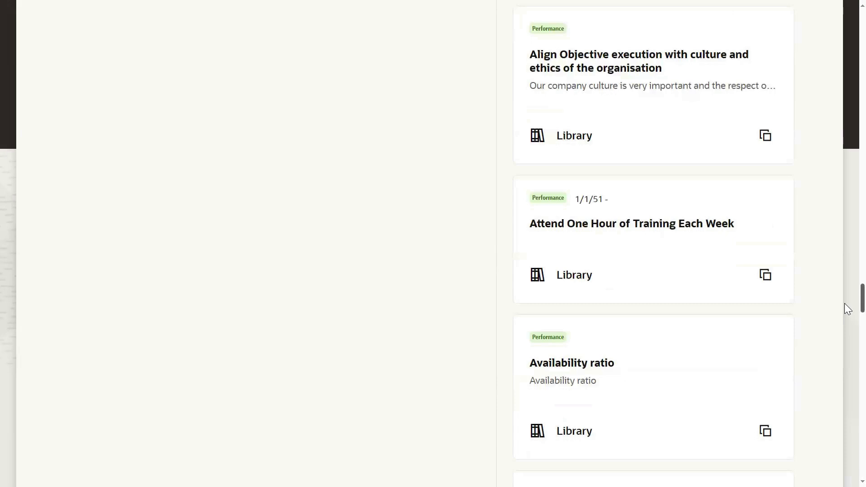
scroll(down, 3)
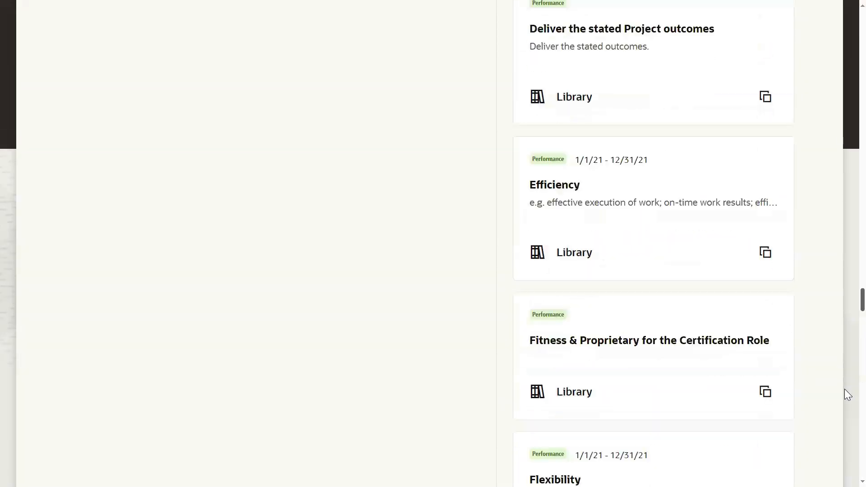
scroll(down, 3)
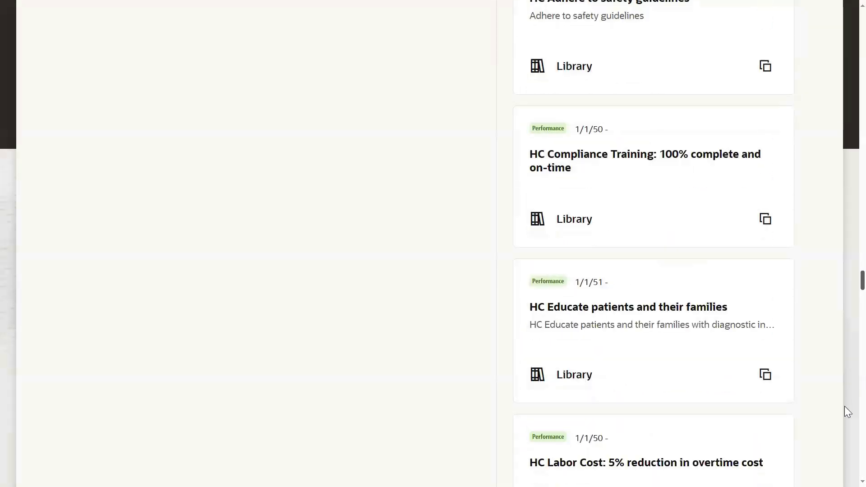
scroll(down, 3)
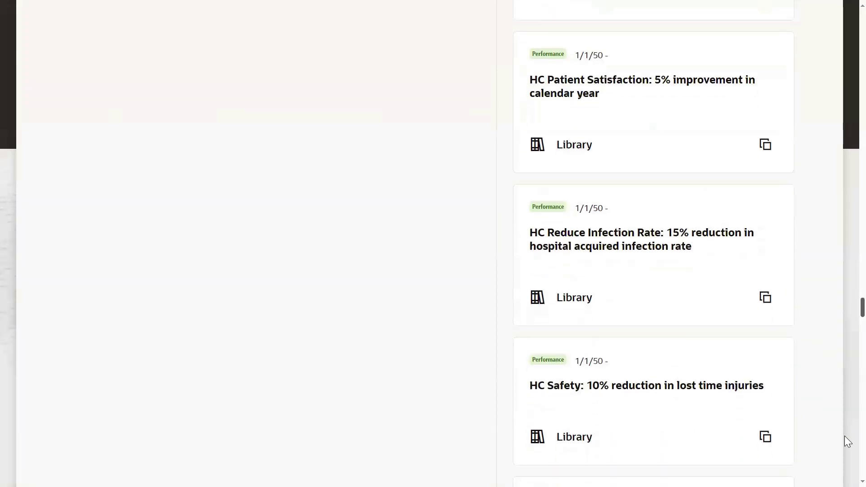
scroll(down, 3)
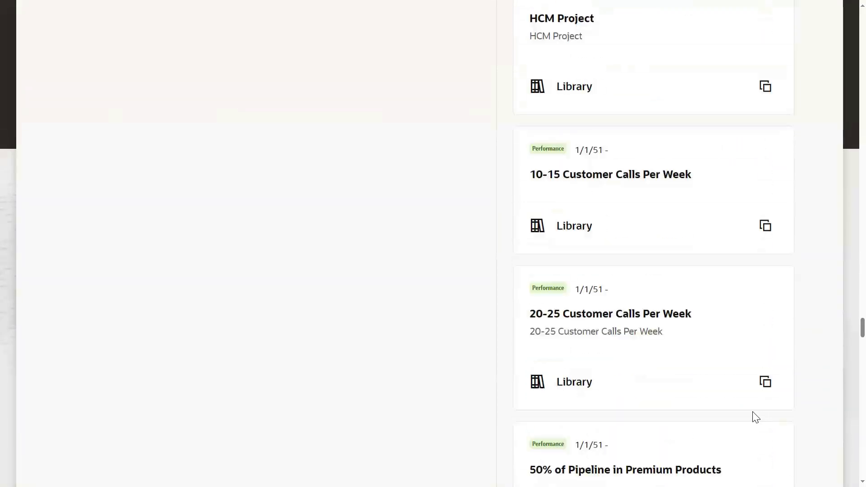
scroll(down, 3)
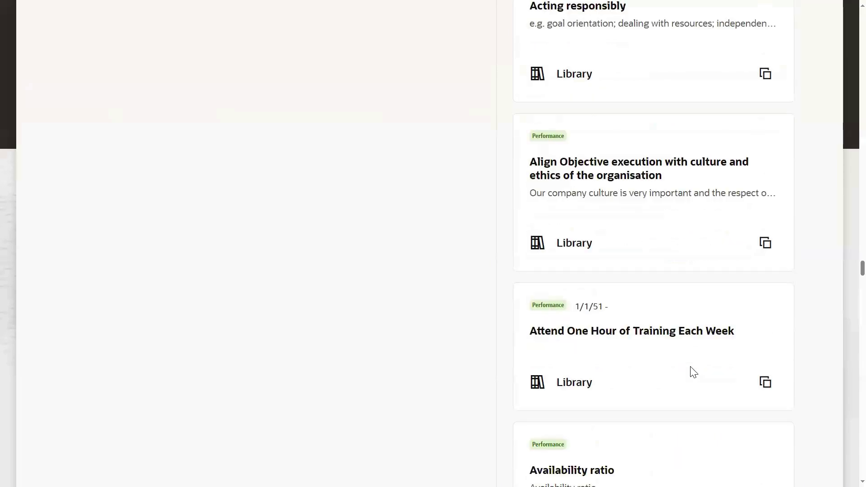
scroll(down, 3)
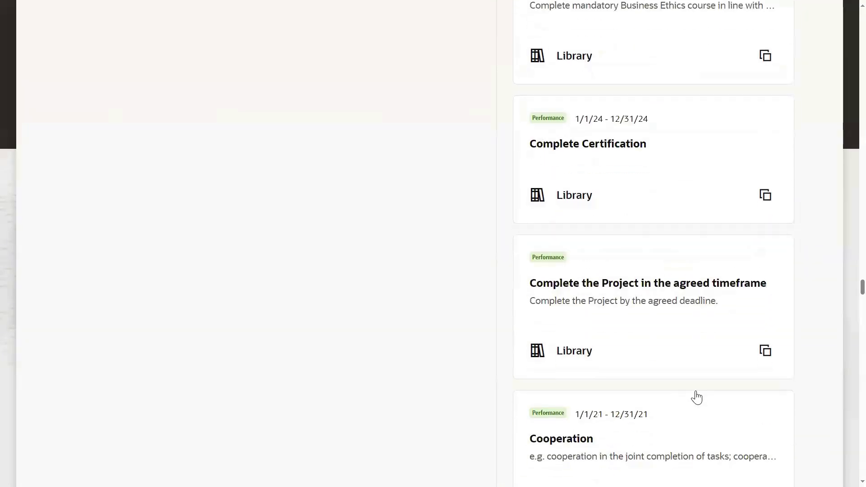
scroll(down, 3)
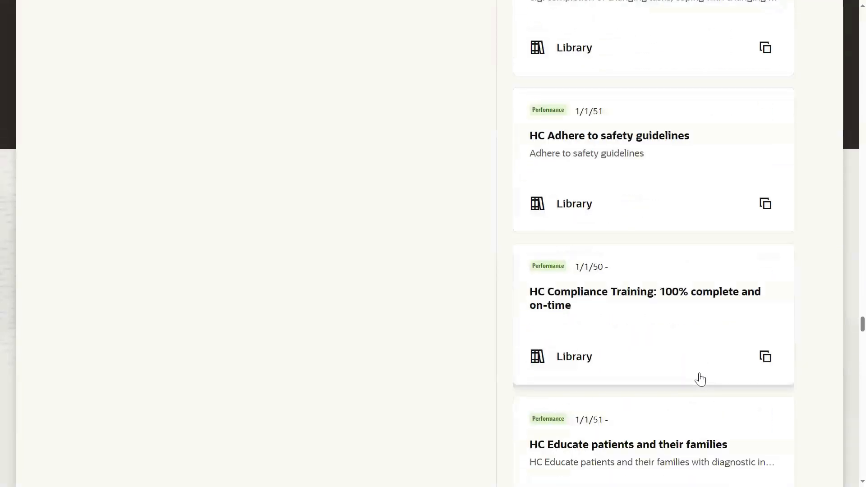
scroll(down, 3)
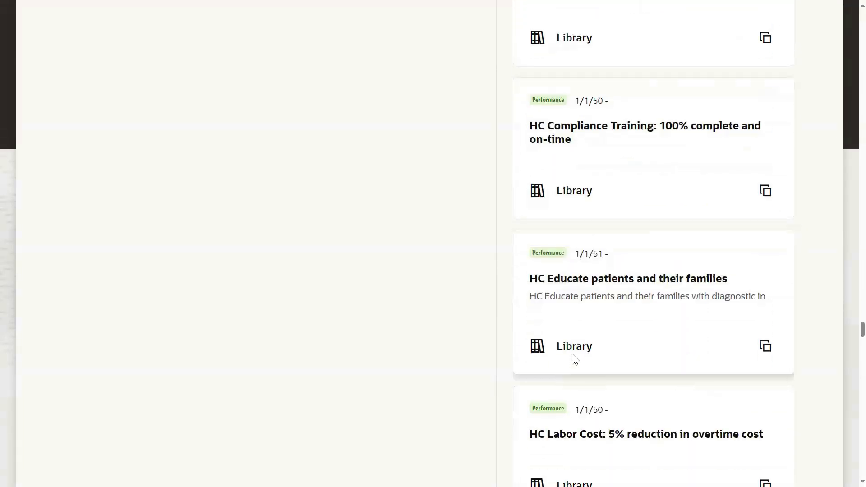
scroll(down, 3)
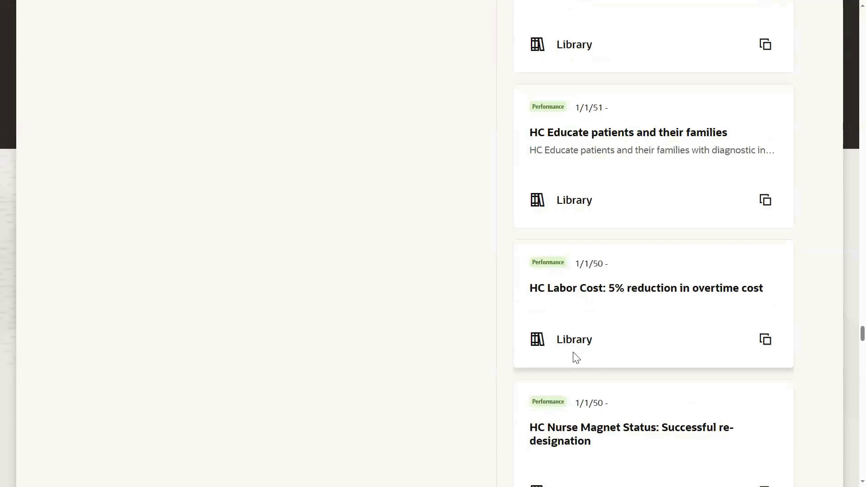
mouse_move(765, 339)
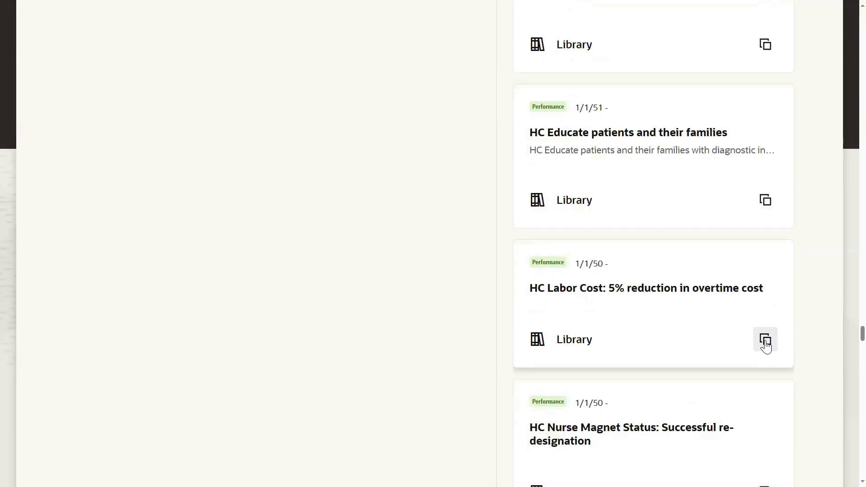
mouse_move(338, 301)
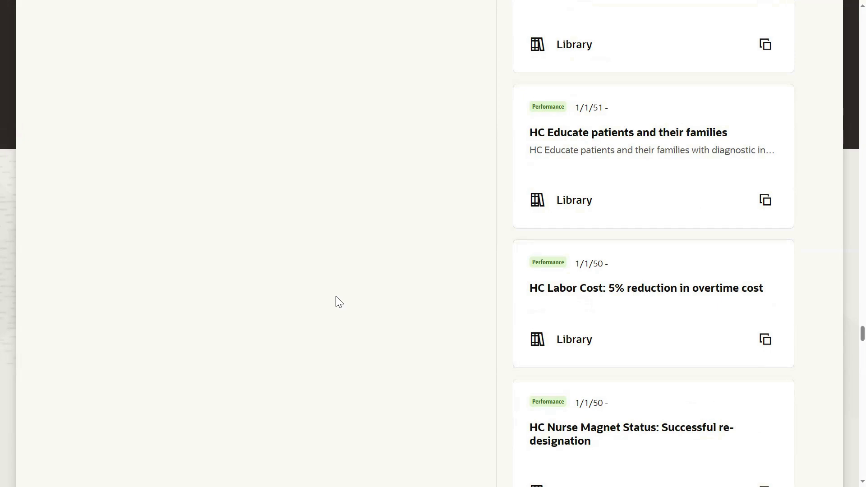
scroll(down, 3)
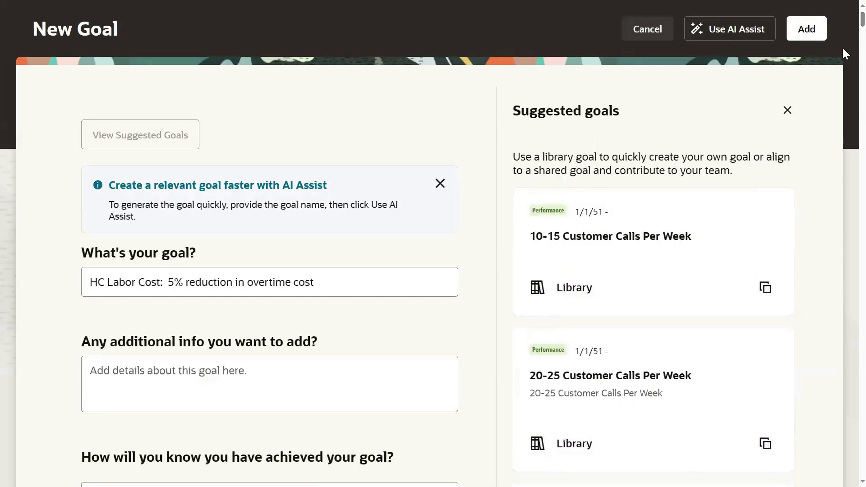
Review the prefilled HC Labor Cost goal, dismiss the AI Assist tip, and add it
scroll(down, 3)
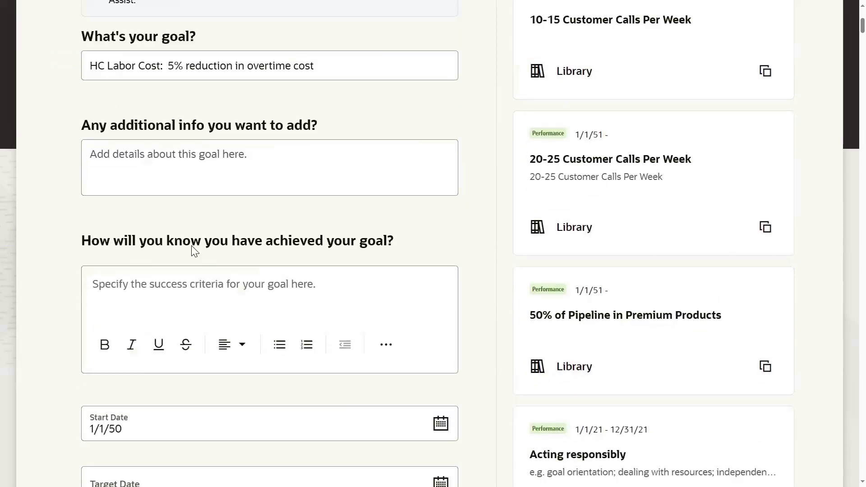
scroll(down, 3)
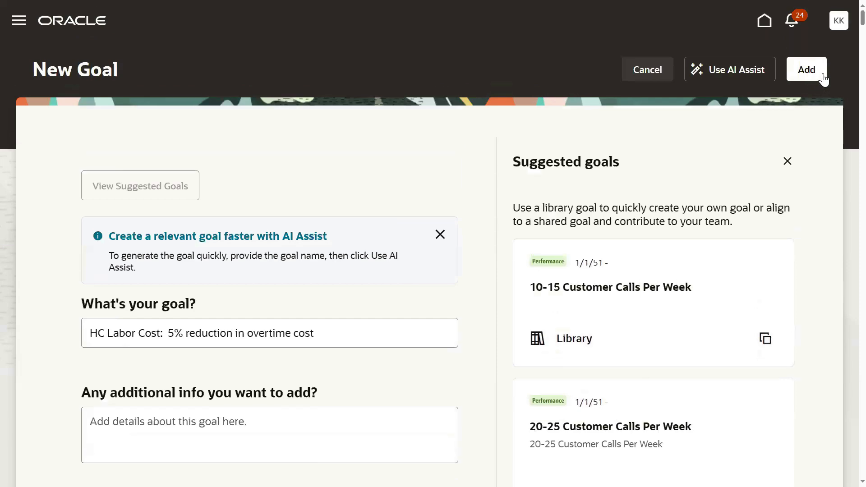
click(440, 234)
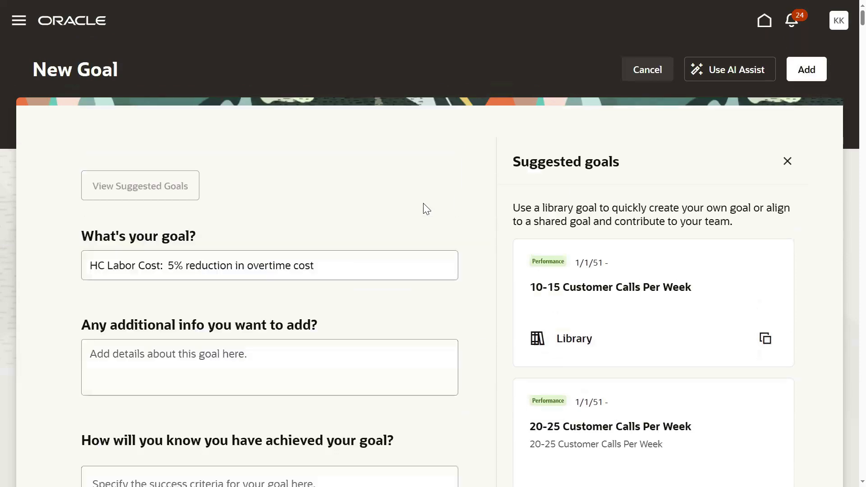
click(806, 69)
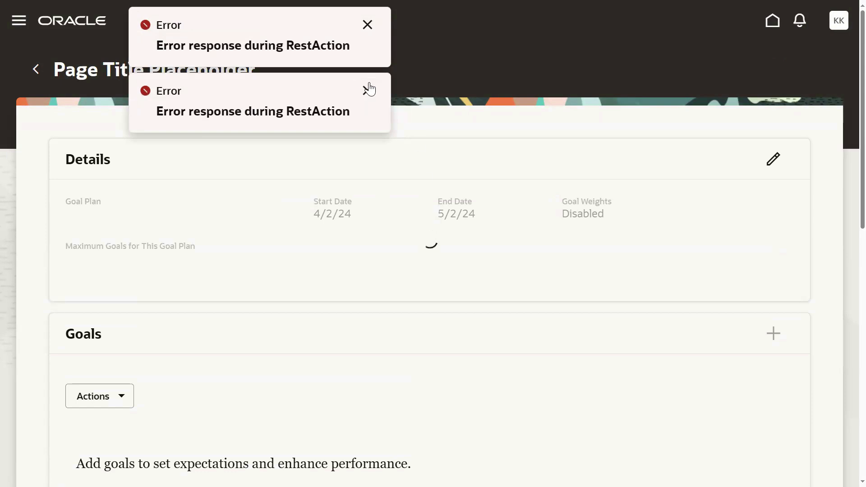
Dismiss both RestAction errors and check HP Goal Plan's Goals and Eligibility profiles sections
click(367, 87)
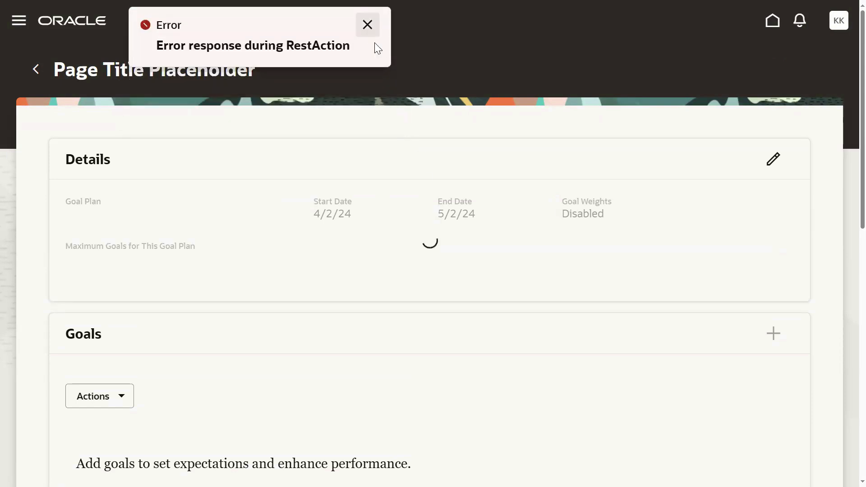
click(367, 24)
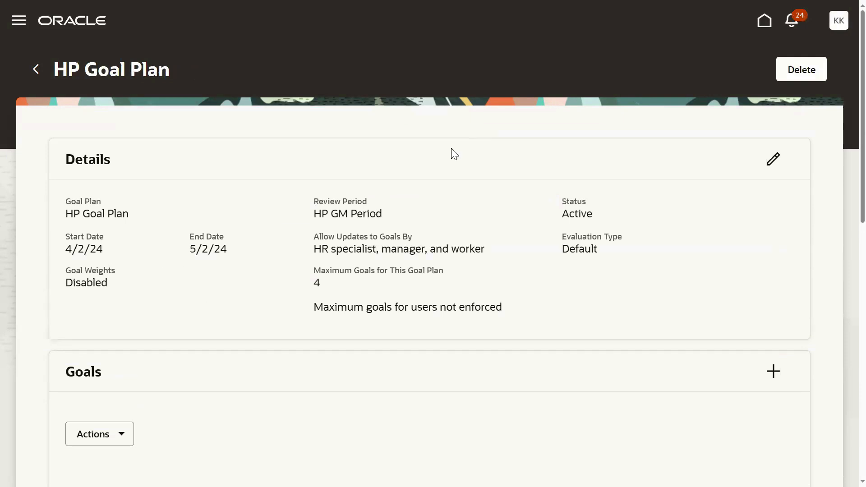
scroll(down, 3)
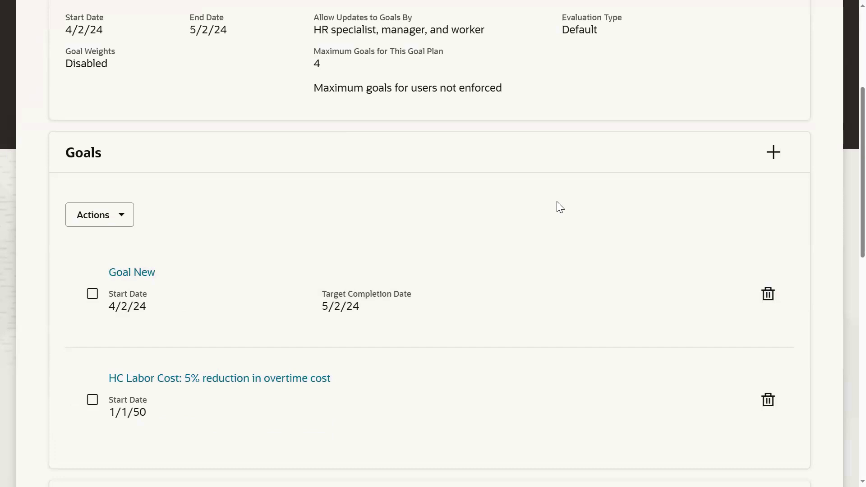
mouse_move(665, 196)
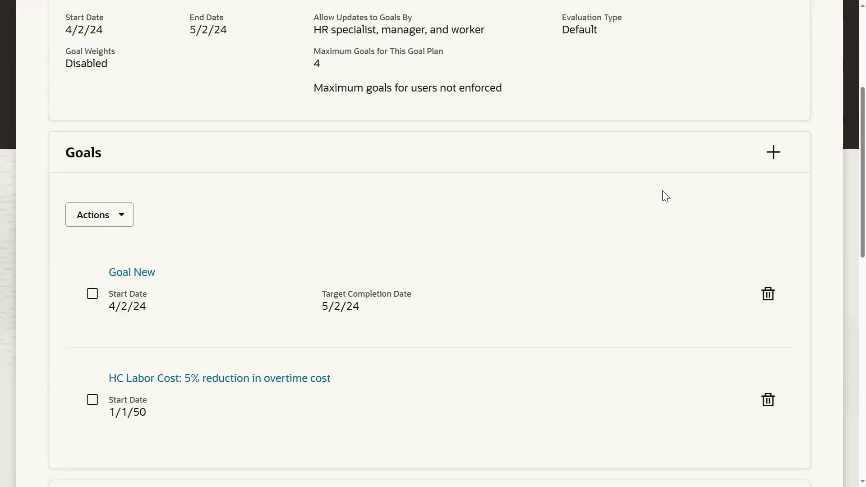
mouse_move(755, 187)
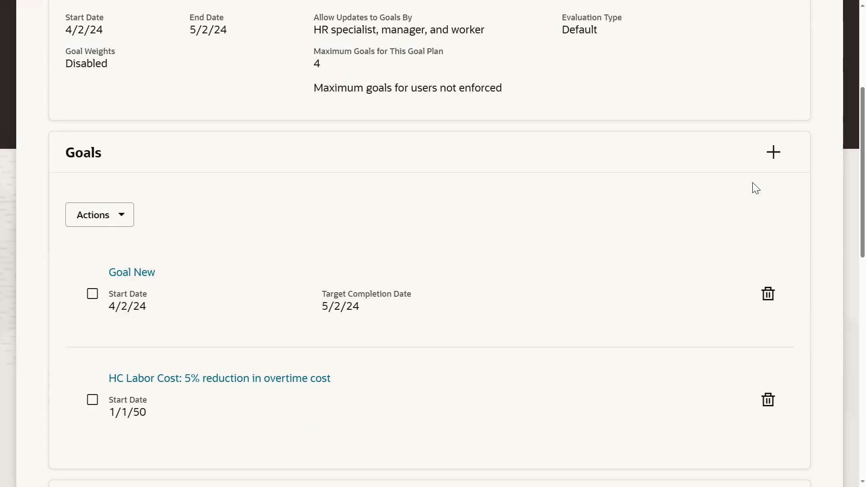
click(99, 214)
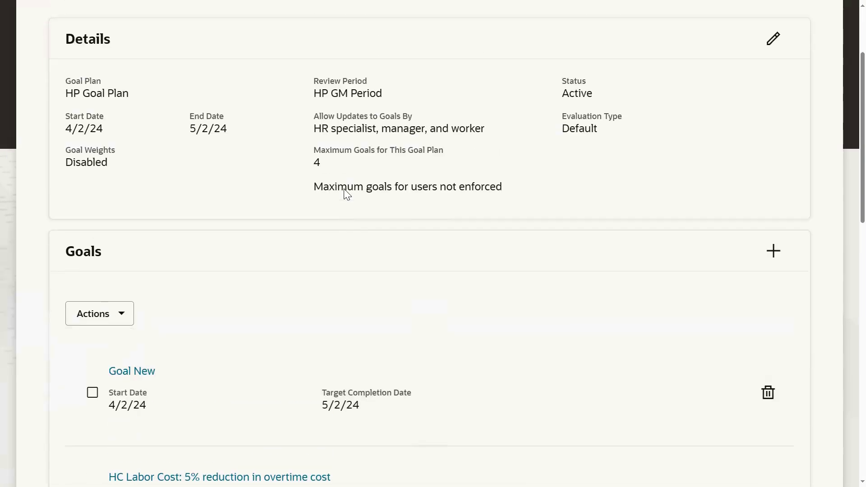
scroll(down, 3)
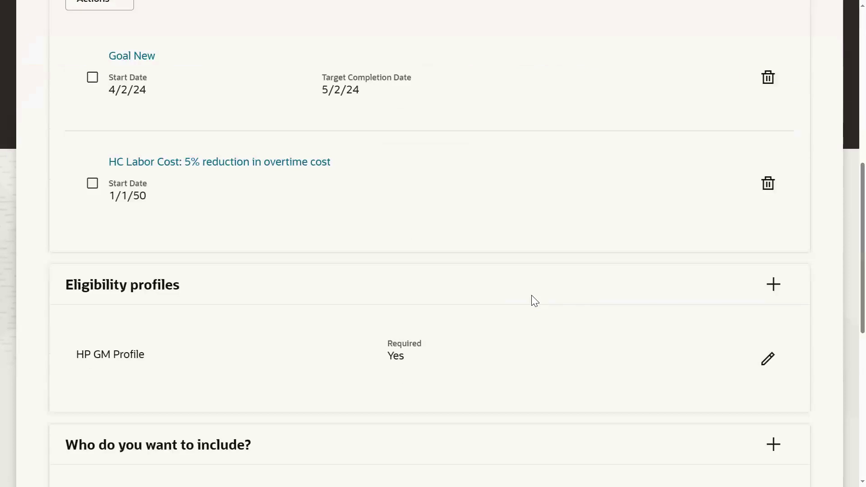
scroll(down, 3)
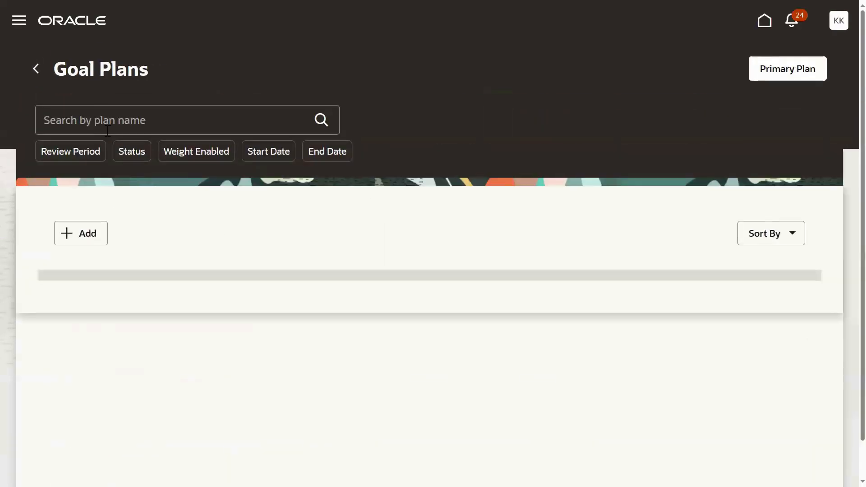
click(196, 152)
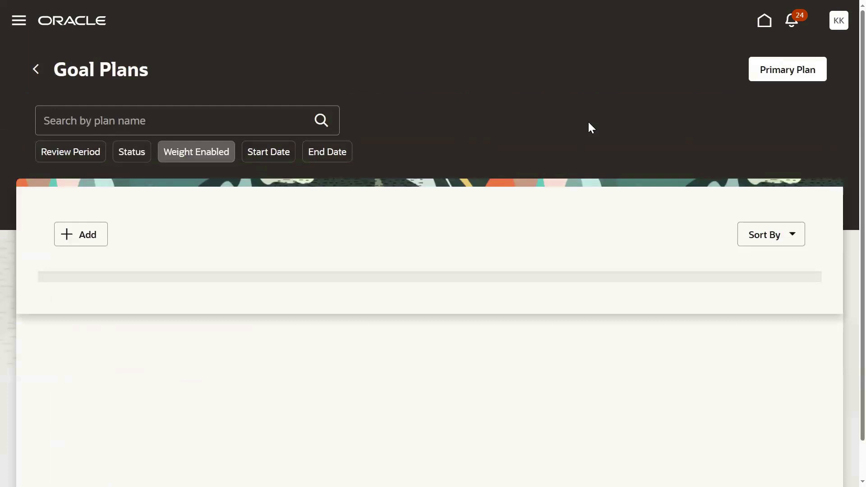
click(196, 152)
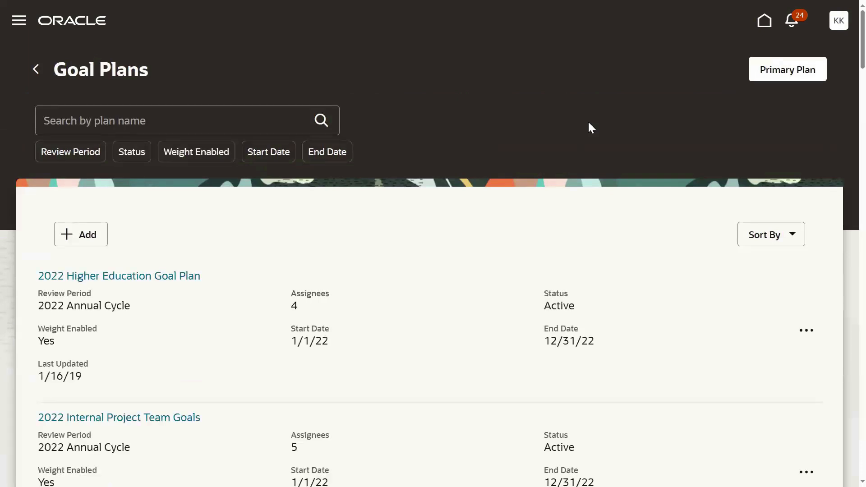